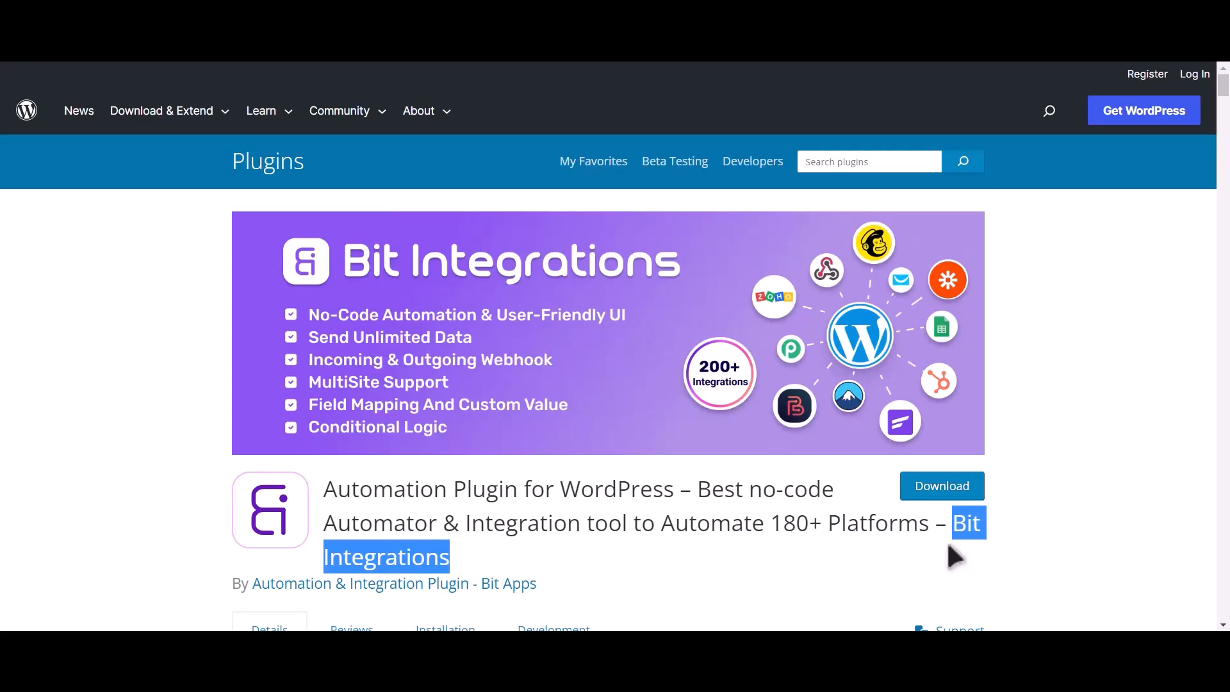
mouse_move(954, 560)
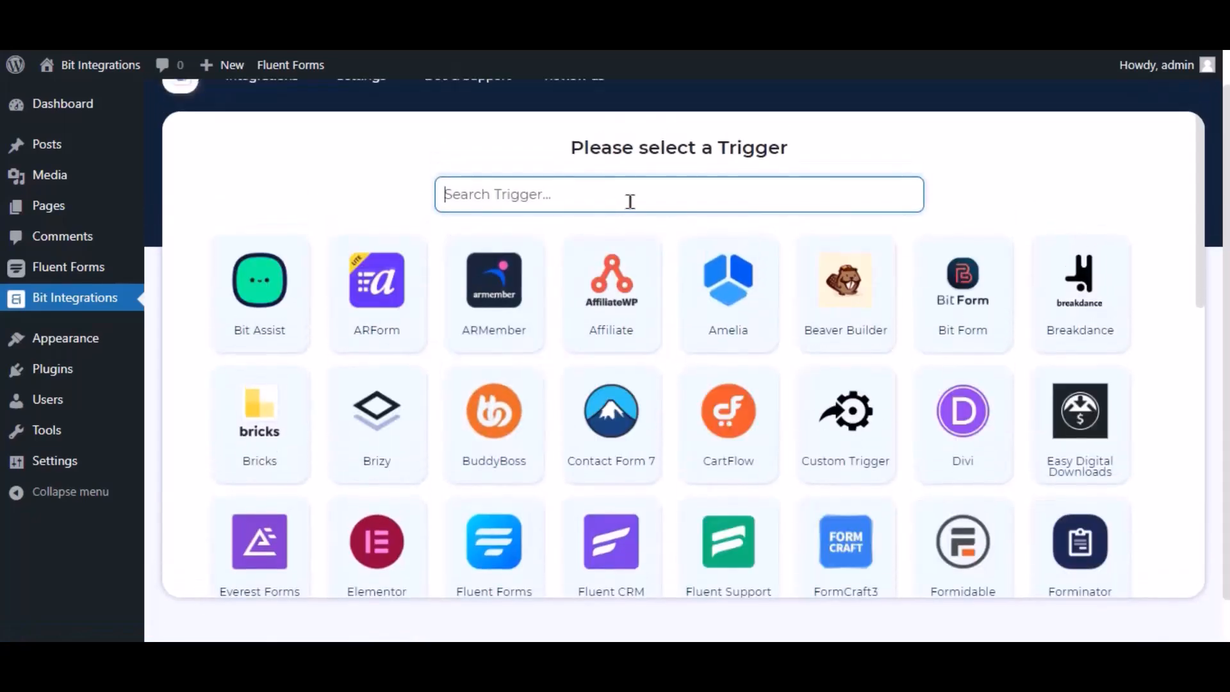
Set Fluent Forms' Contact Form Demo submissions as the trigger and continue to actions.
text(fluent fo)
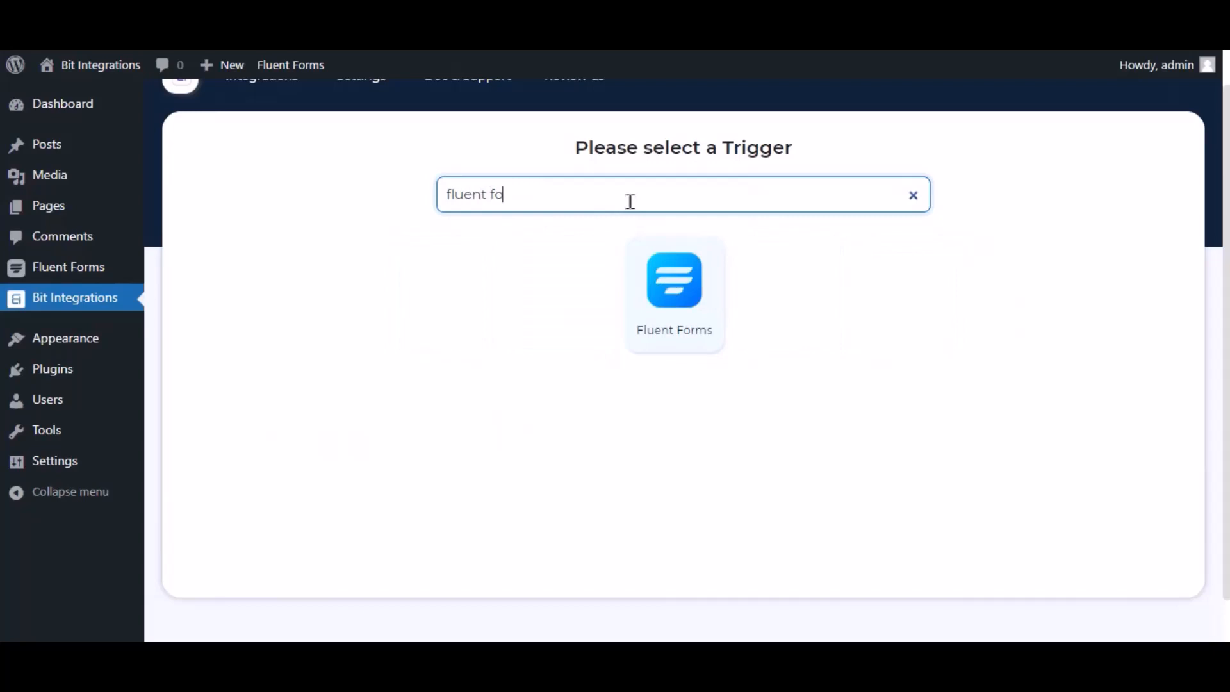
click(673, 280)
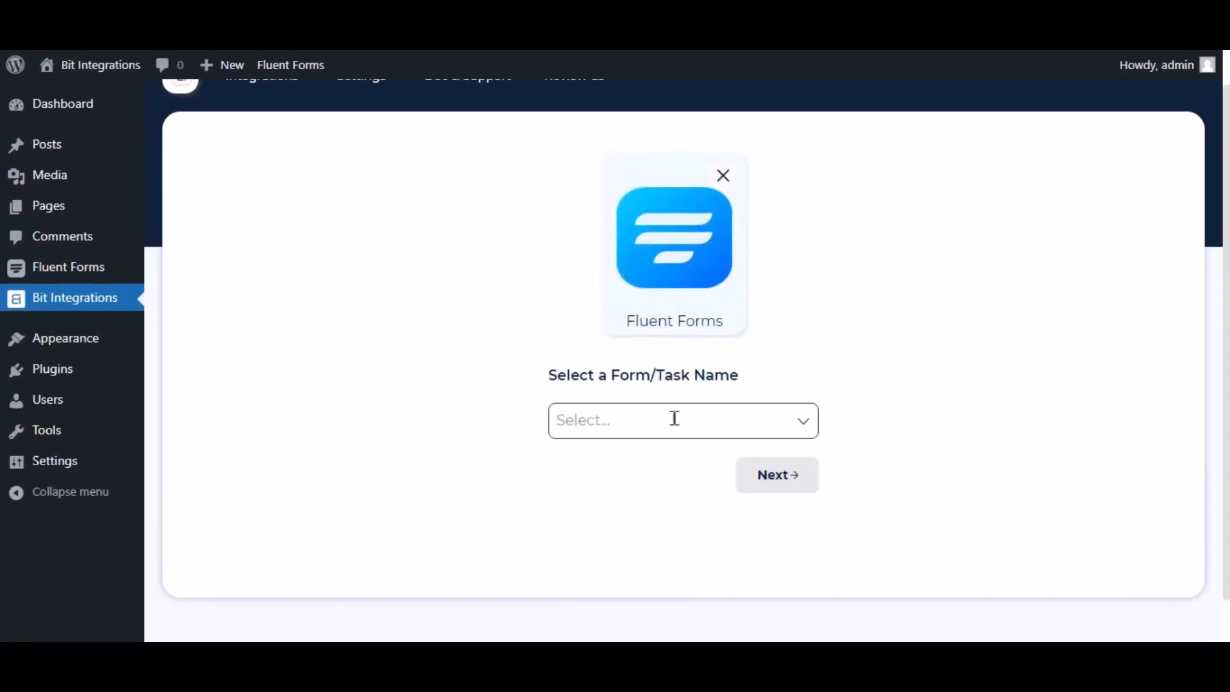
click(682, 420)
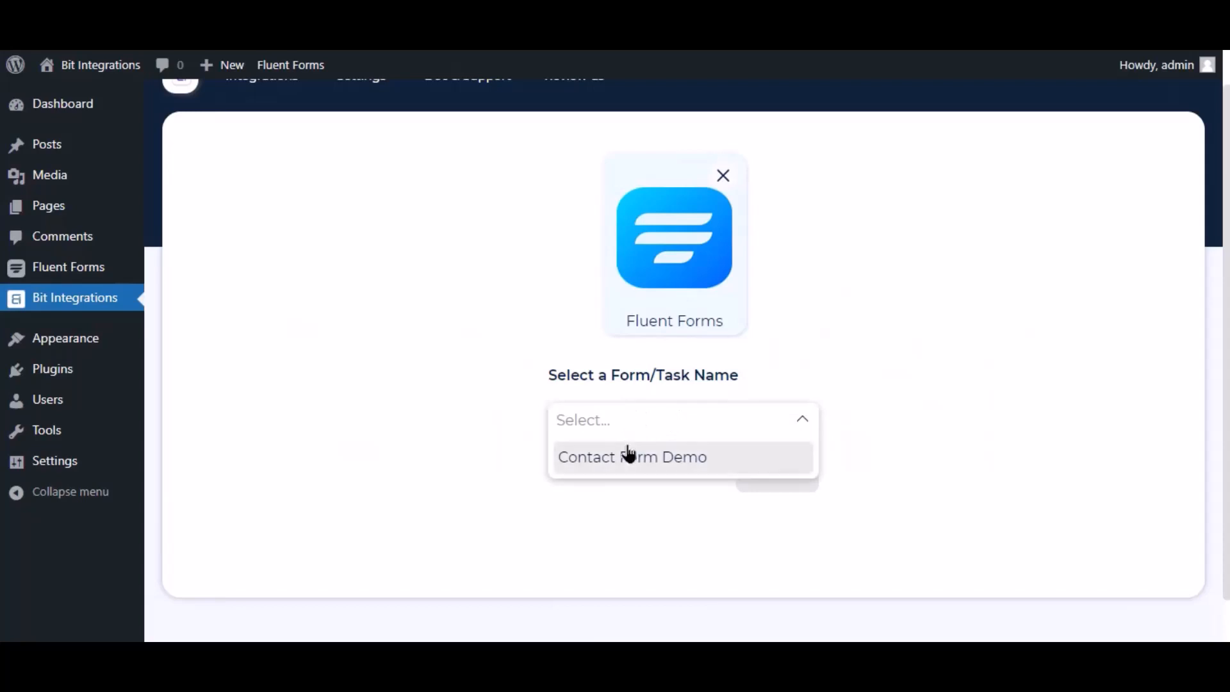
click(632, 457)
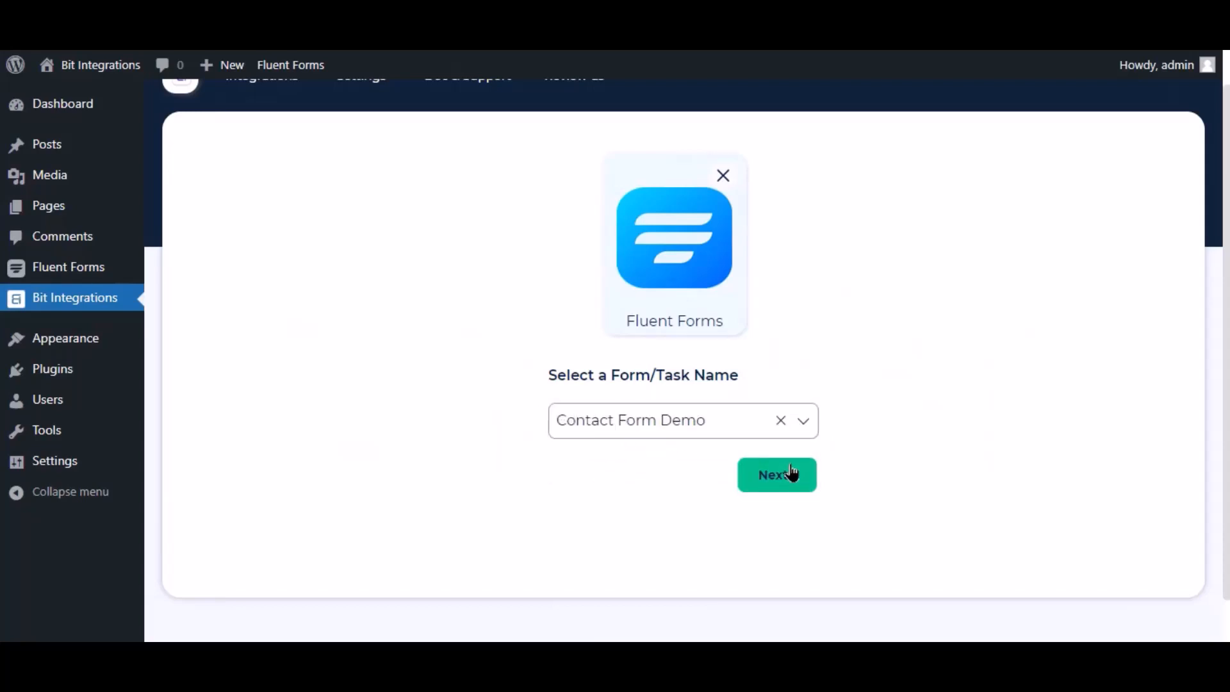
click(777, 475)
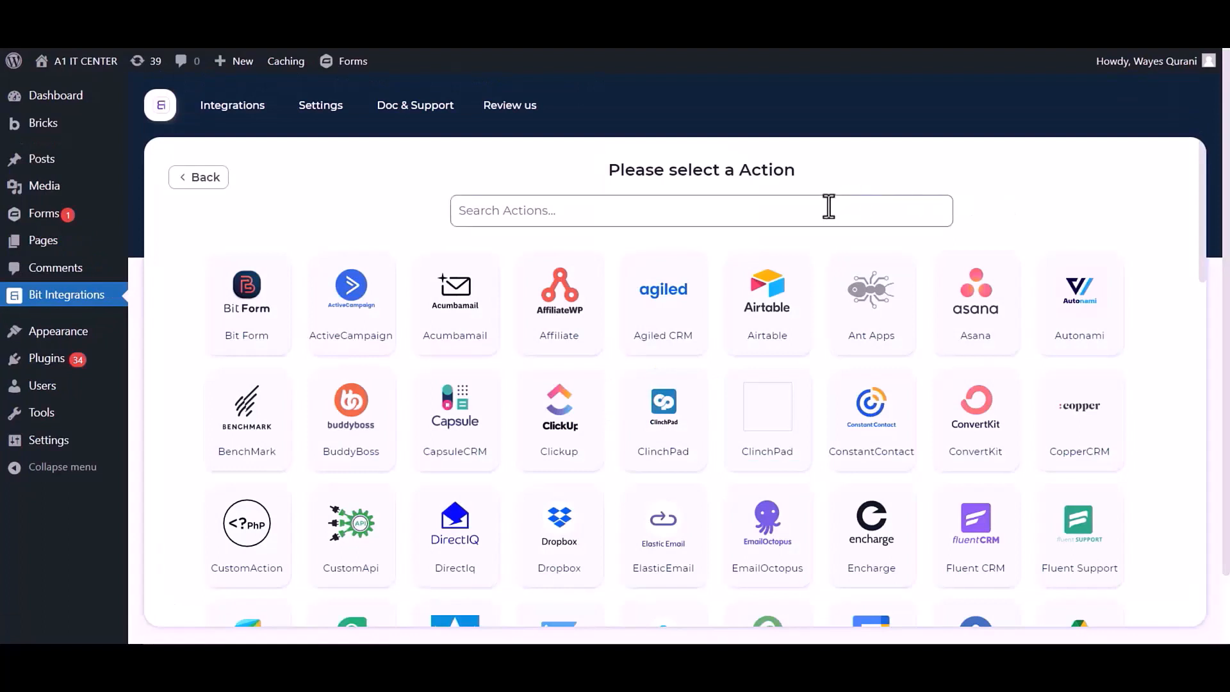
Search actions for 'Whatsapp' and select the WhatsApp tile.
text(Wha)
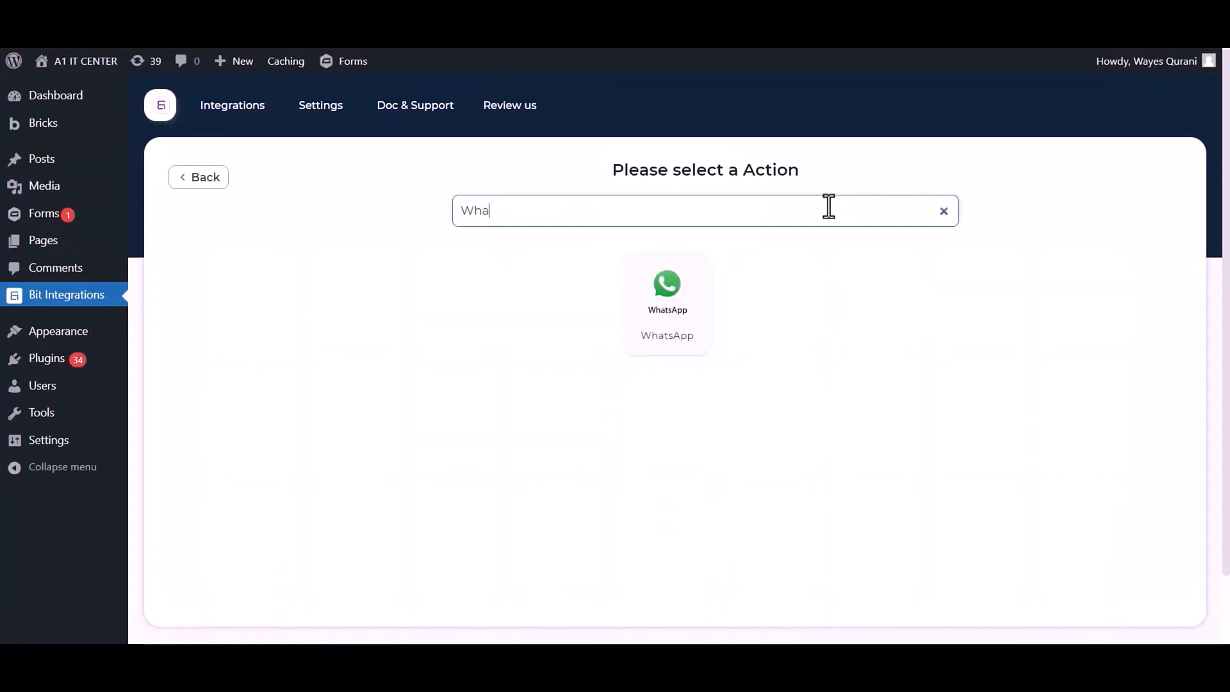
text(tsapp)
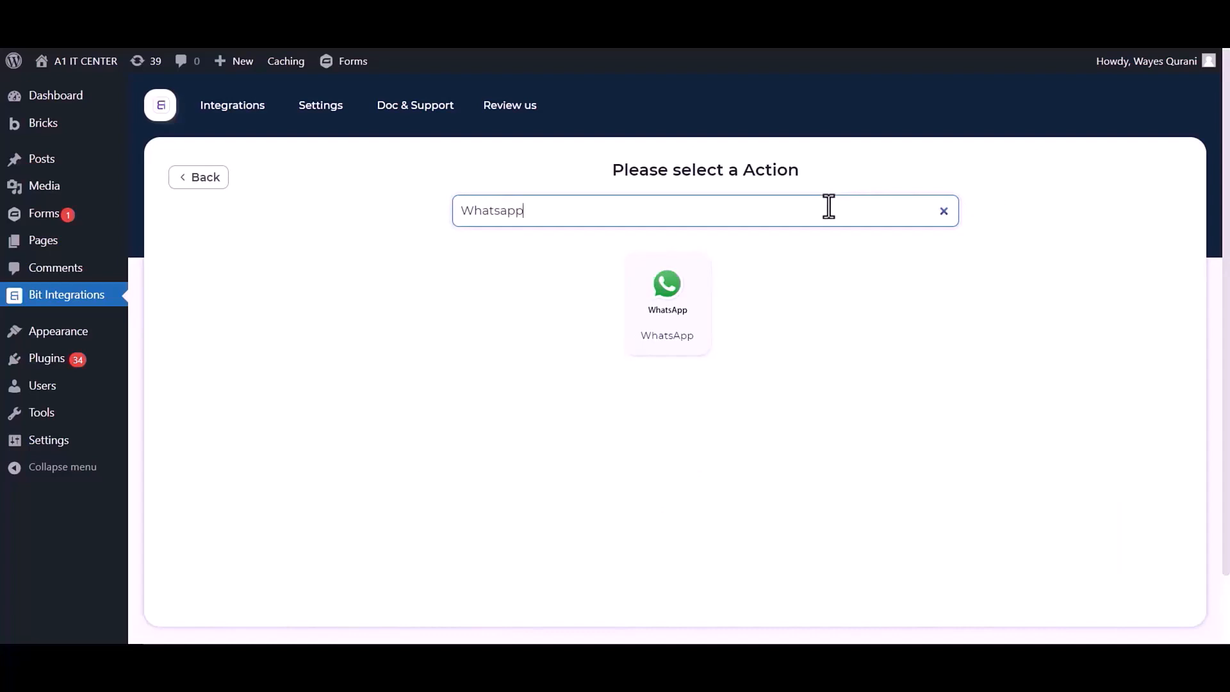
click(667, 294)
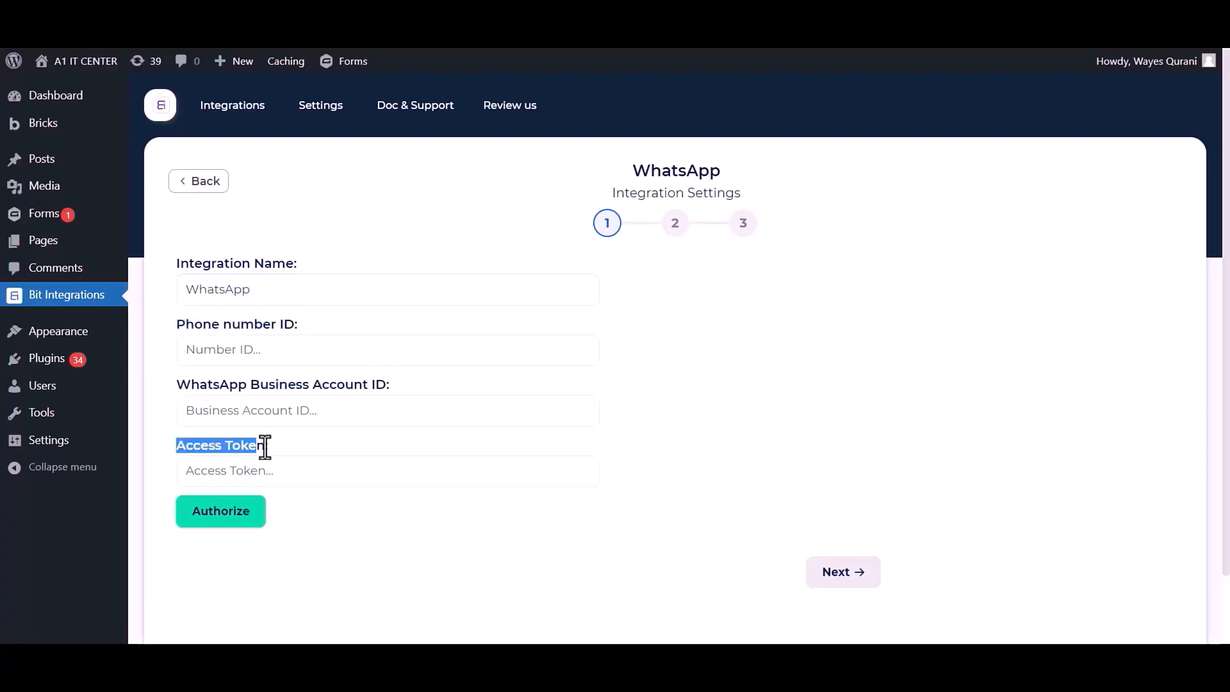
Start a new developer app with the Other use case and Business app type.
click(221, 510)
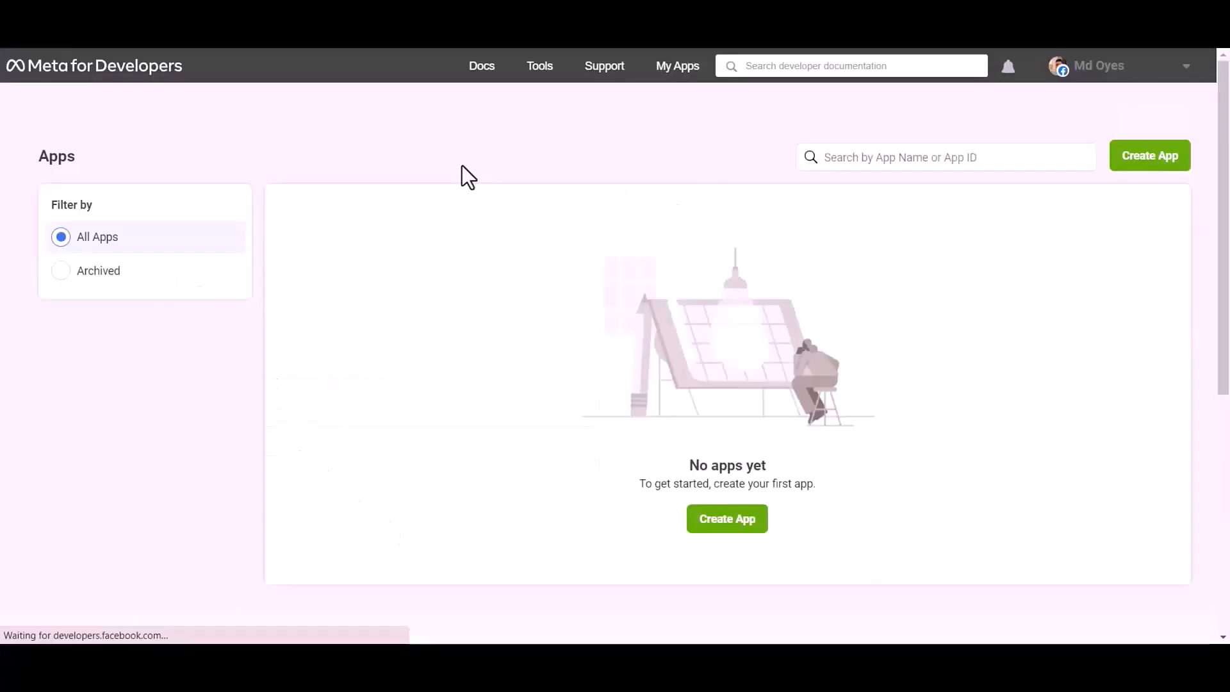
mouse_move(576, 193)
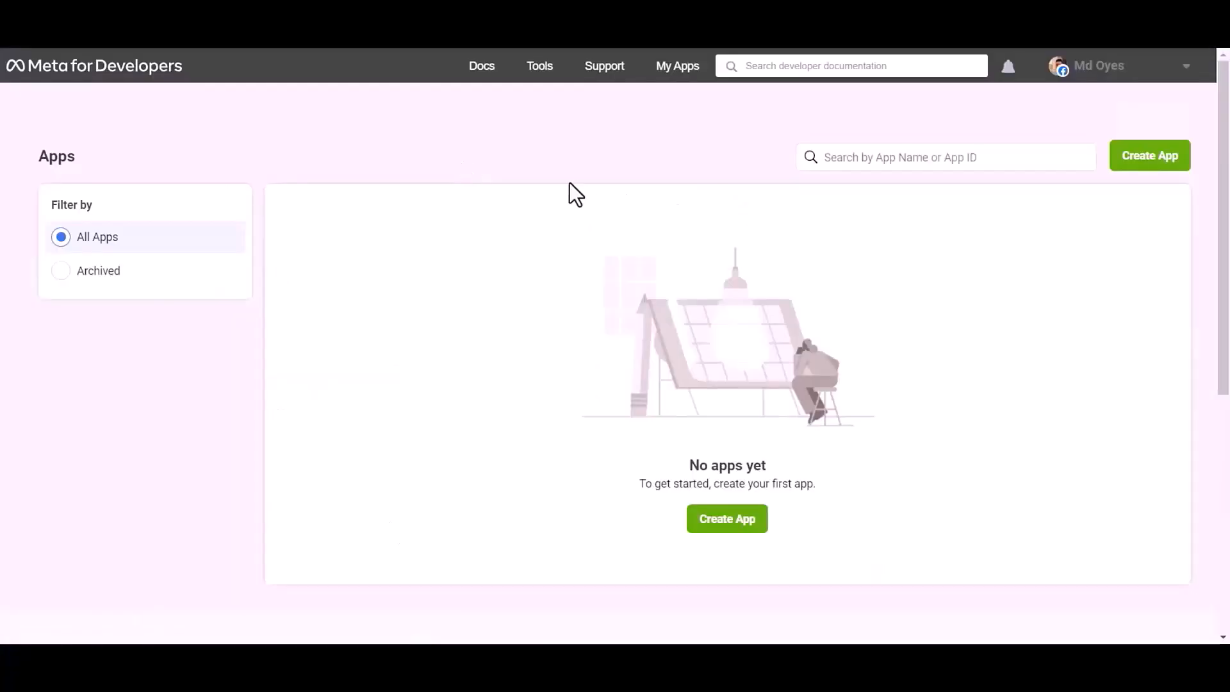
click(1149, 154)
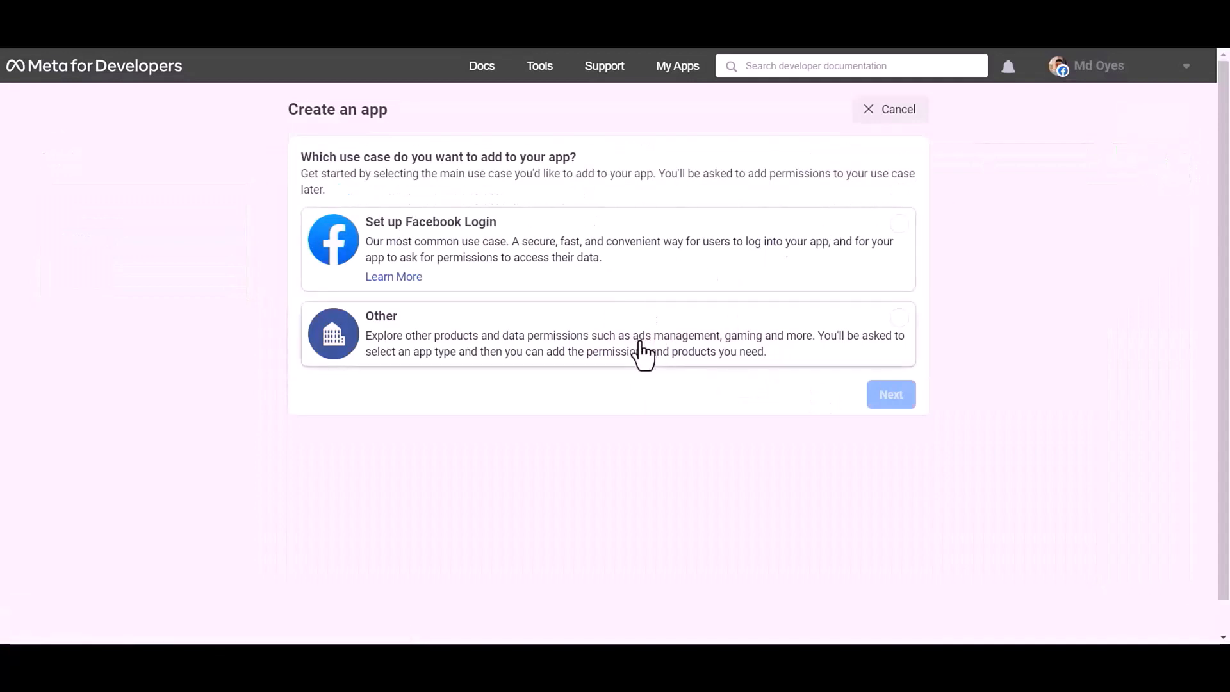
click(608, 334)
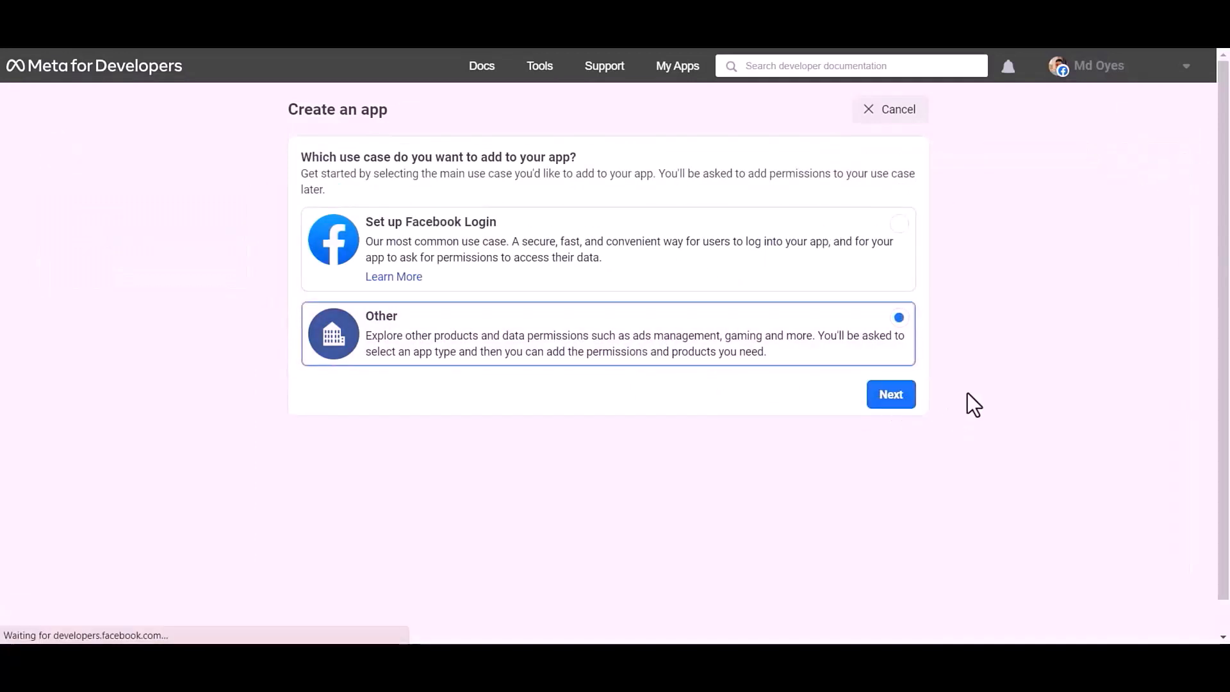
click(891, 394)
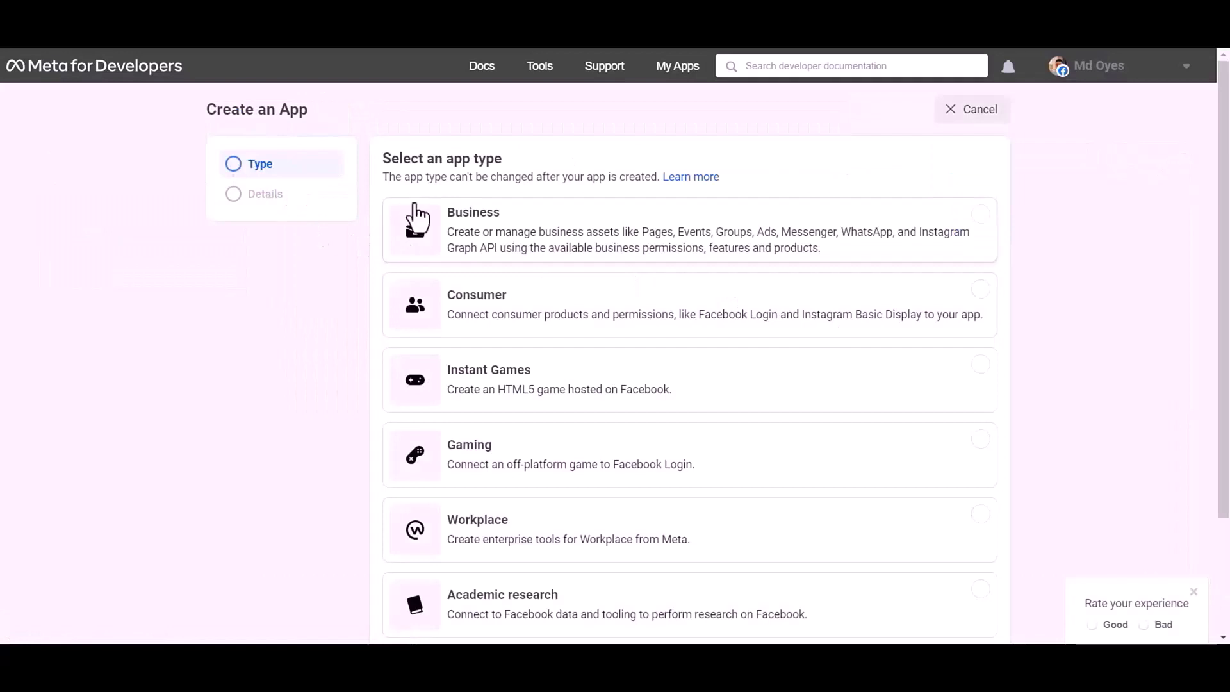
scroll(down, 3)
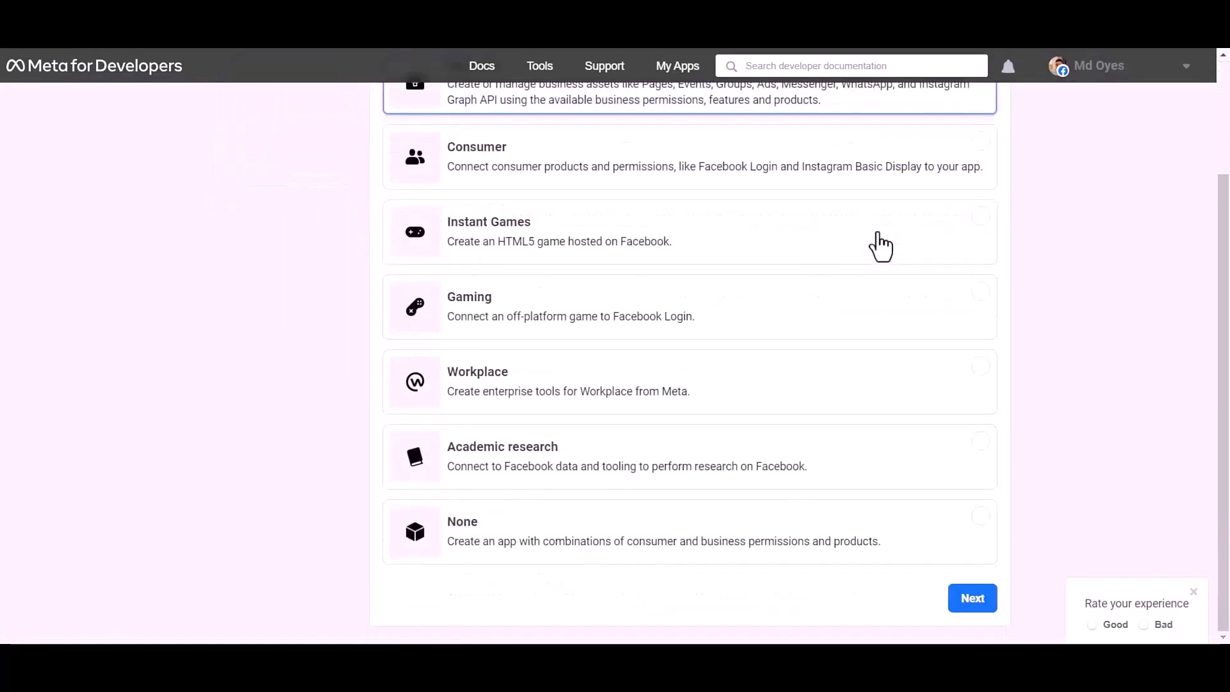
click(972, 598)
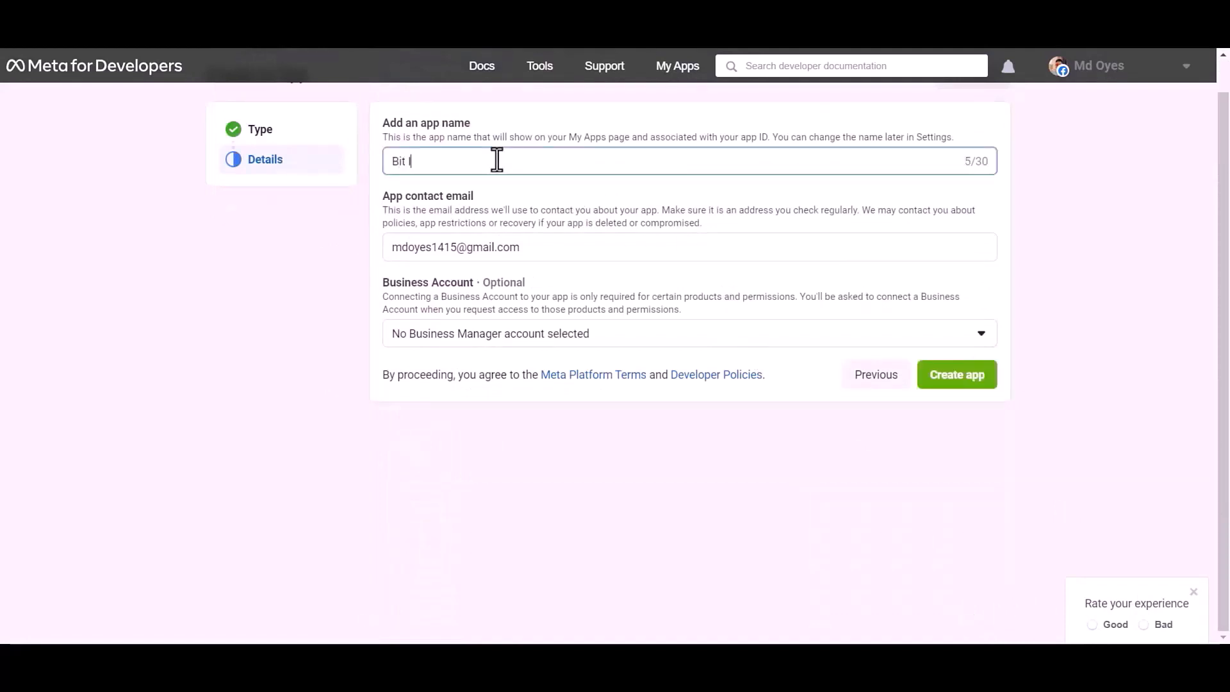
Name the app 'Bit Integrations' and confirm creation with the account password.
text(Integrations)
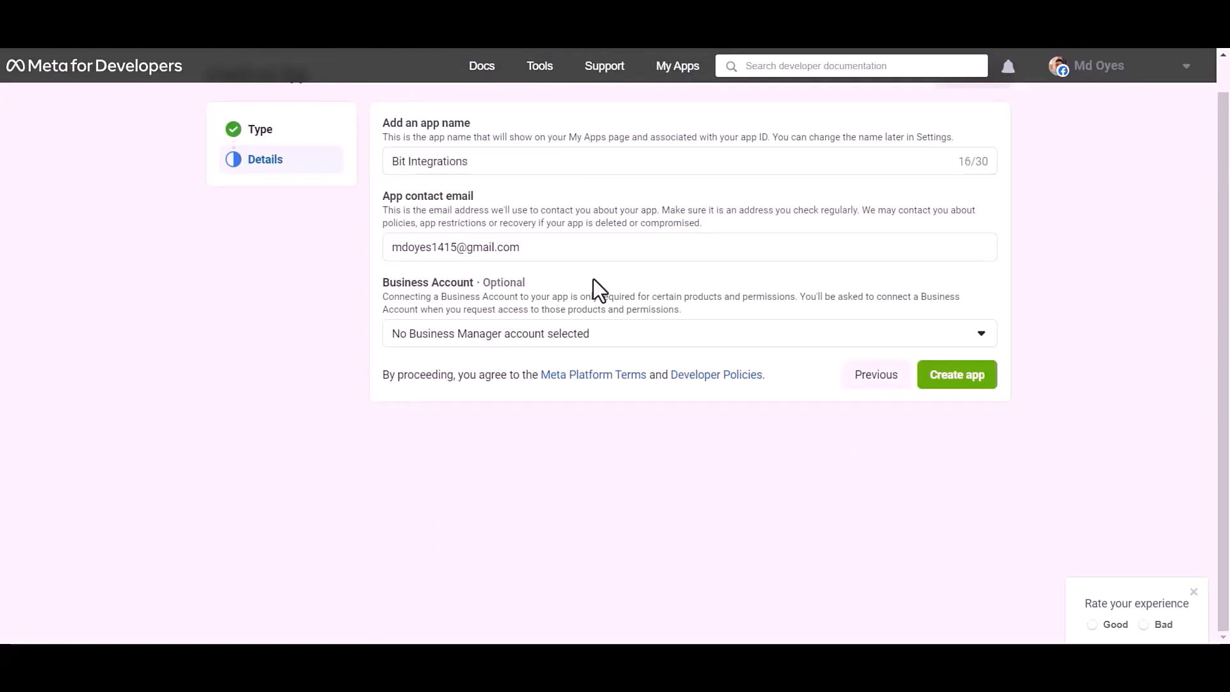
click(955, 375)
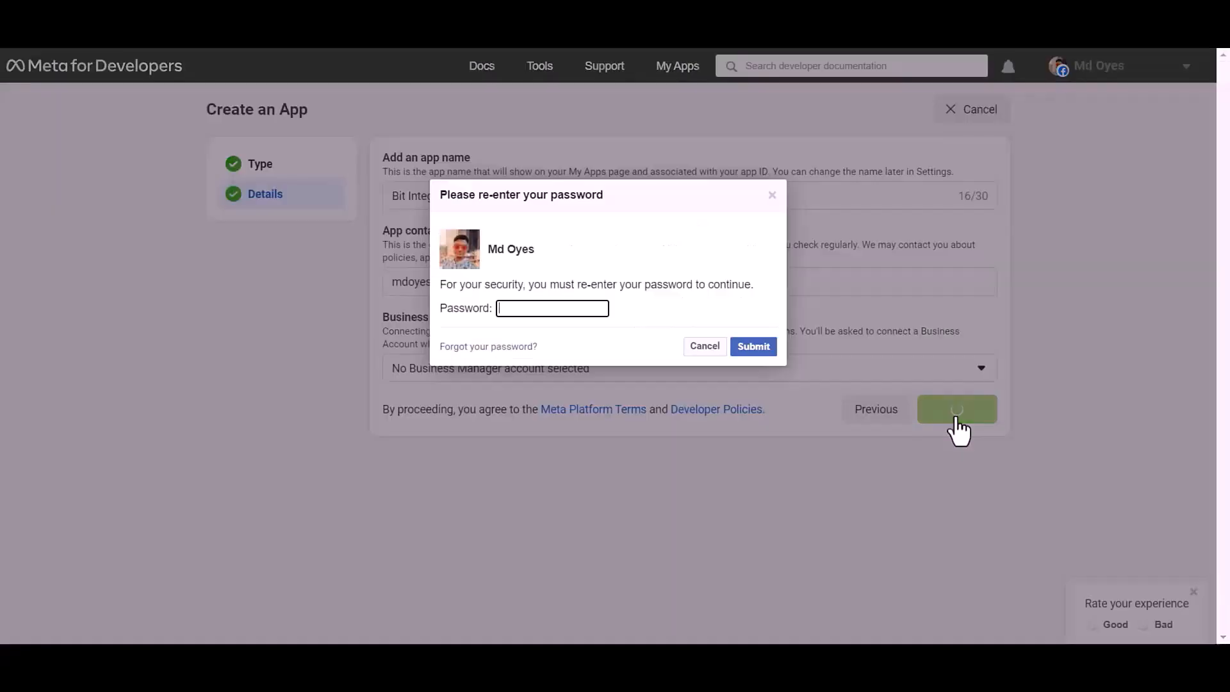
click(552, 308)
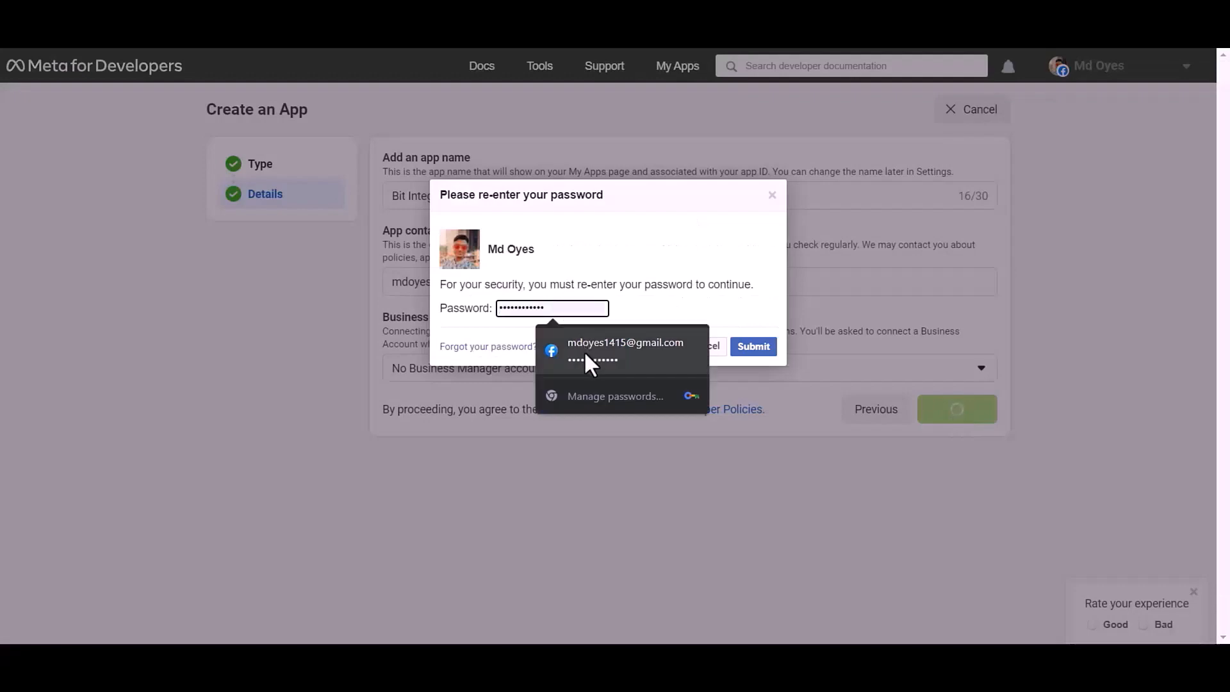
click(751, 346)
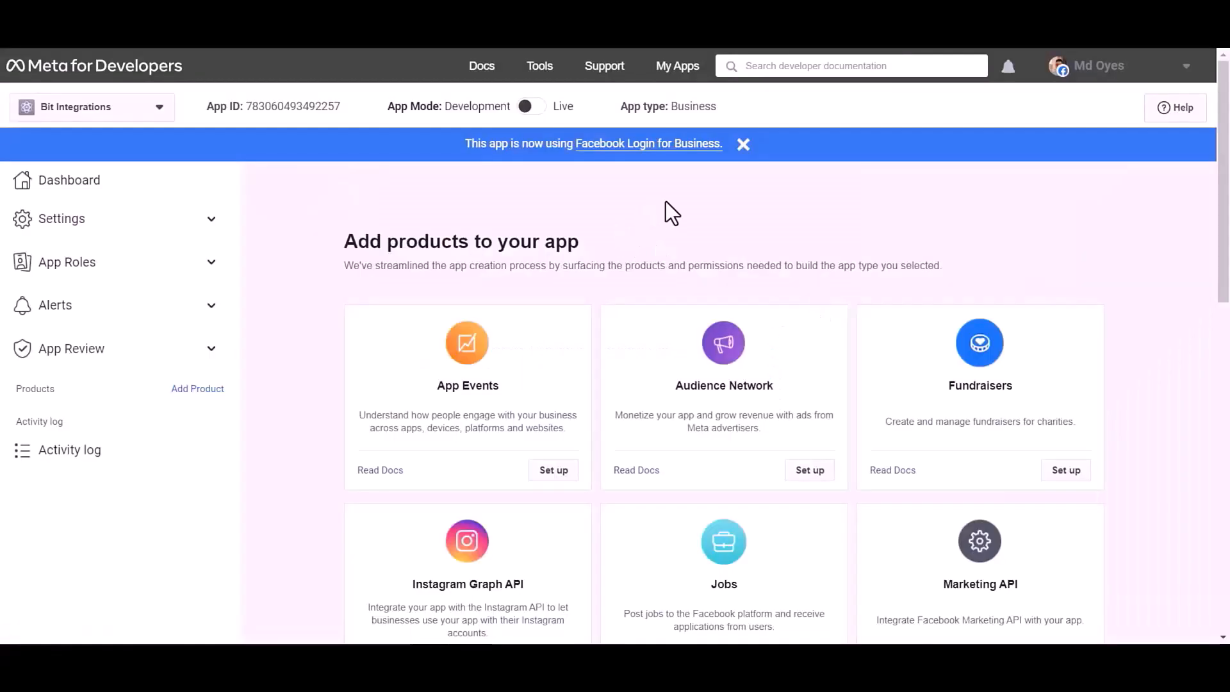
Set up the WhatsApp product for Bit Integrations, continuing with Test Business.
scroll(down, 3)
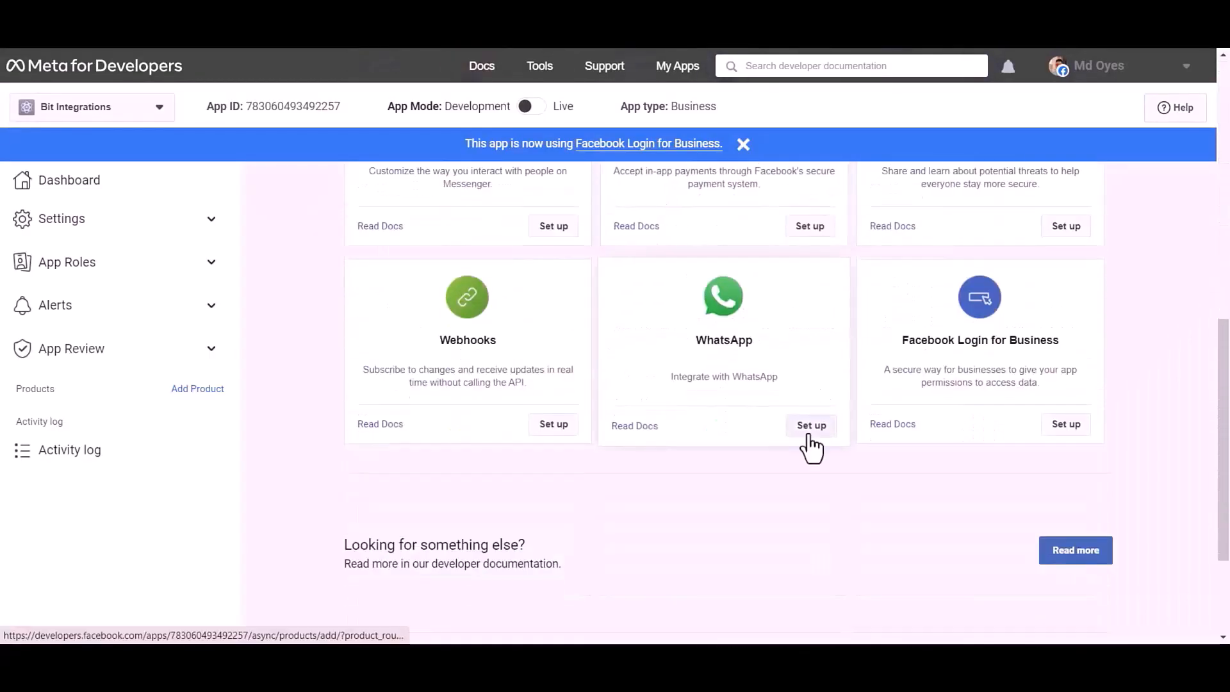
click(810, 425)
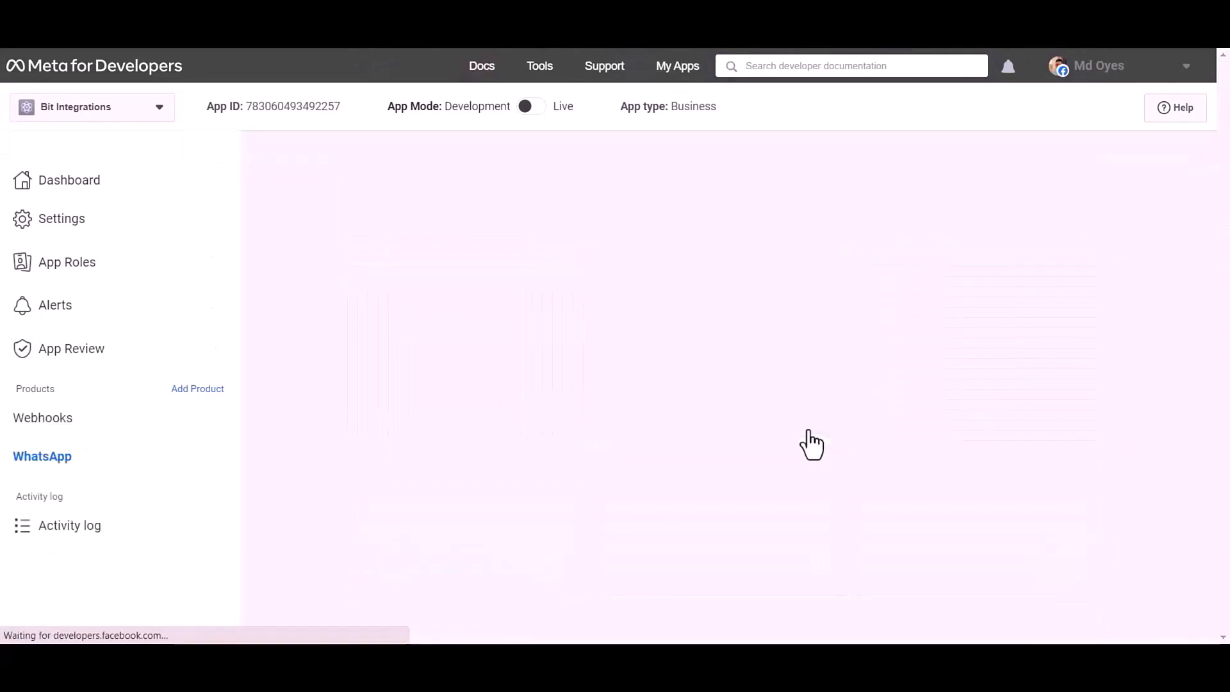
click(43, 456)
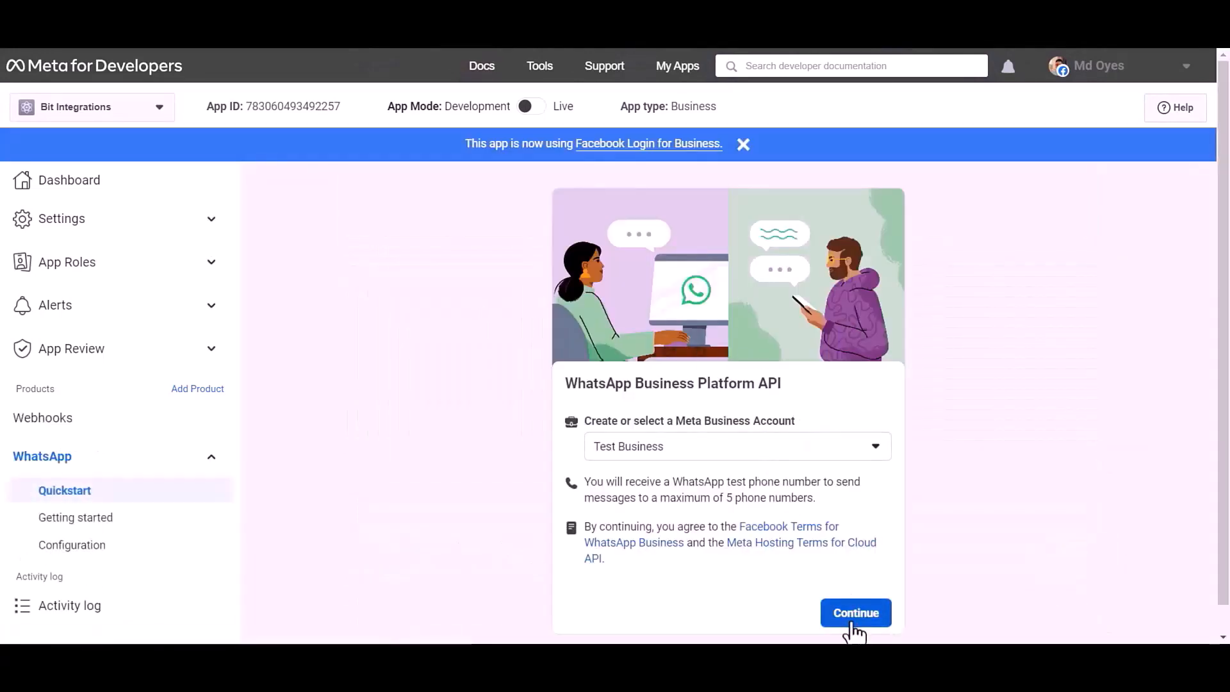
click(856, 612)
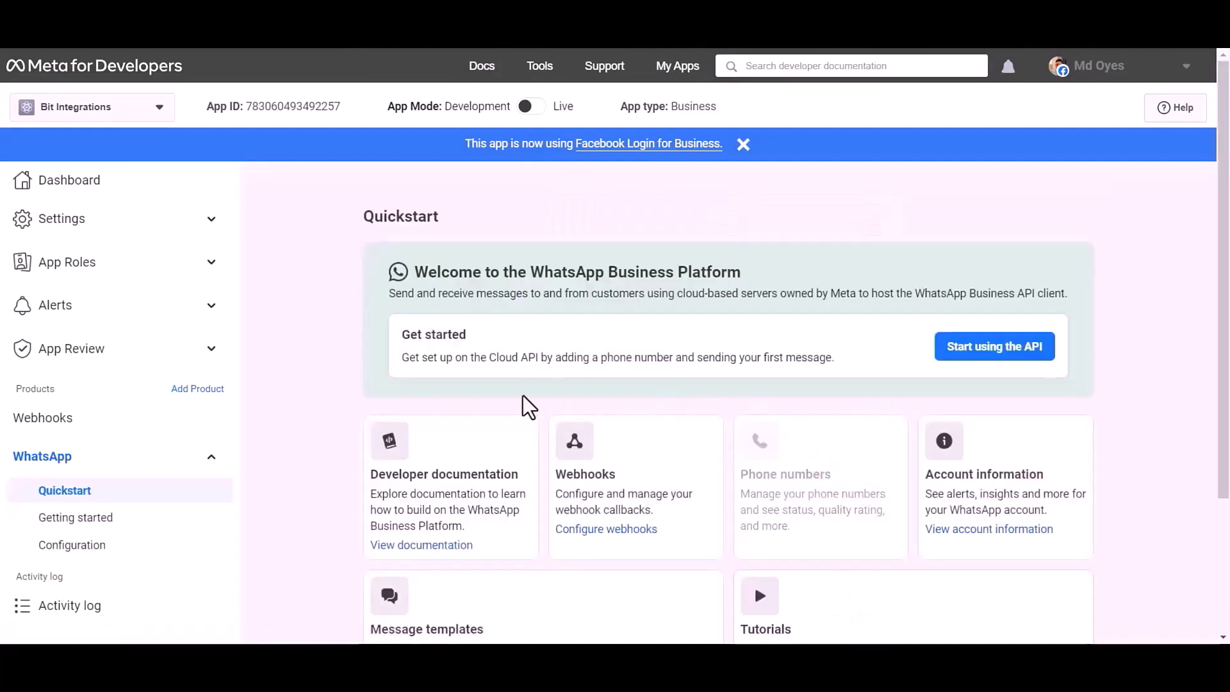
mouse_move(76, 517)
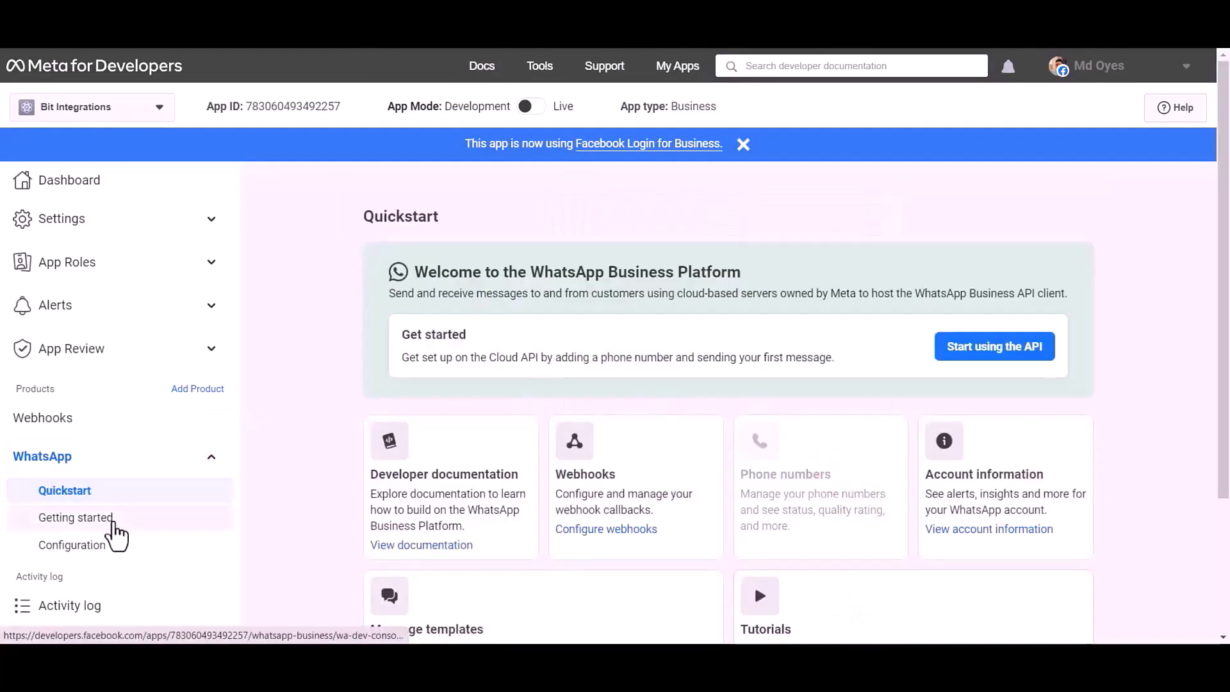
View WhatsApp's getting-started token and phone number ID, then return to My Apps.
click(76, 517)
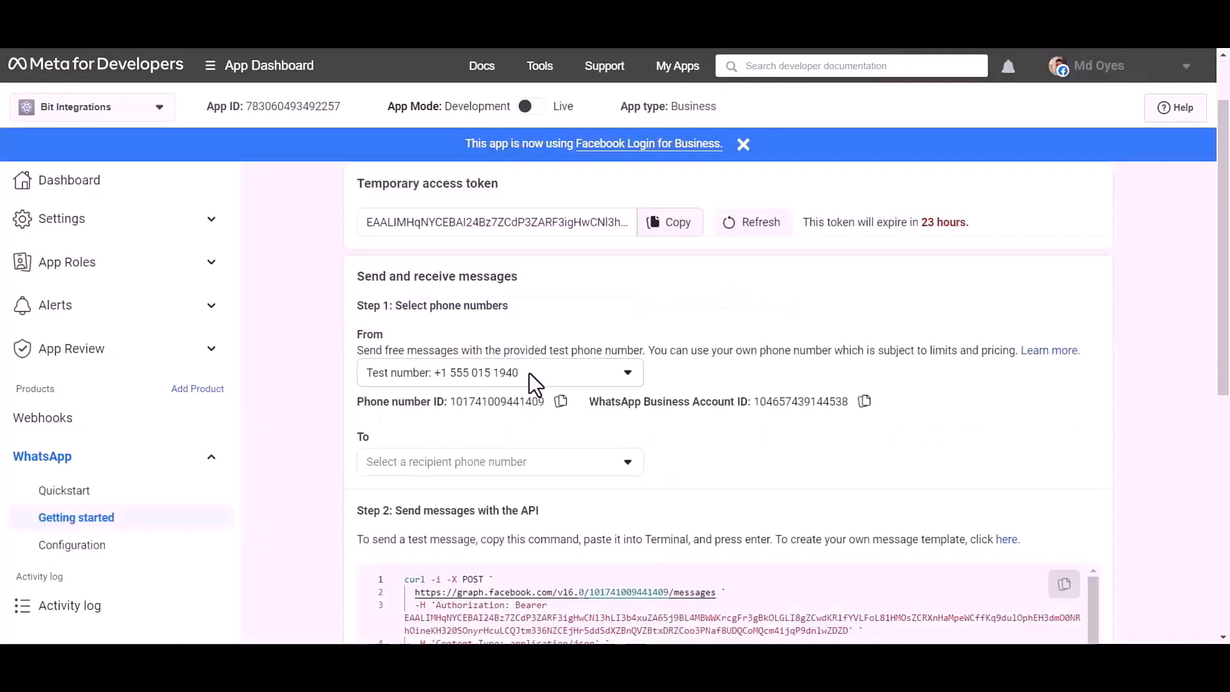
double_click(384, 401)
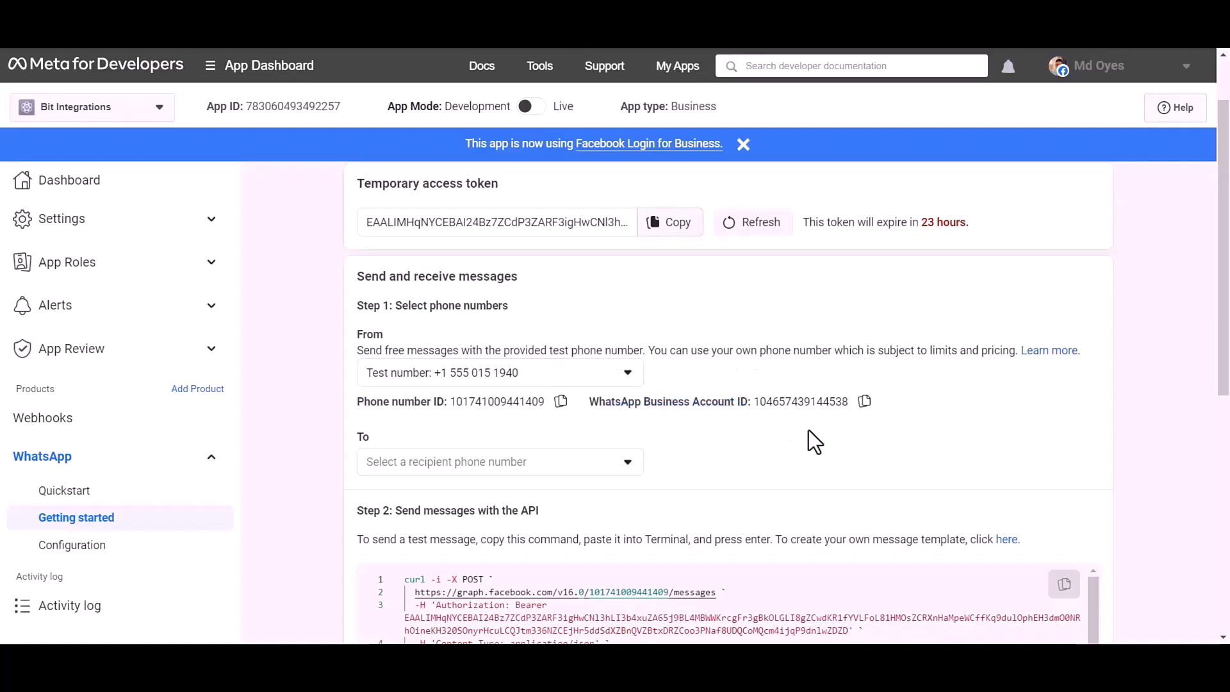
mouse_move(560, 401)
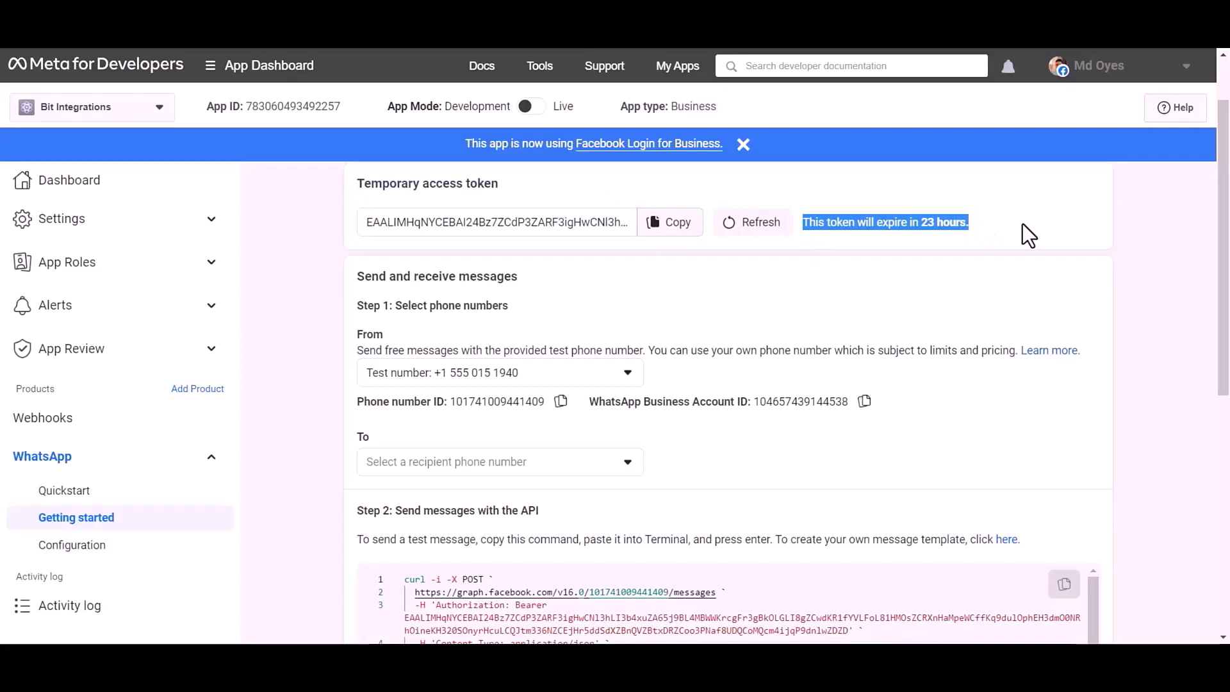
click(676, 66)
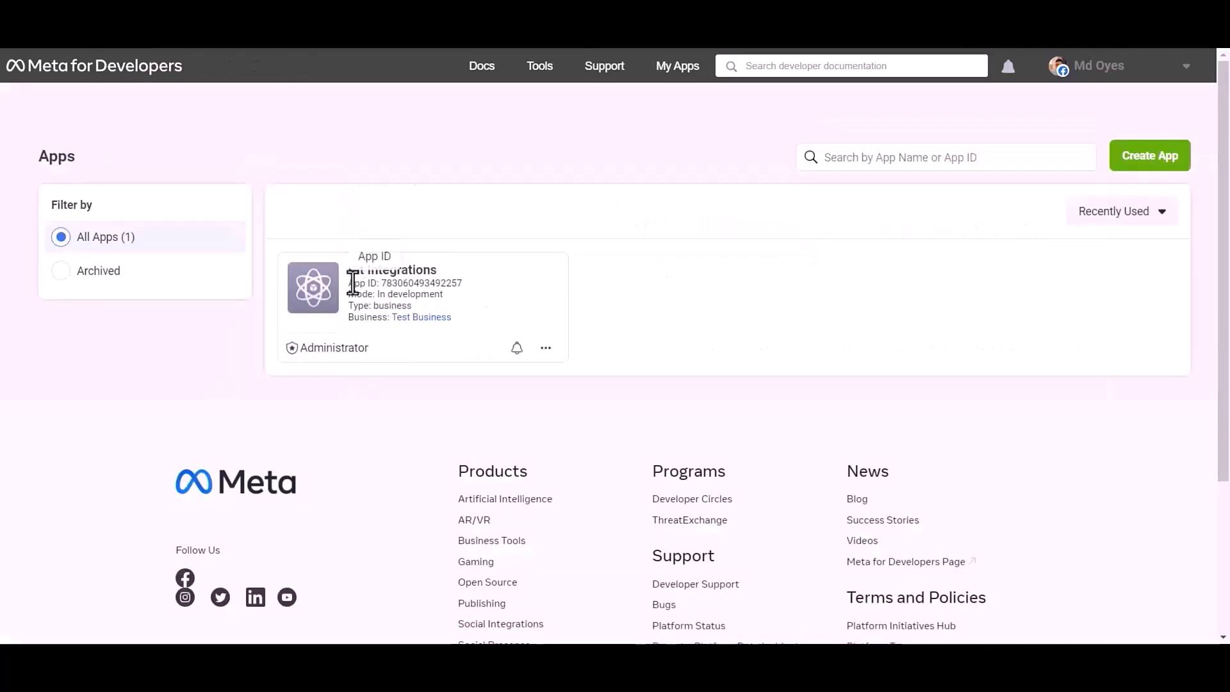
mouse_move(374, 339)
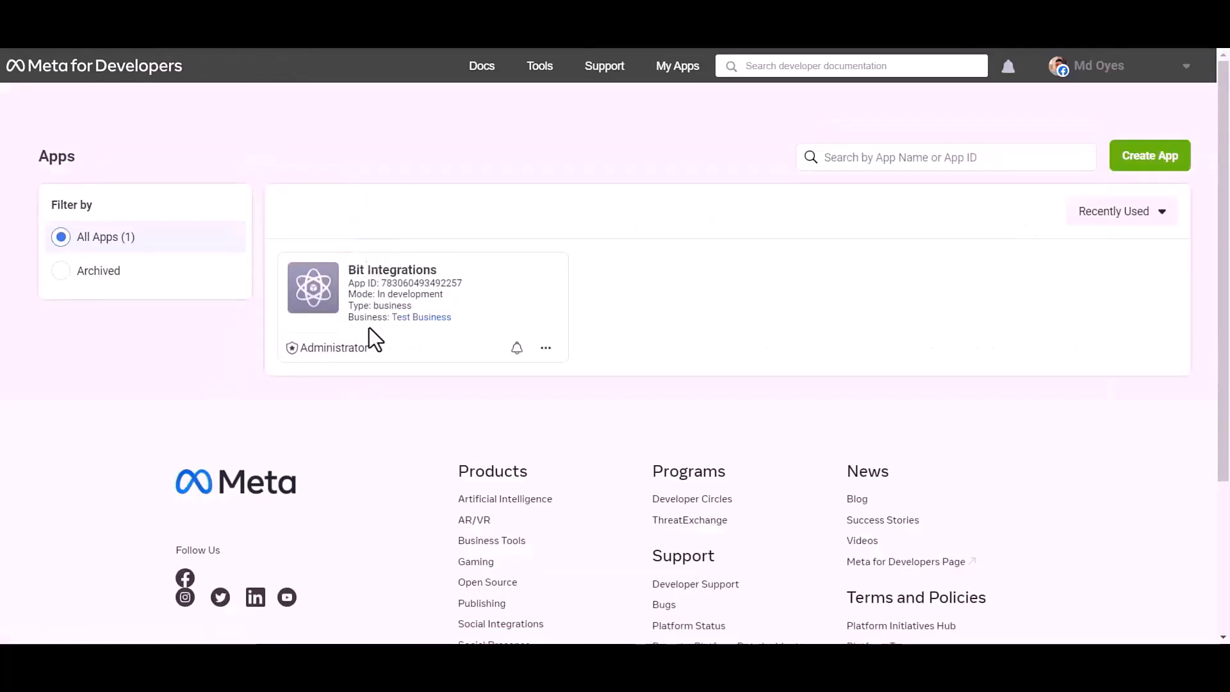
mouse_move(422, 317)
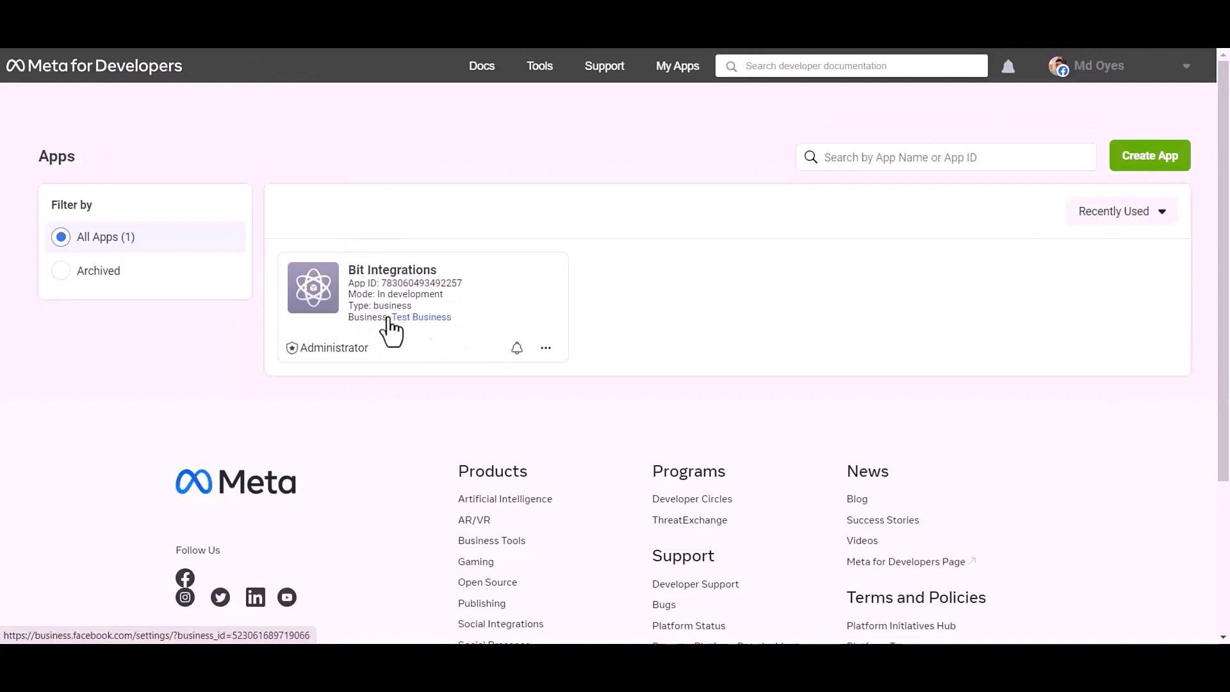
Open Test Business's system users and start a new system user named 'Oyes'.
click(421, 316)
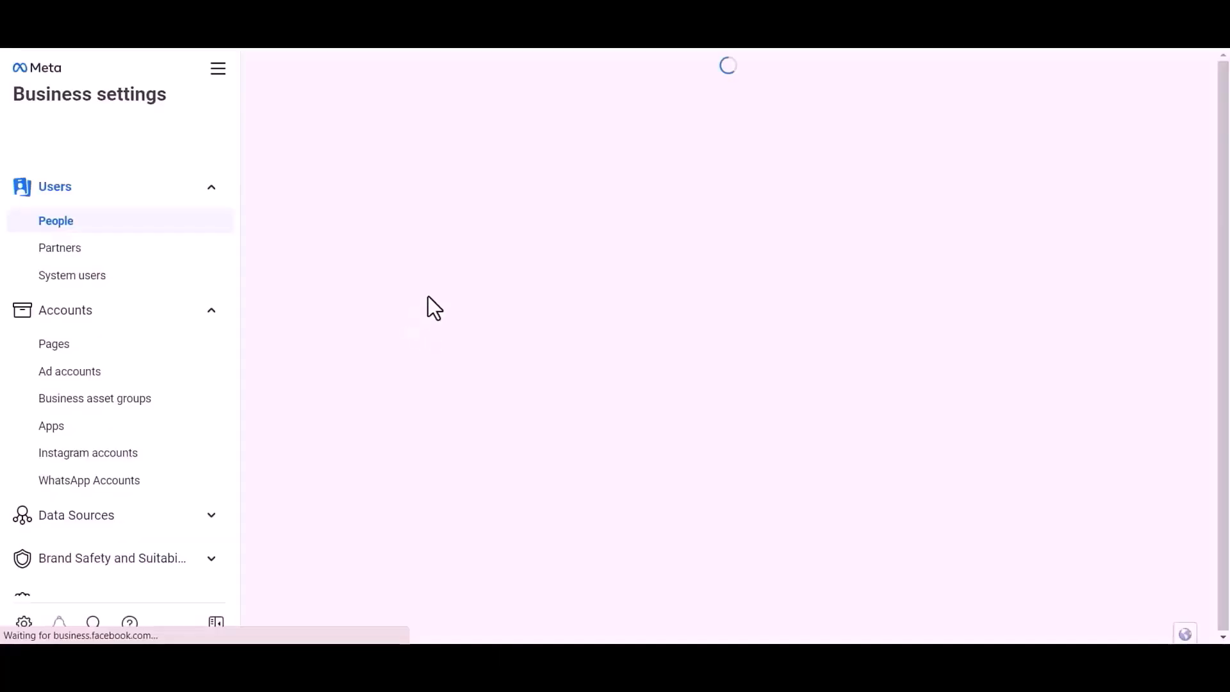
click(71, 275)
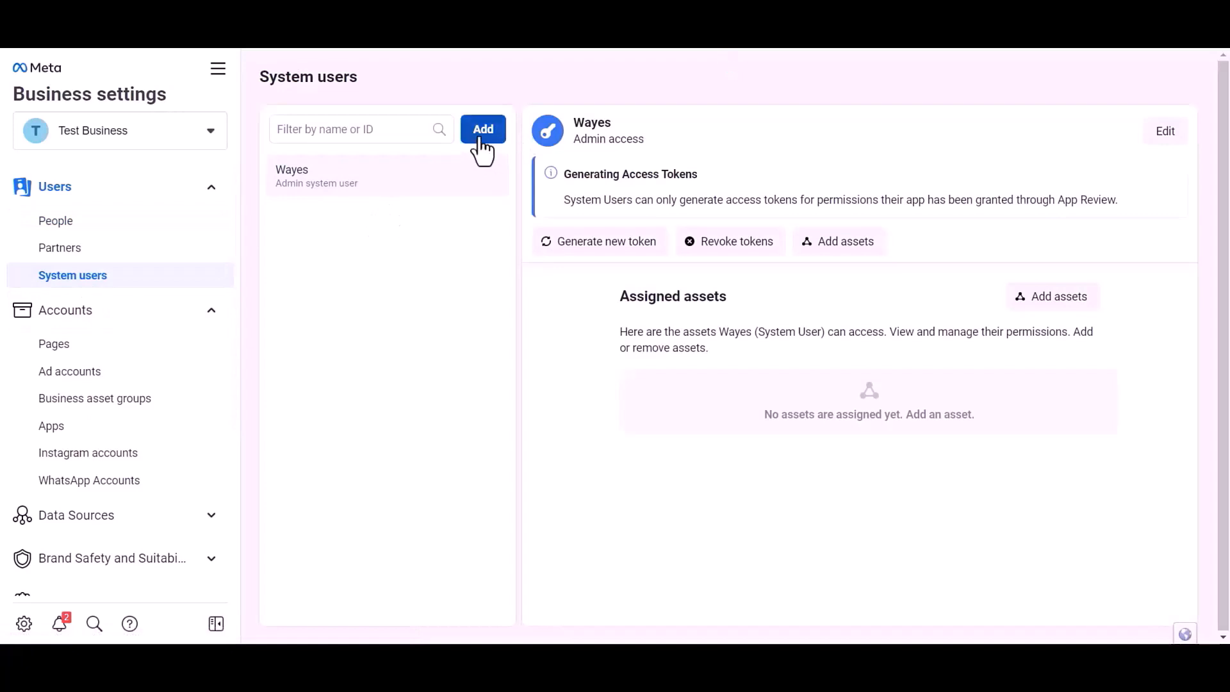
click(483, 128)
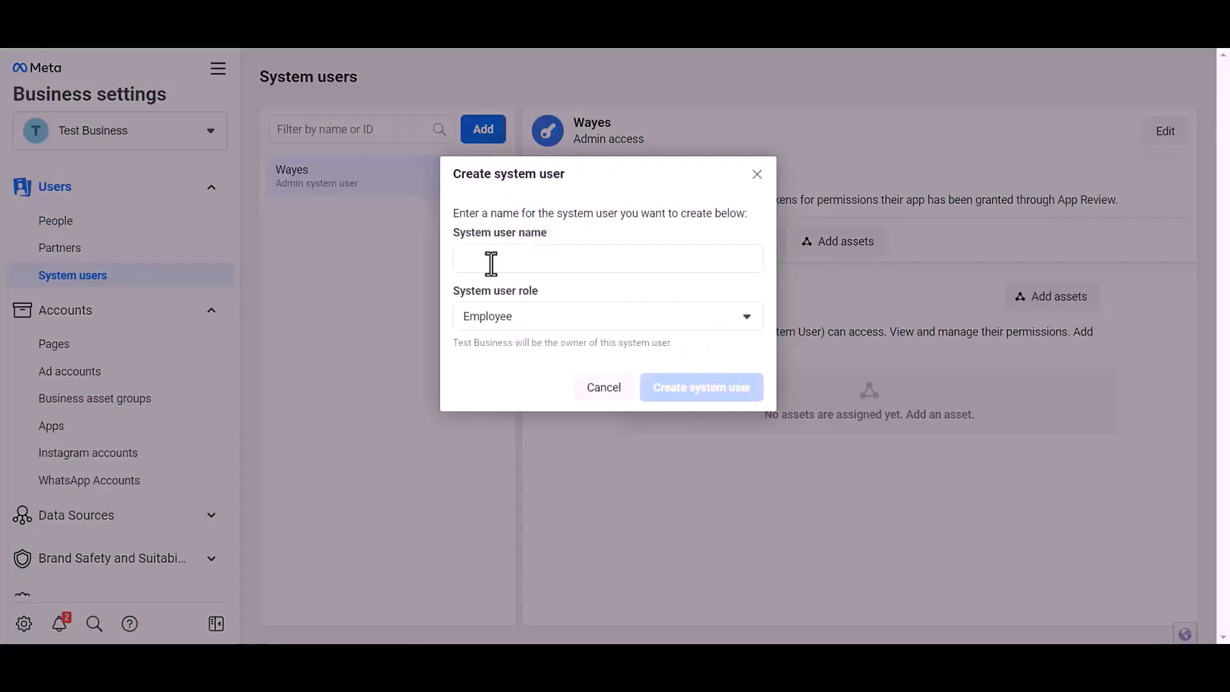
click(606, 258)
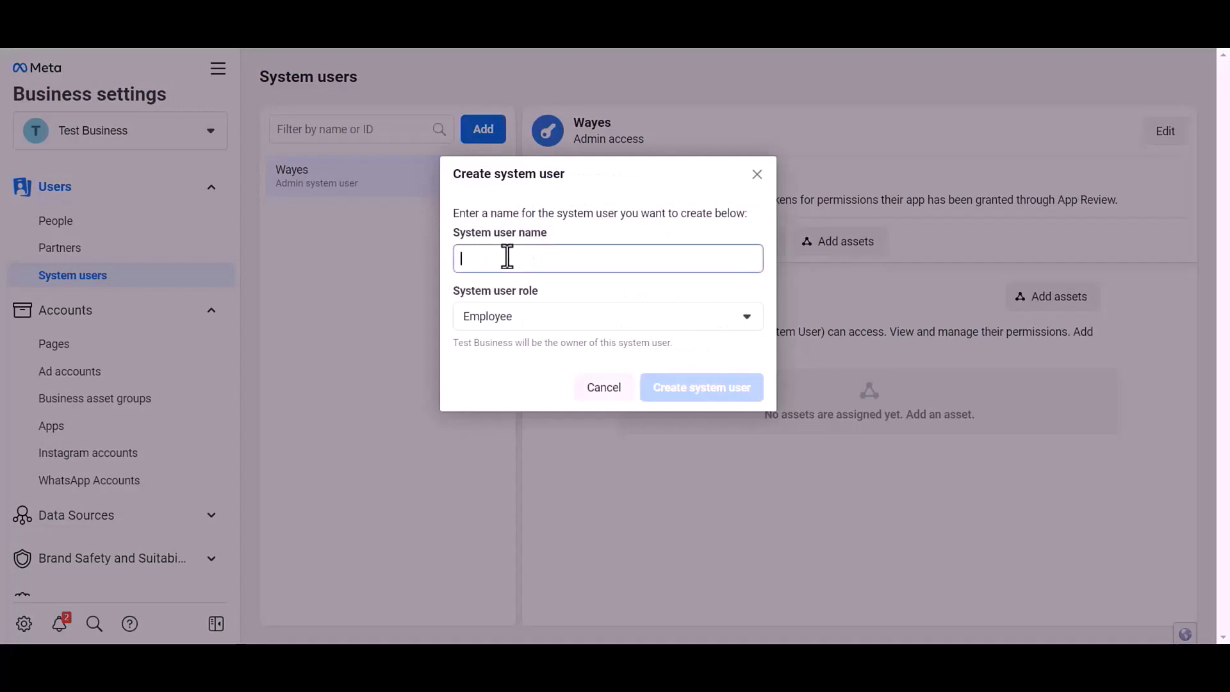
text(Oyes)
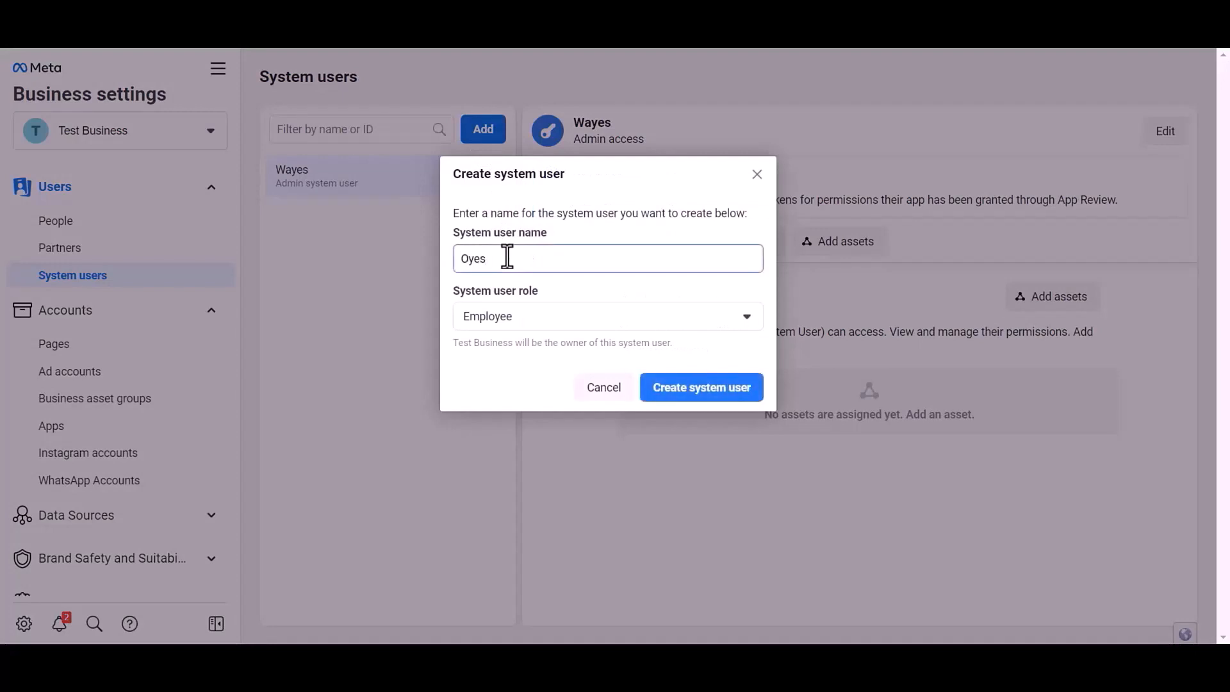
Give 'Oyes' the Admin role, try creating it, and dismiss the admin-limit error.
click(606, 316)
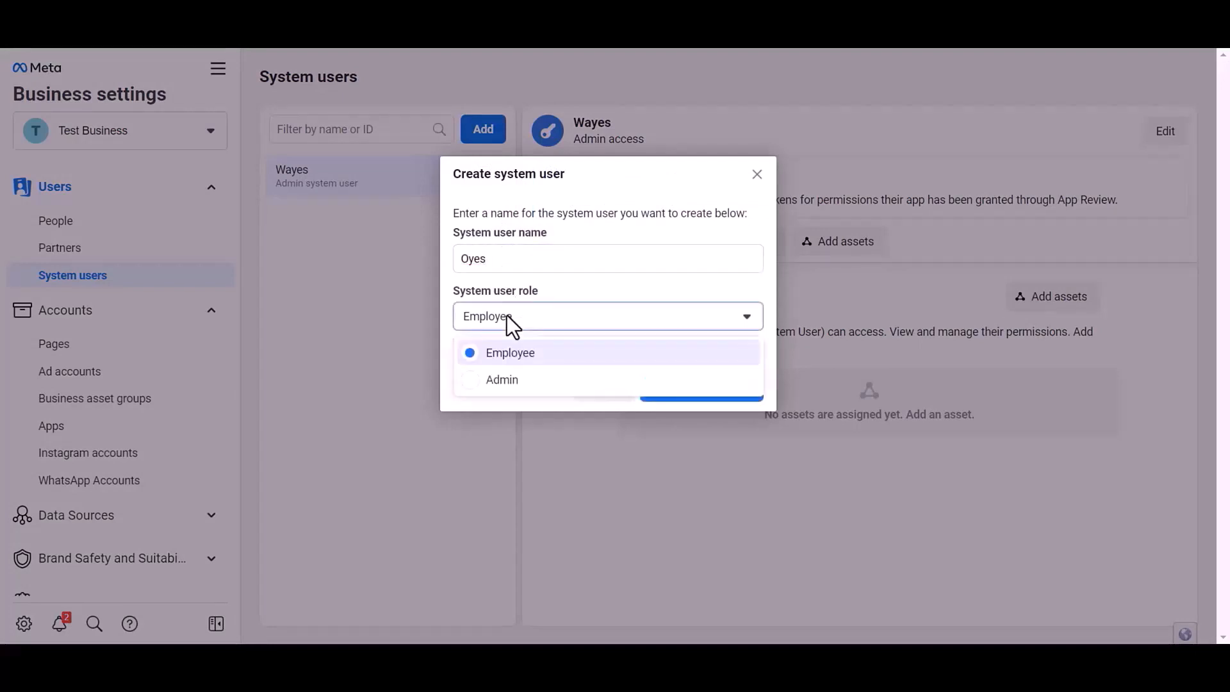
mouse_move(501, 380)
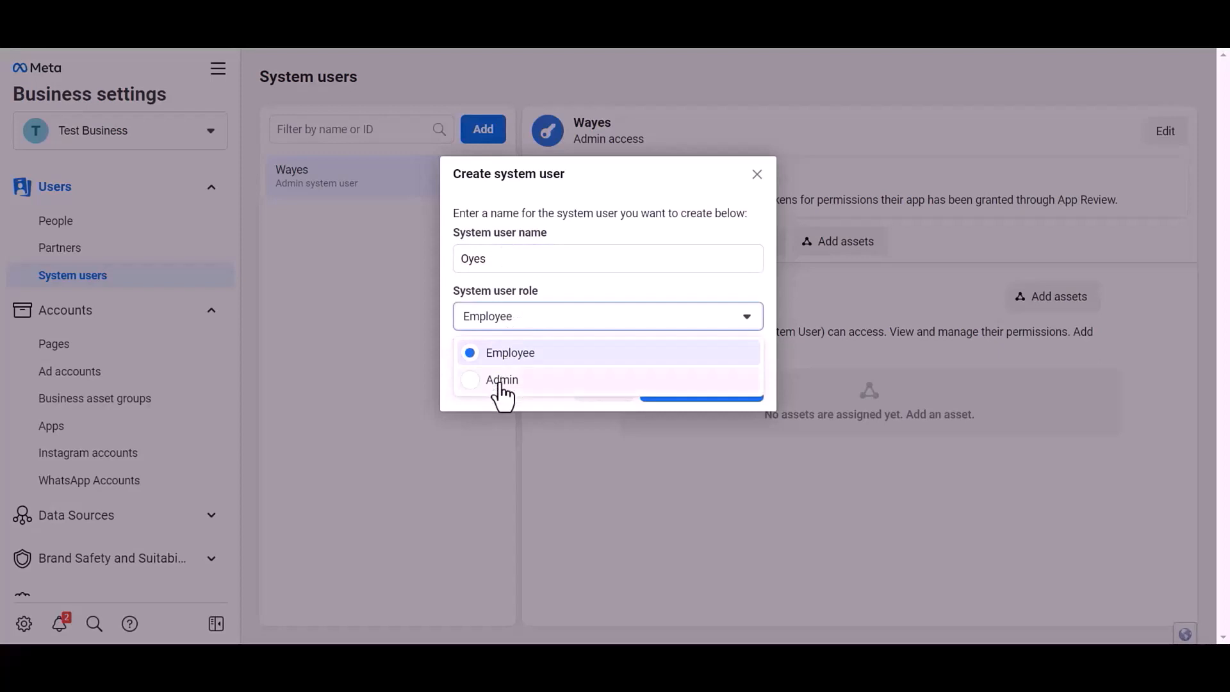
click(501, 379)
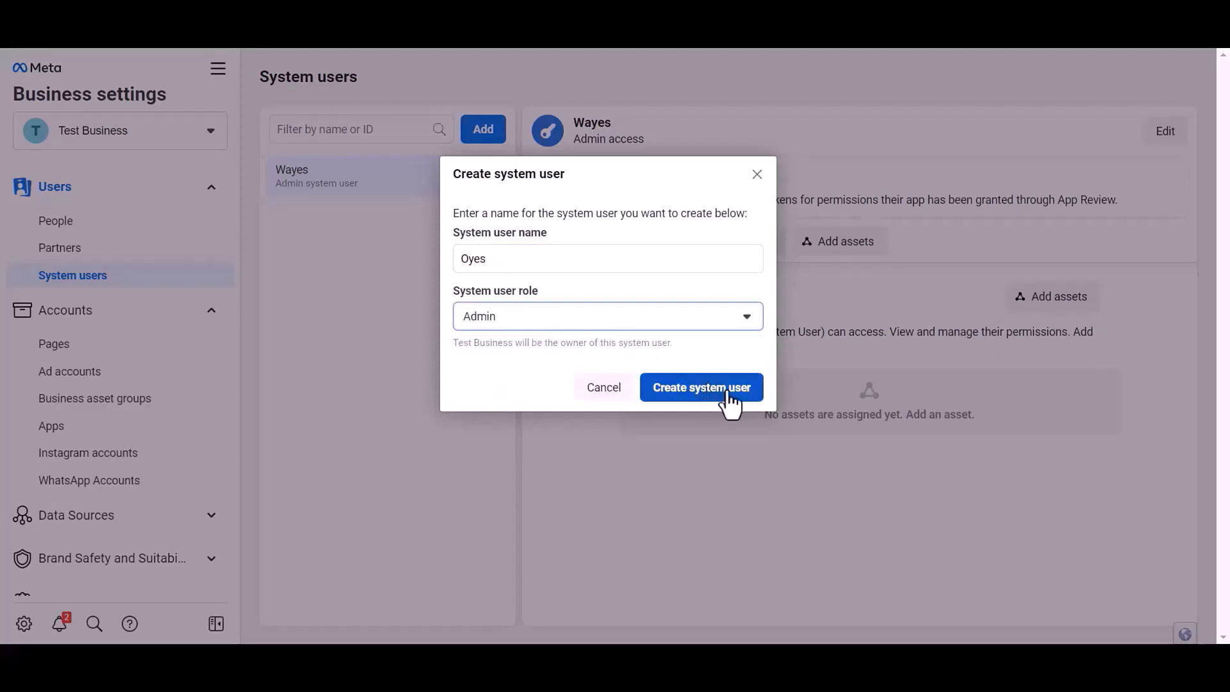
click(700, 387)
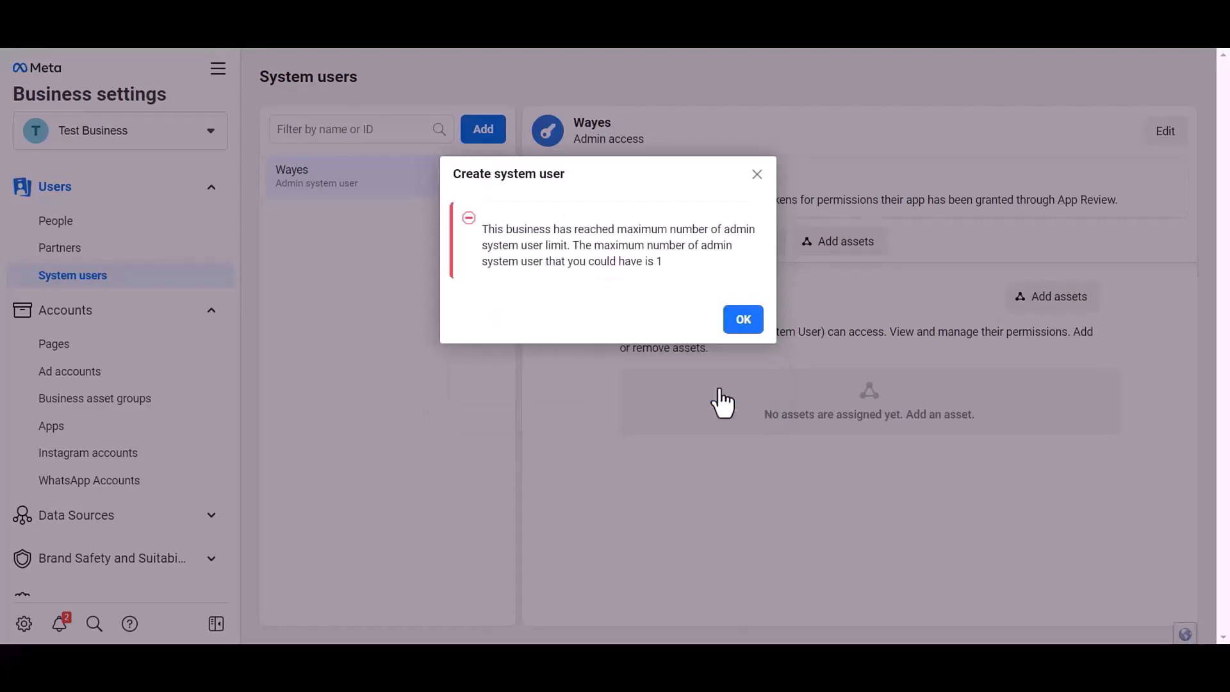
click(742, 319)
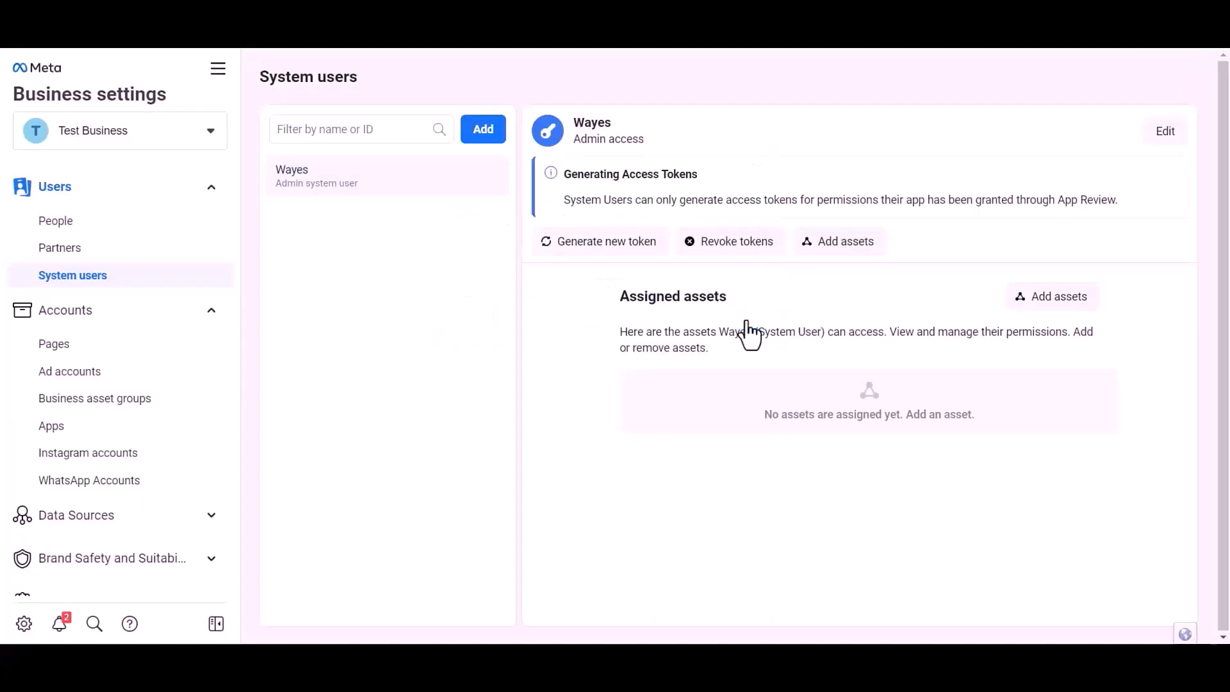
mouse_move(490, 312)
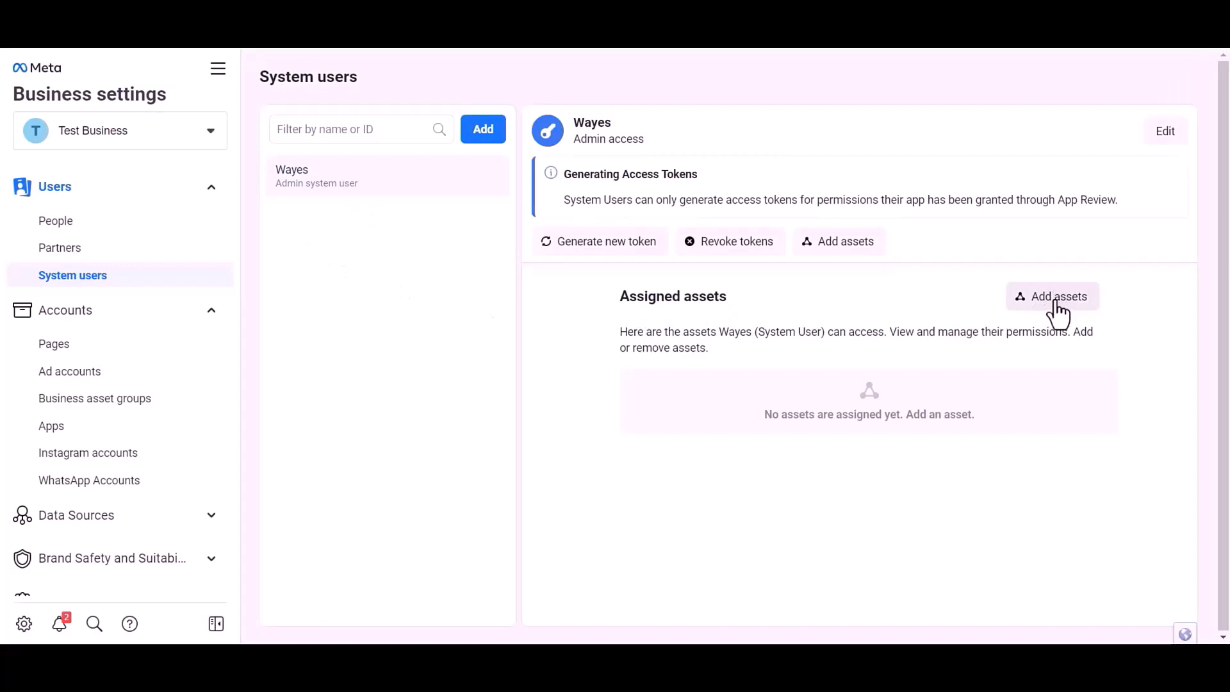
Assign the Bit Integrations app to Wayes with Manage app full control.
click(1051, 296)
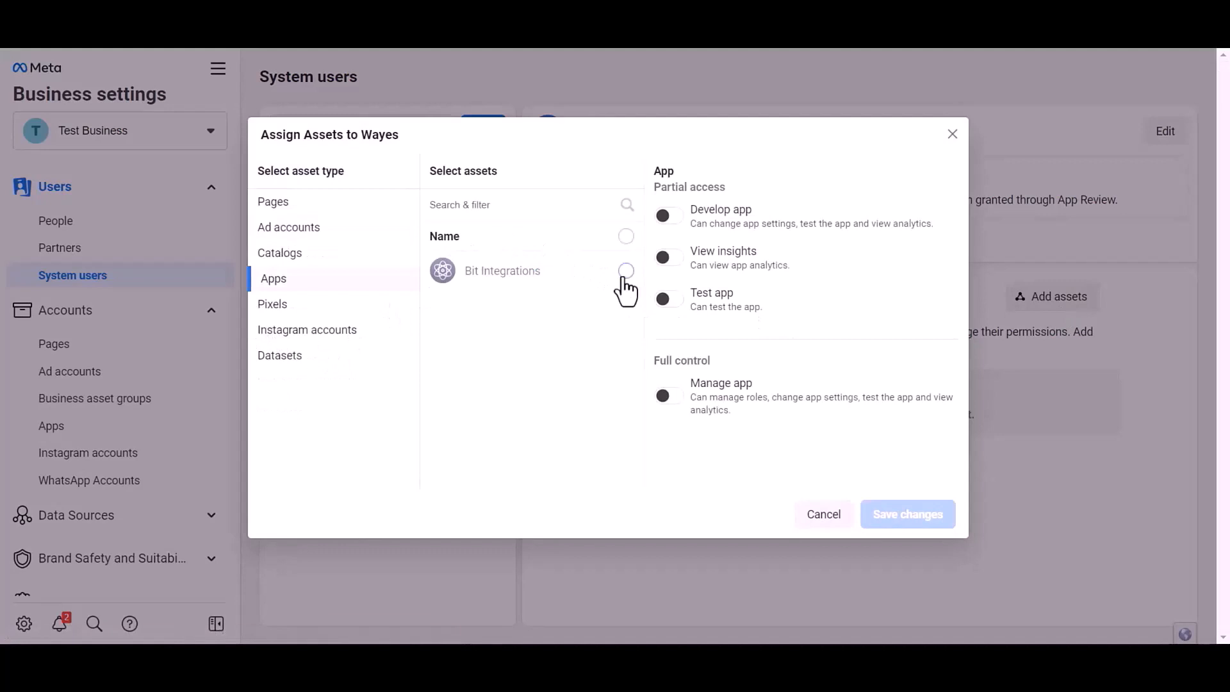
click(625, 270)
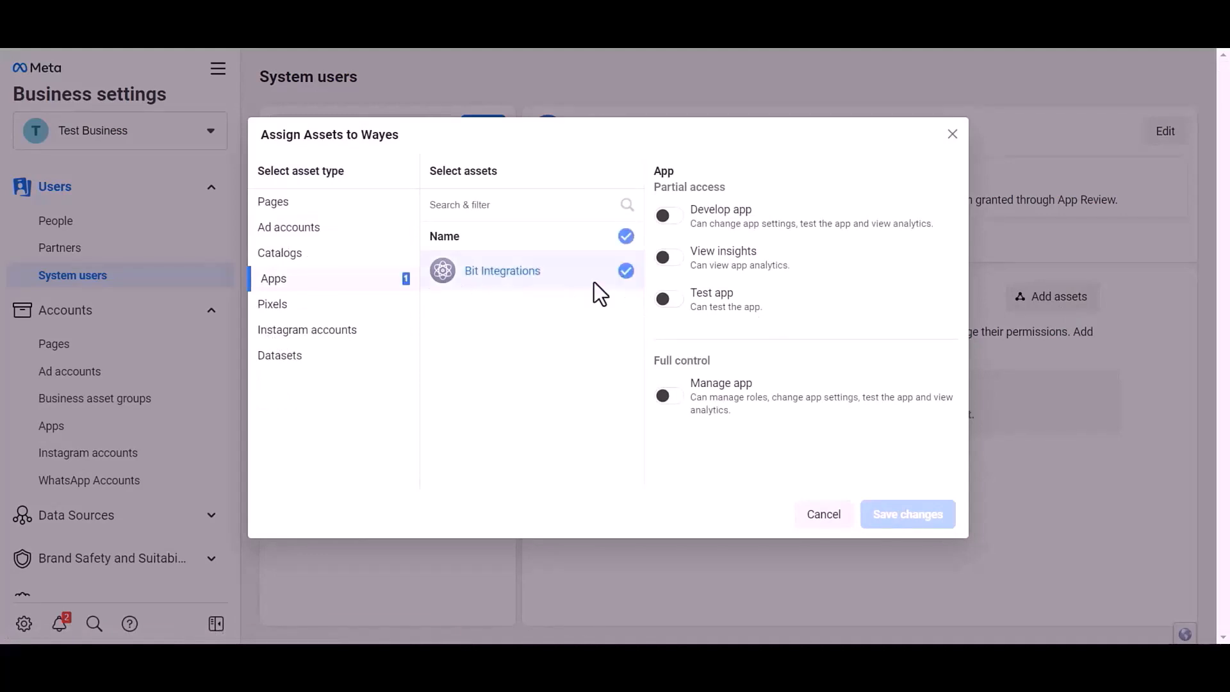
click(668, 395)
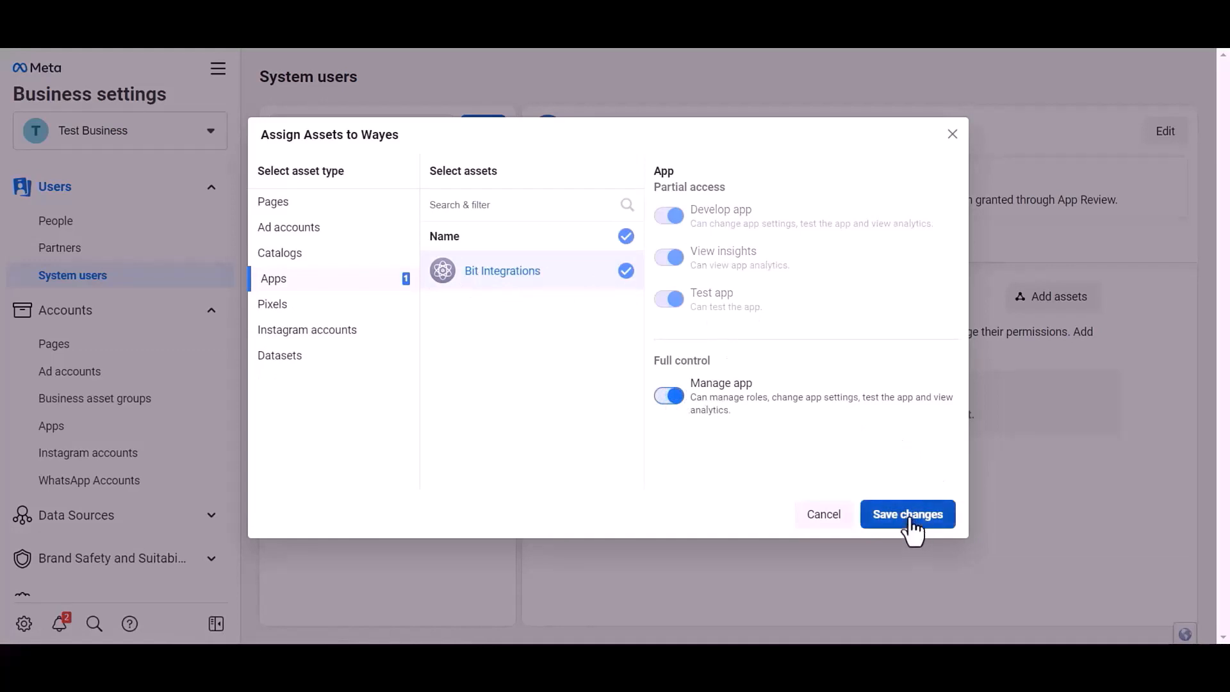
click(906, 514)
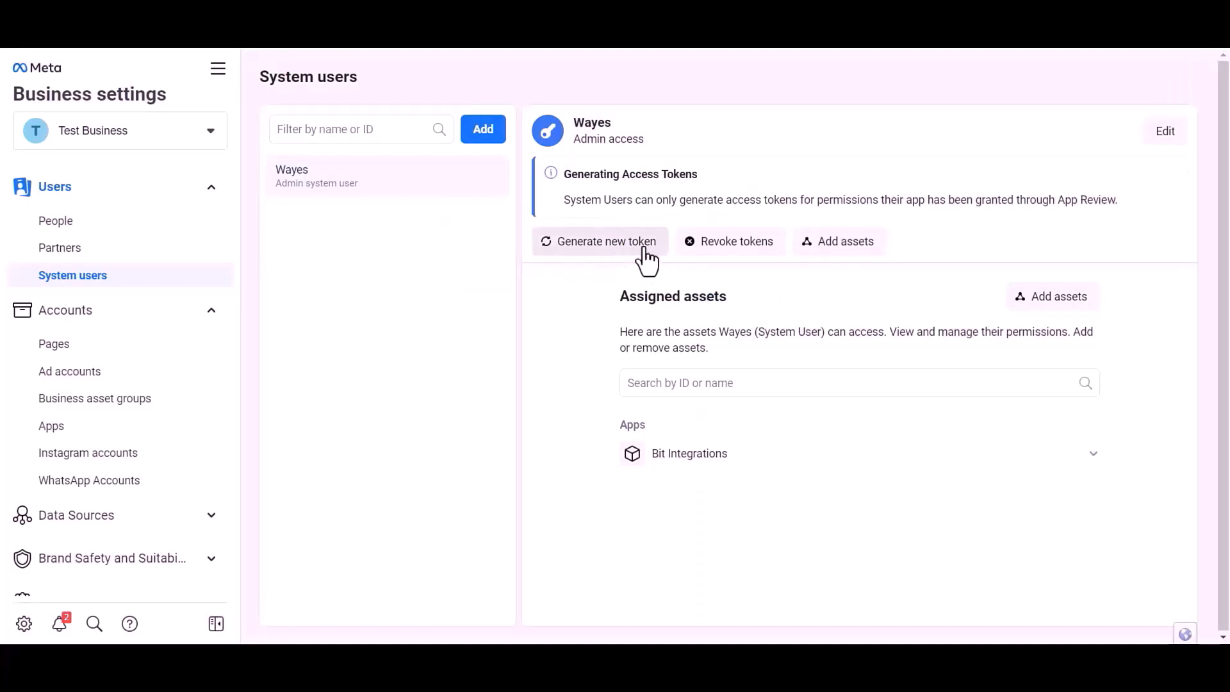
mouse_move(599, 262)
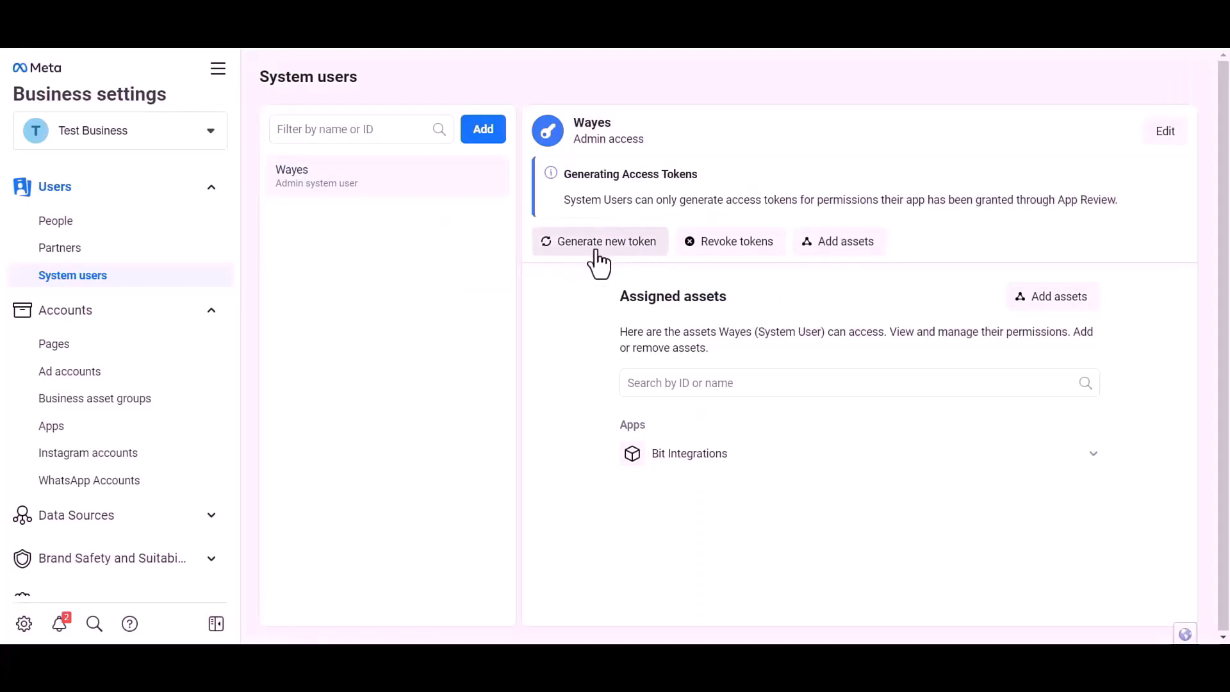
Begin a Bit Integrations token with an expiration and WhatsApp business messaging permission.
click(600, 241)
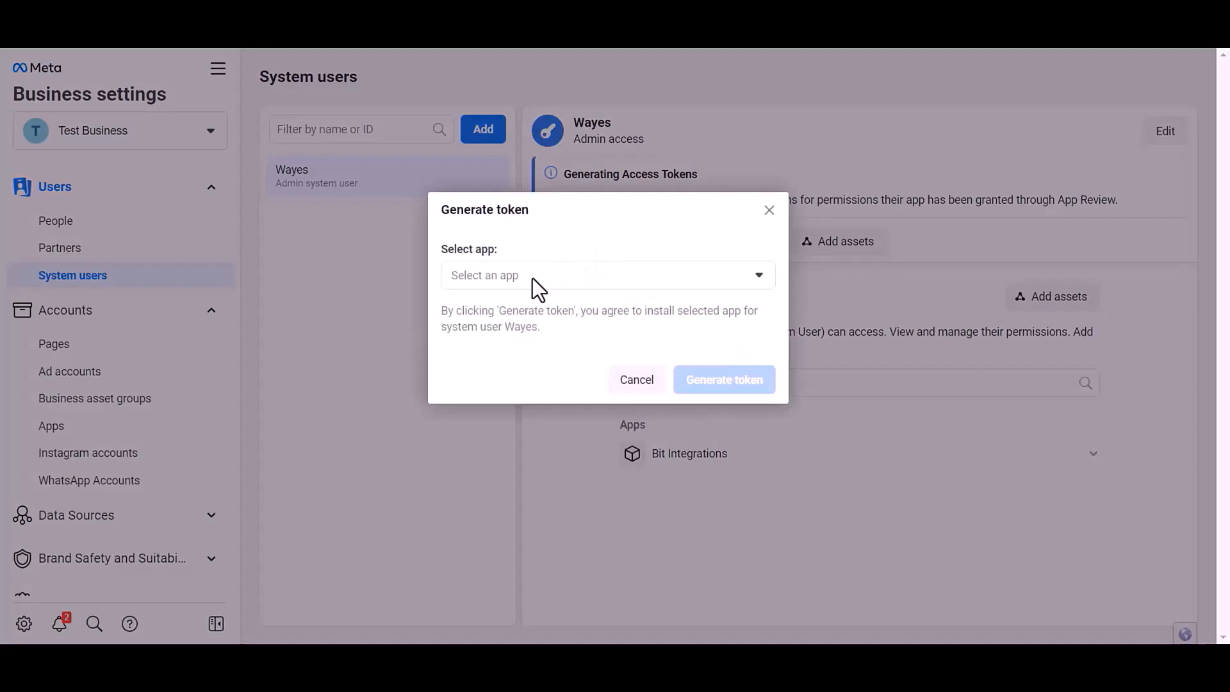
click(604, 275)
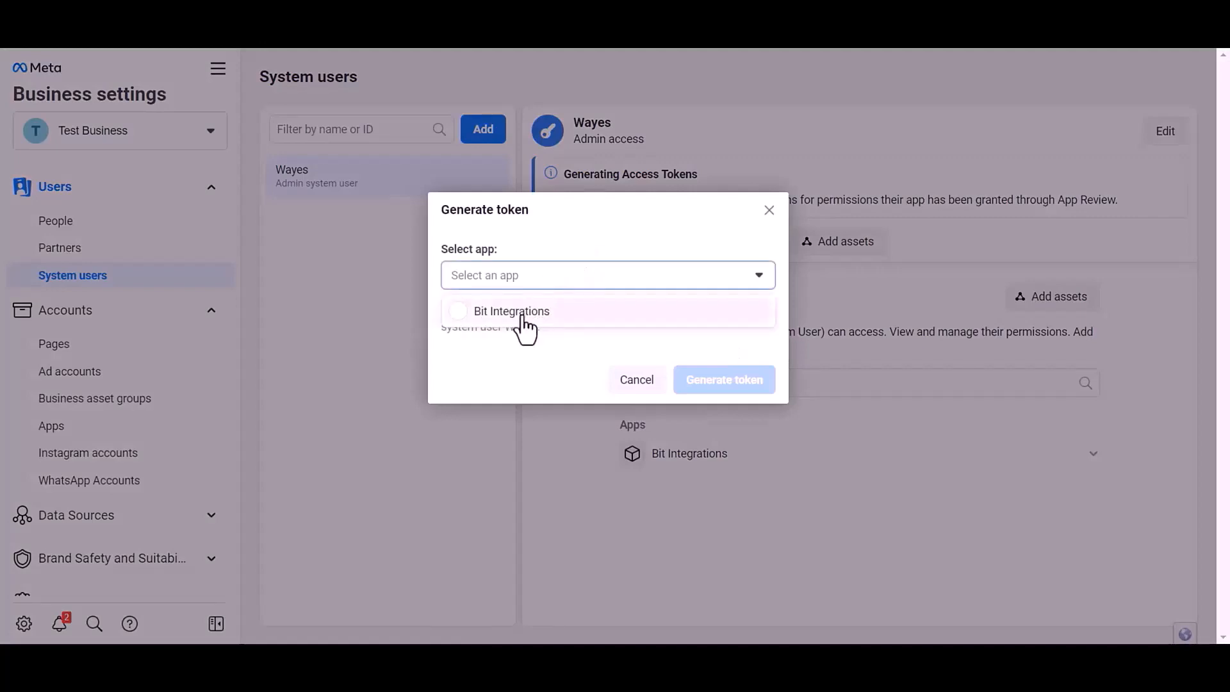
click(511, 311)
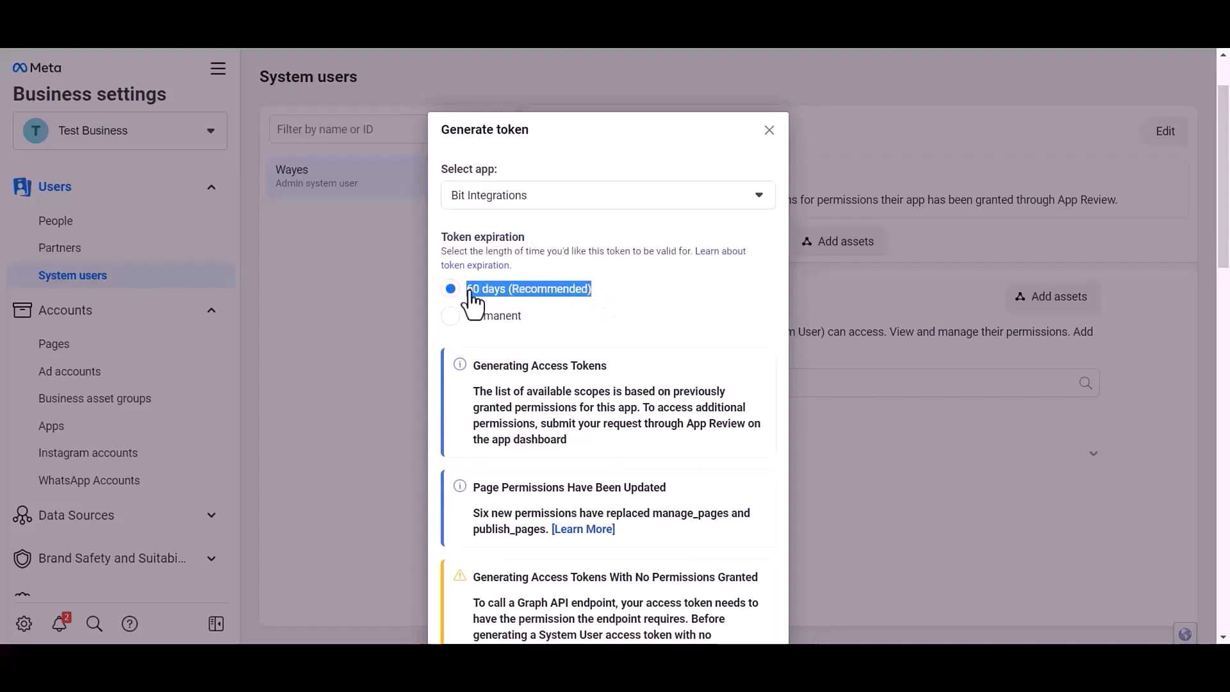
click(450, 315)
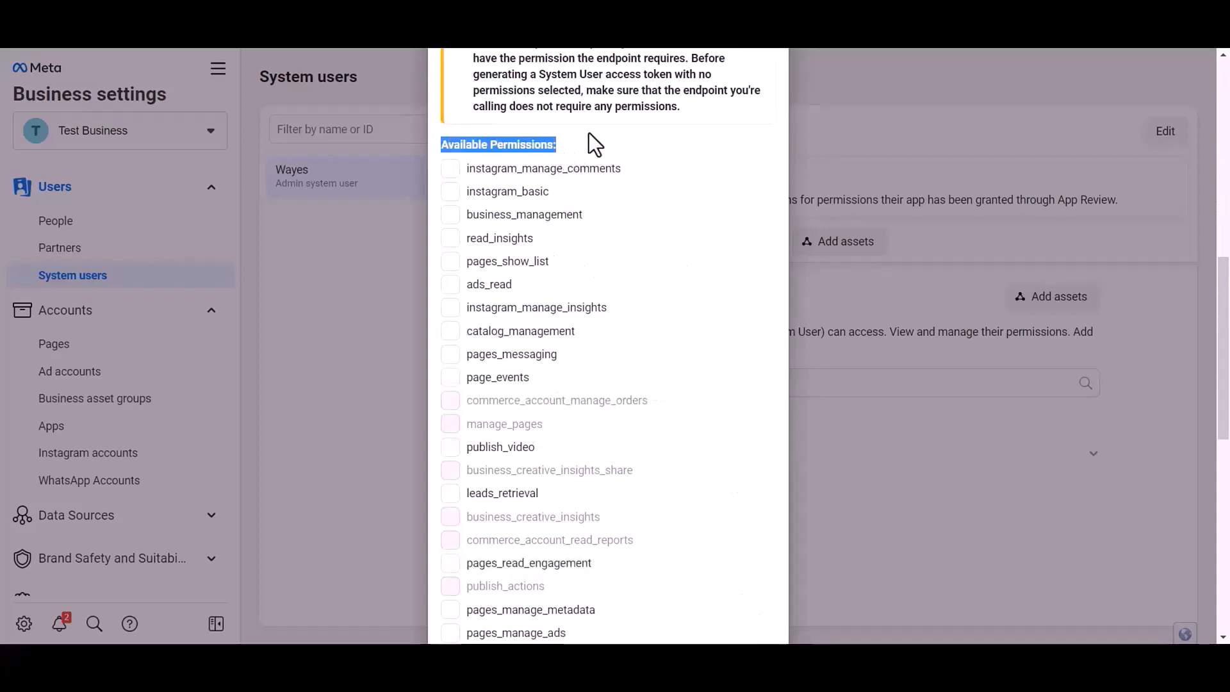
scroll(down, 3)
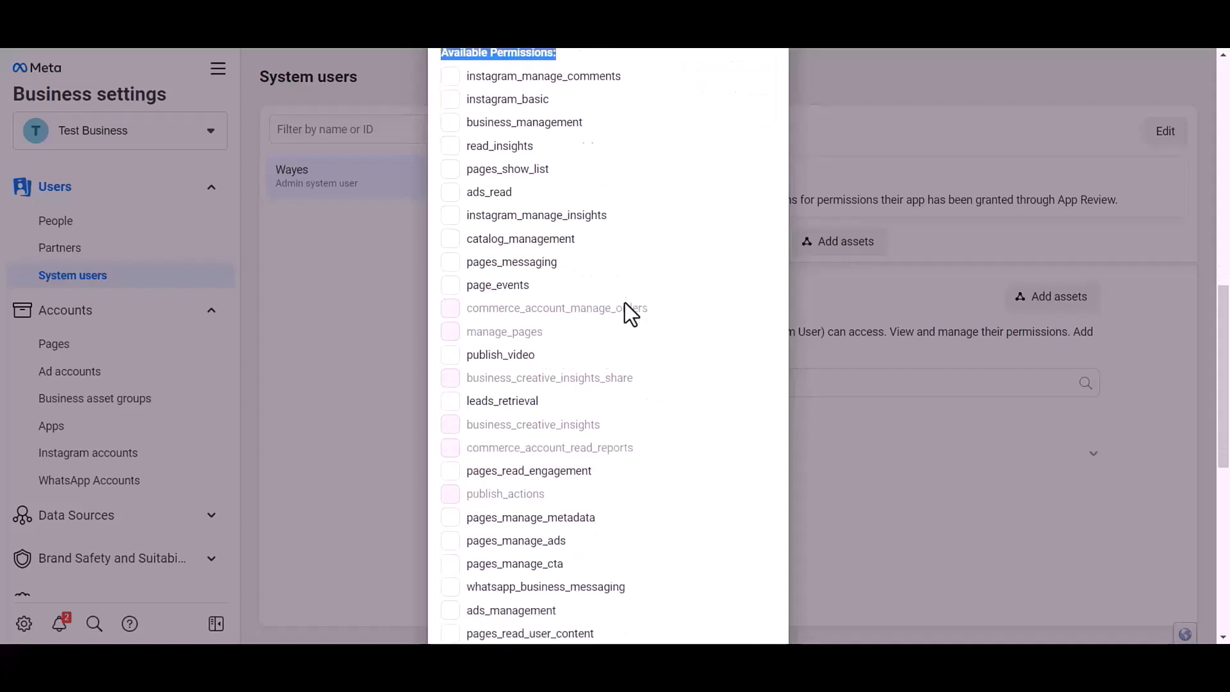
click(450, 439)
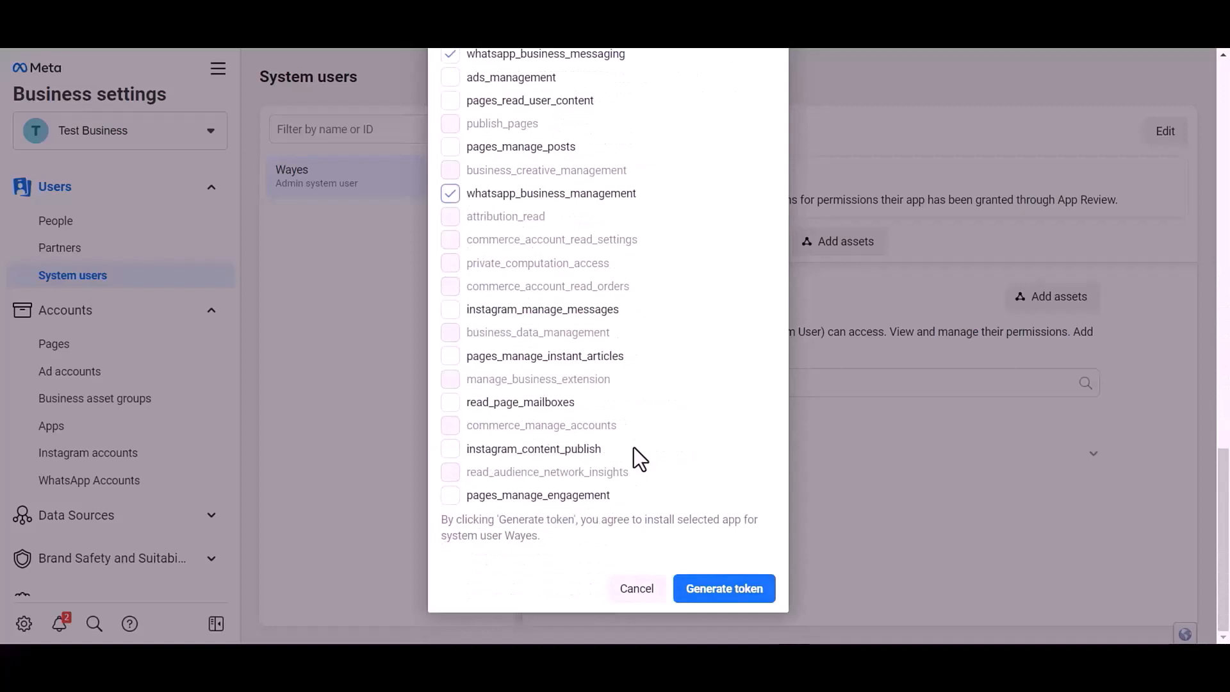
mouse_move(724, 588)
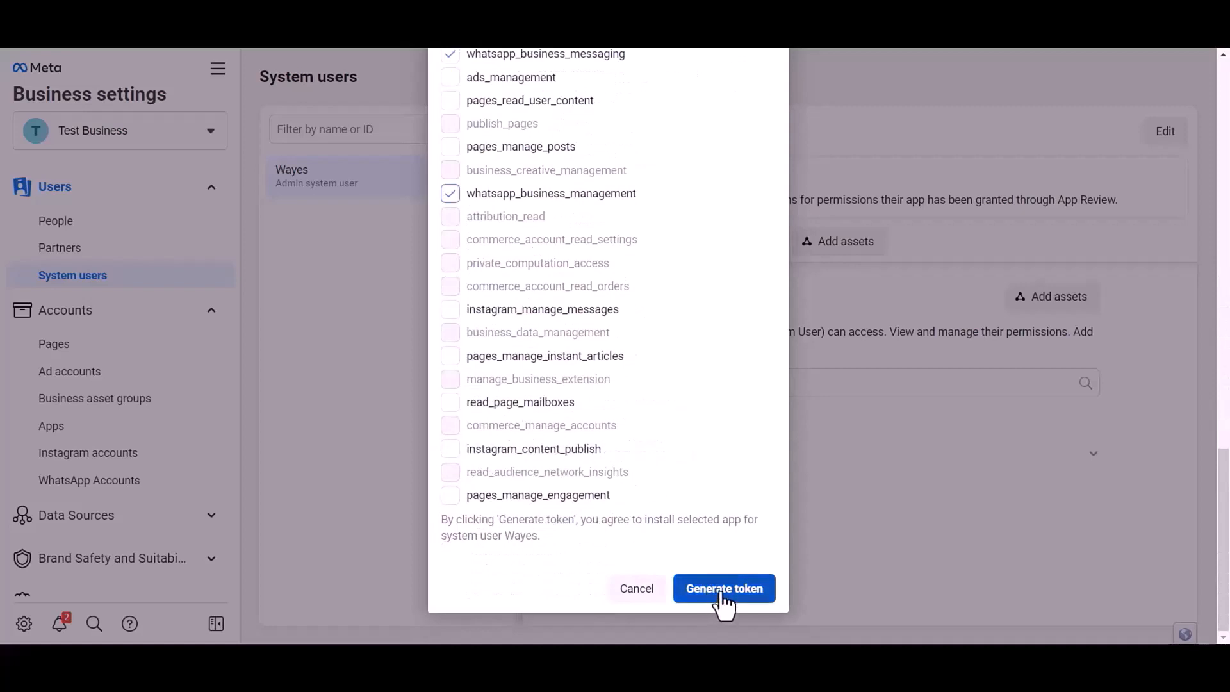
Generate the access token and start adding a WhatsApp phone number.
click(723, 588)
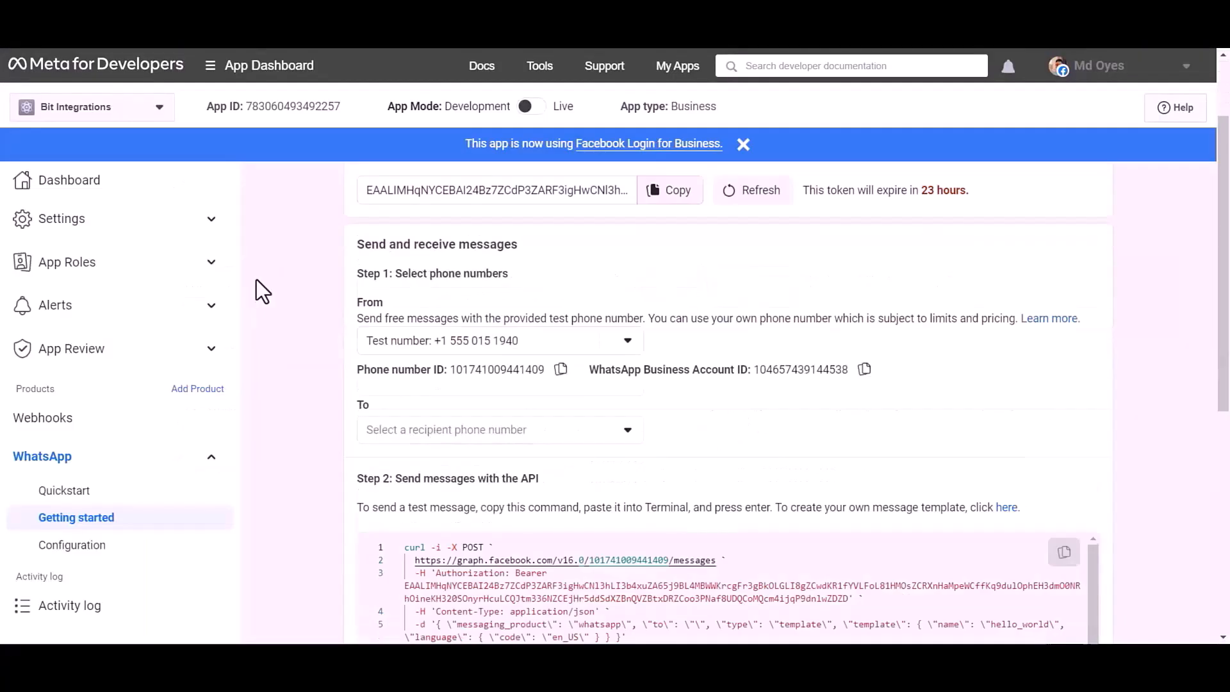
scroll(down, 3)
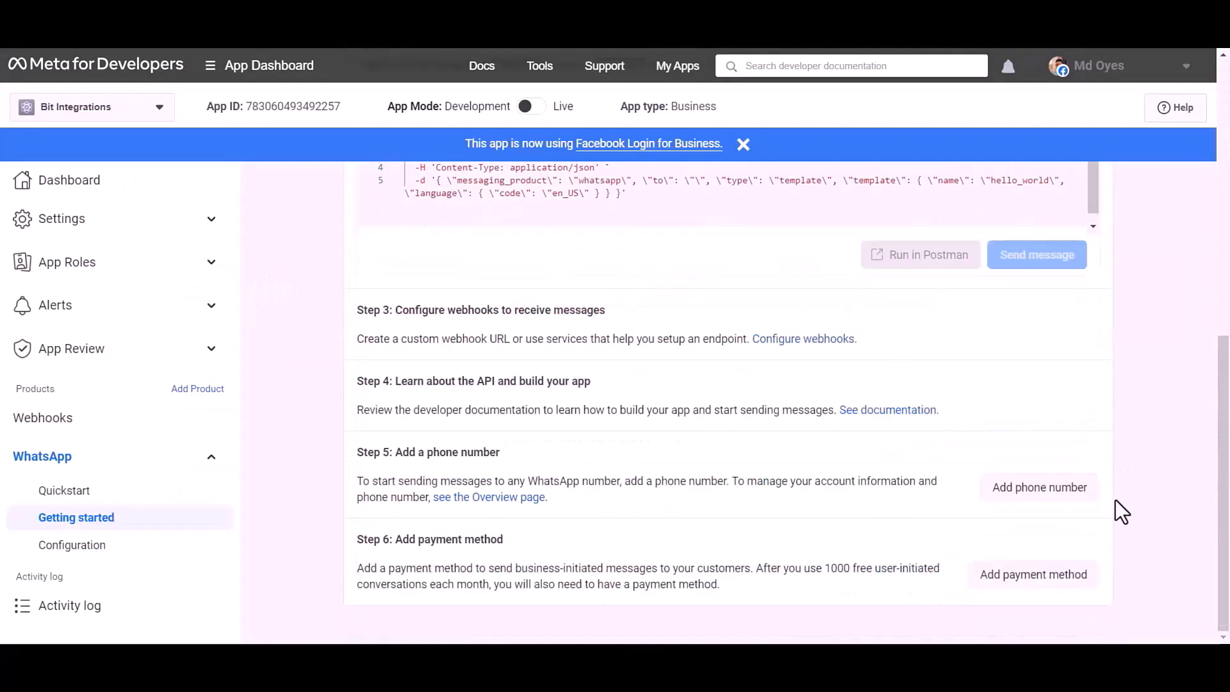
mouse_move(1040, 487)
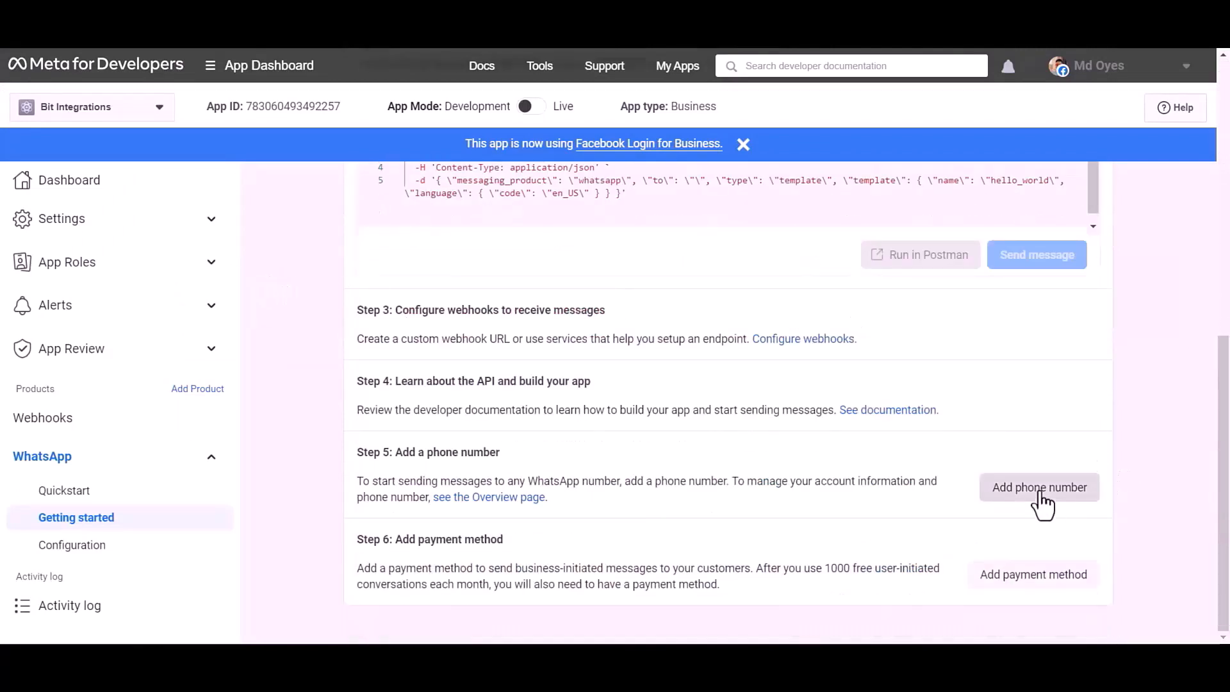
click(1038, 487)
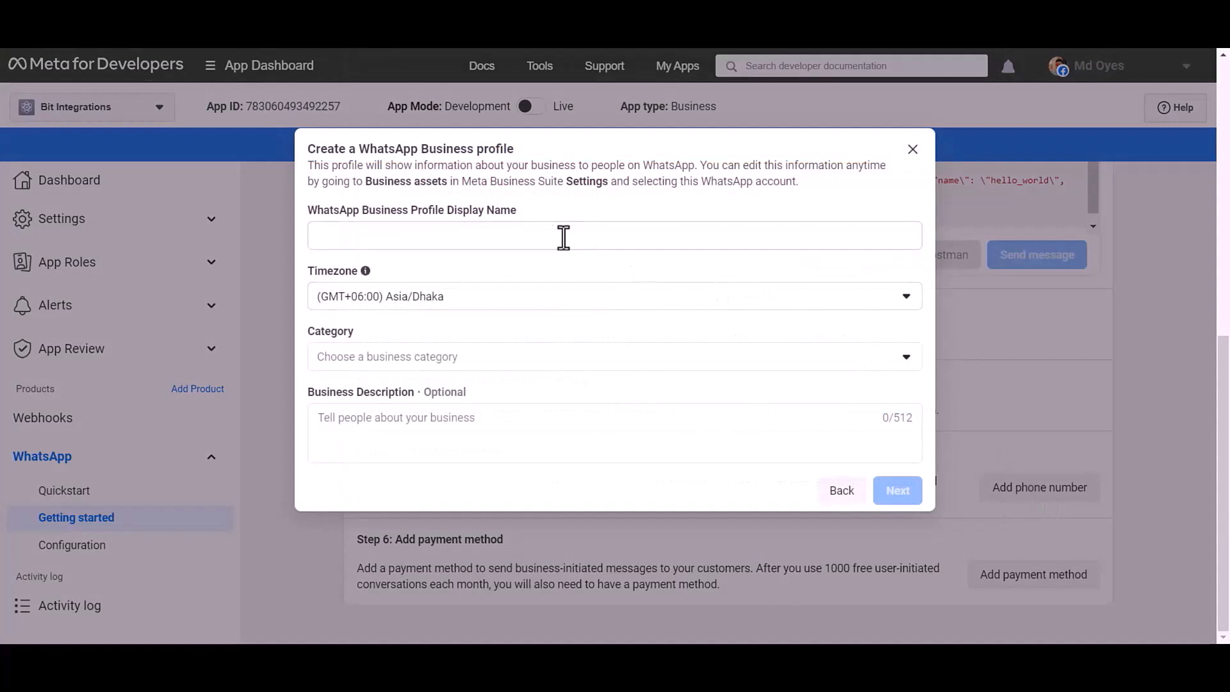
Submit the WhatsApp Business profile with display name 'Bit Apps' and its category.
click(556, 235)
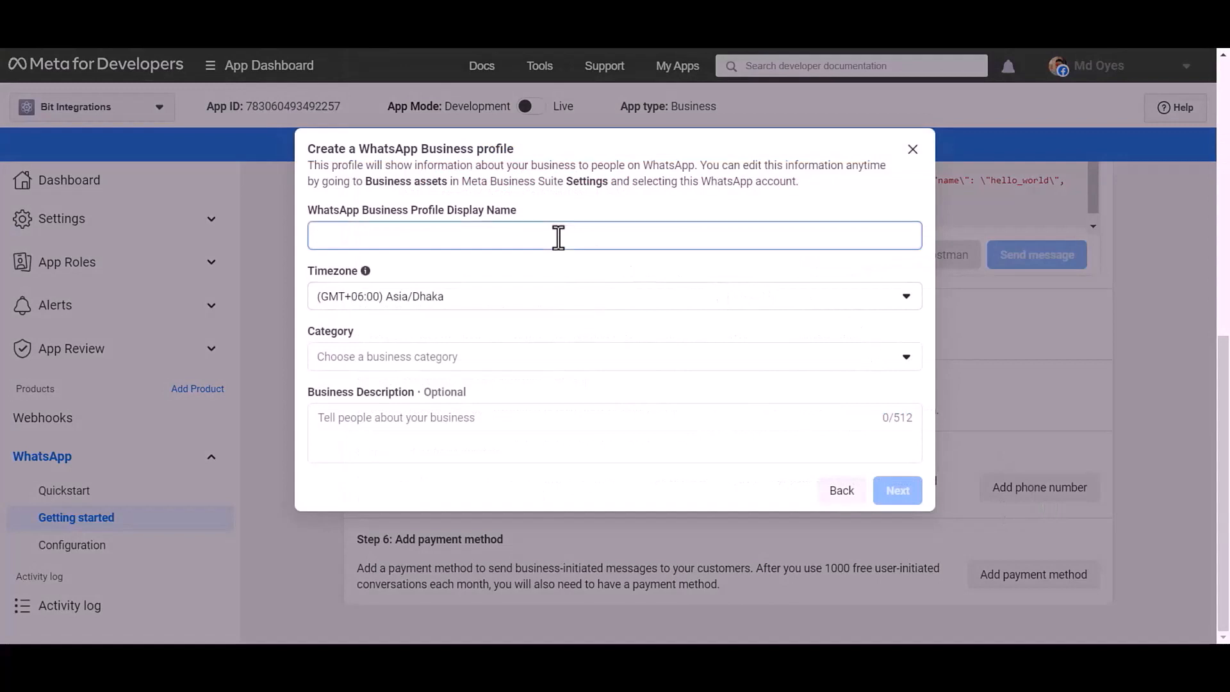
text(Bit Apps)
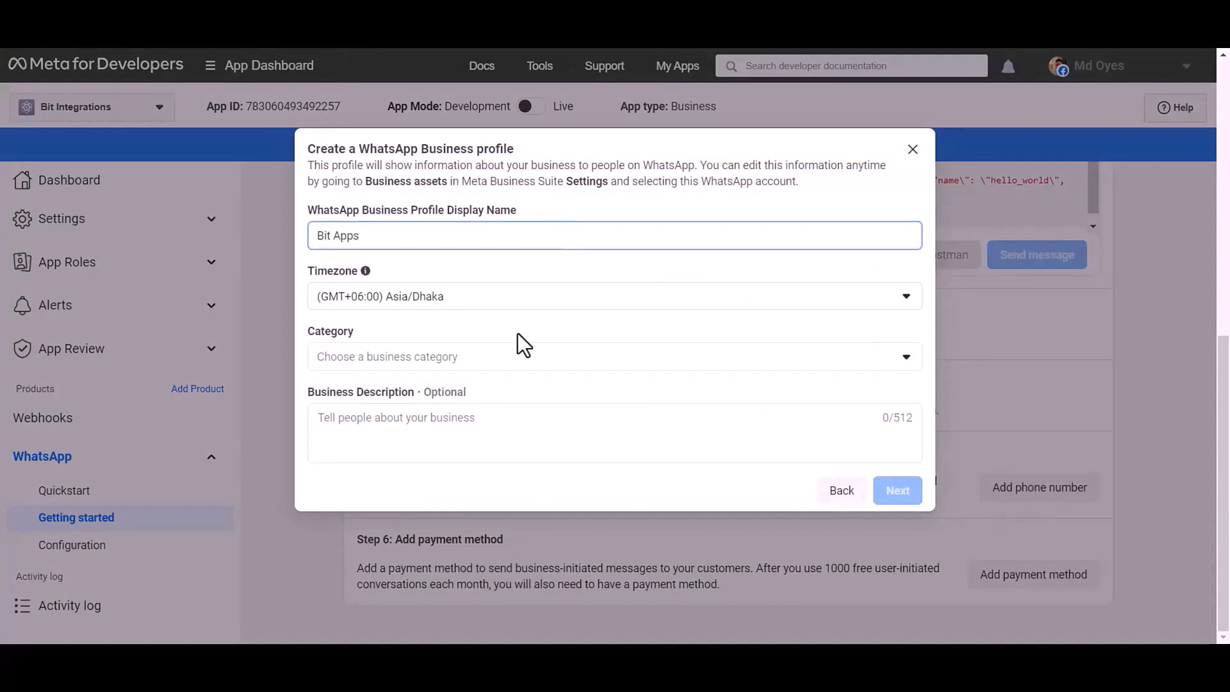
click(614, 356)
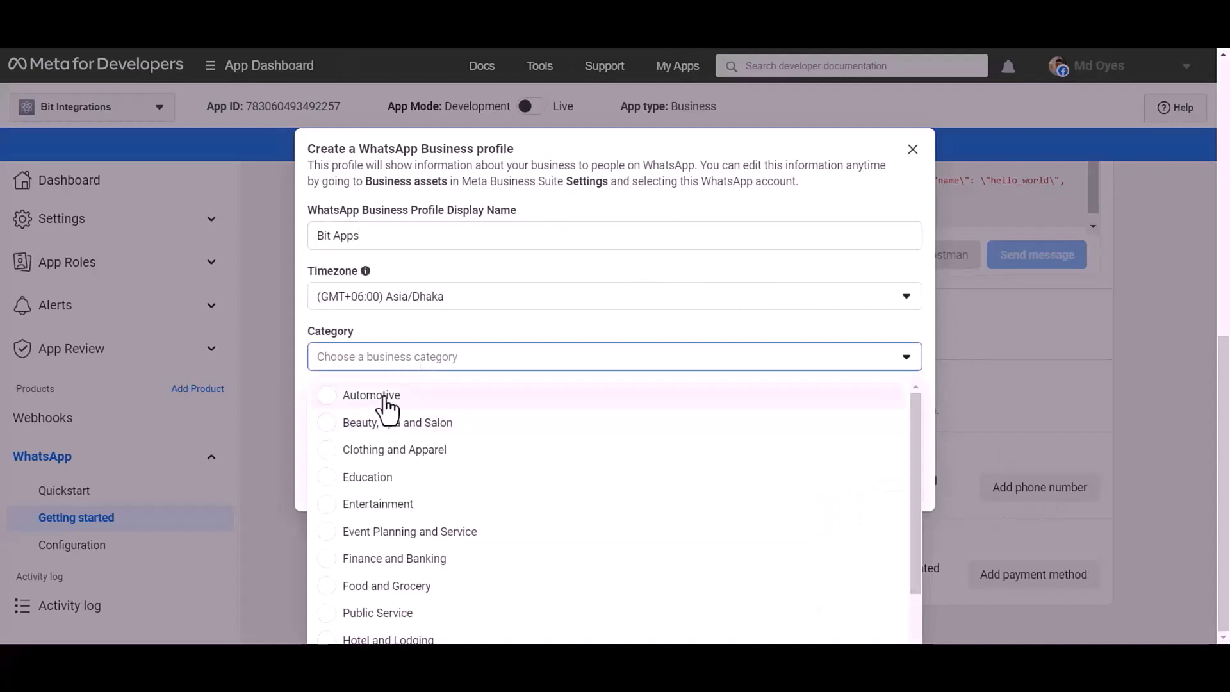
click(370, 394)
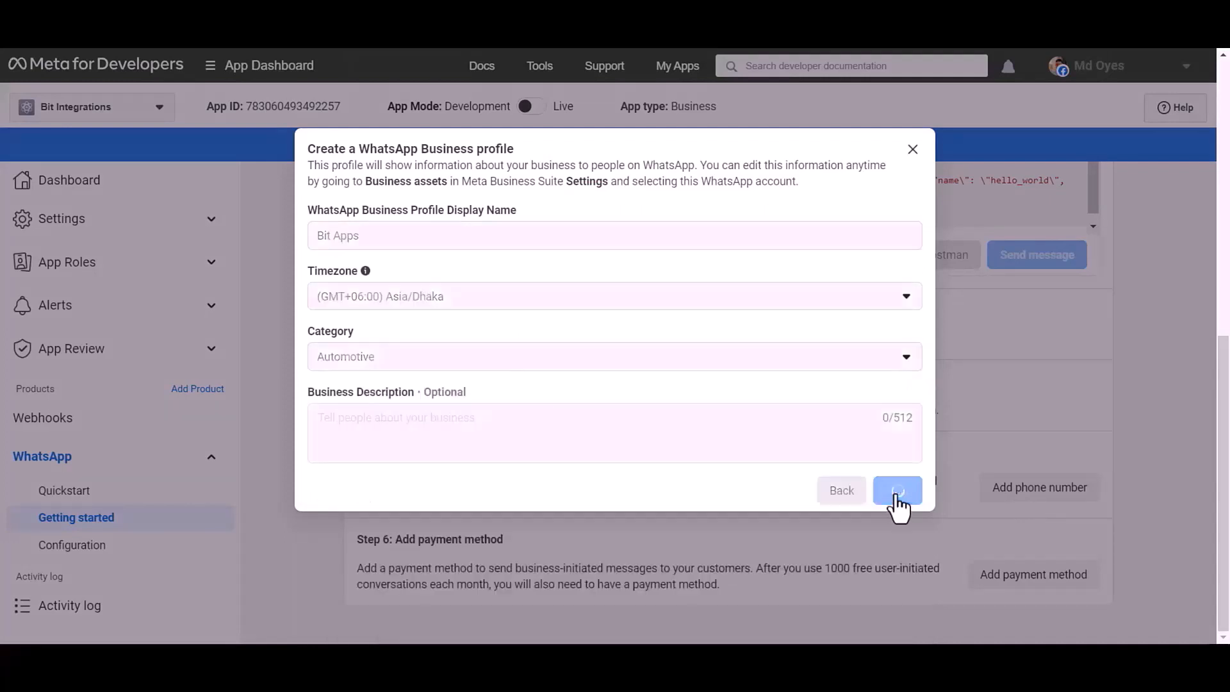
click(898, 490)
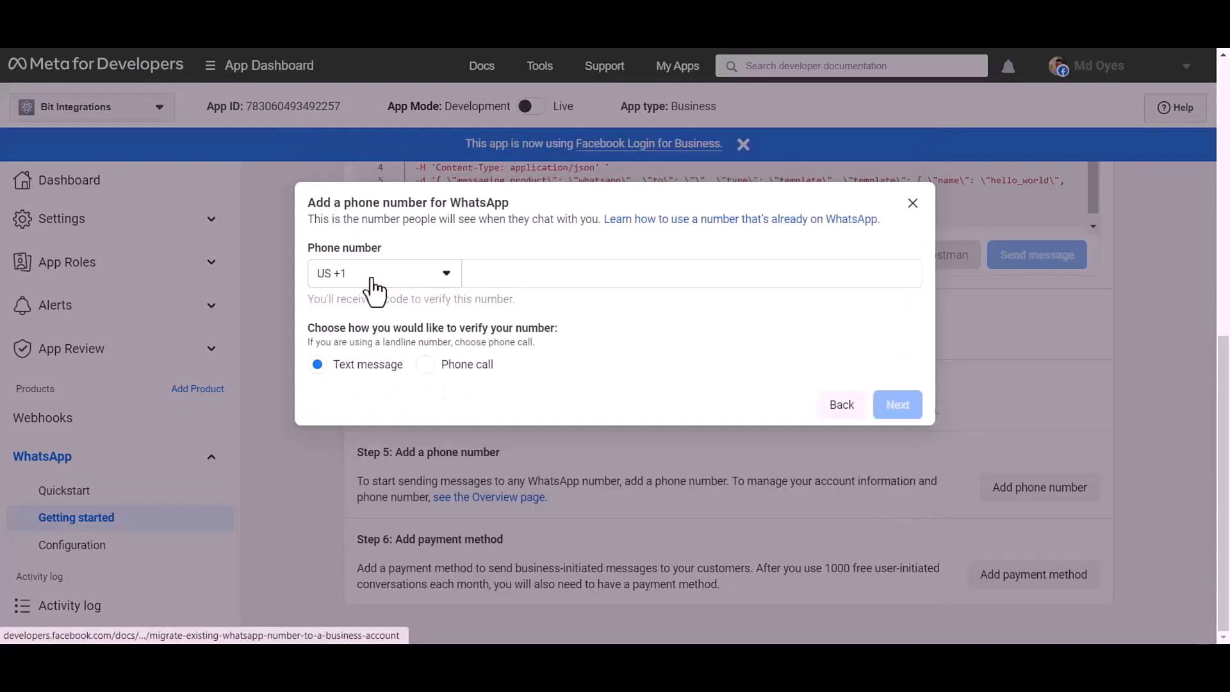
Choose the Bangladesh +880 country code and request a verification code.
click(384, 273)
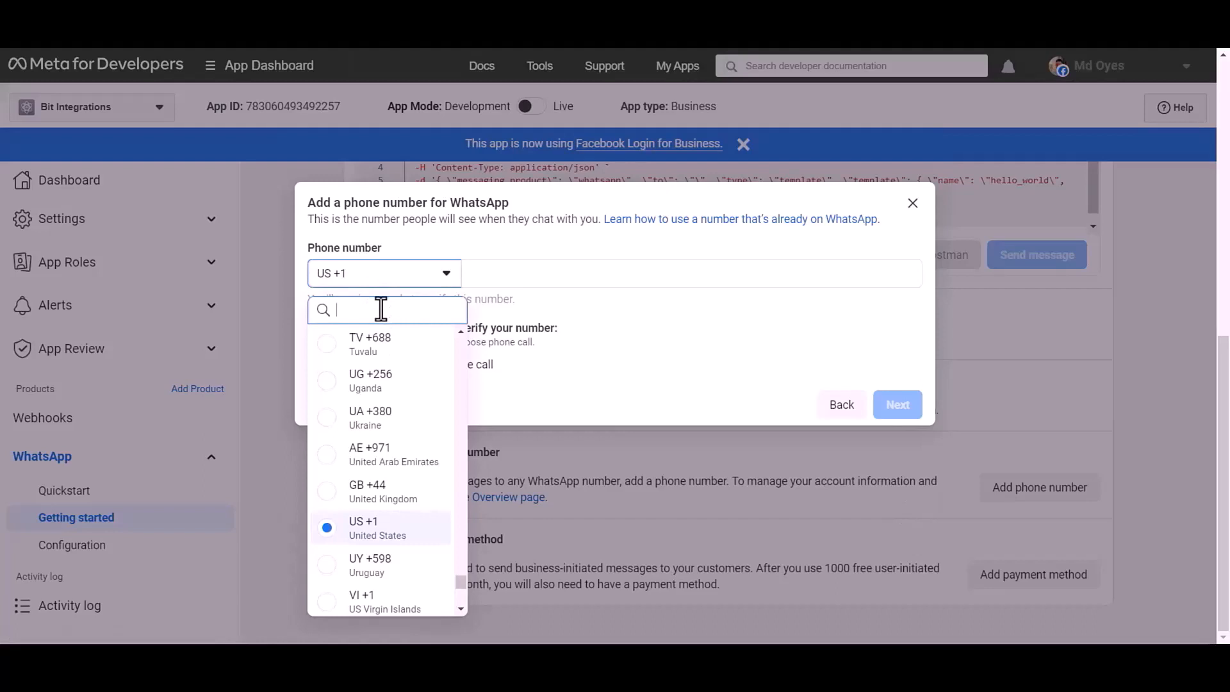
text(bangladesh)
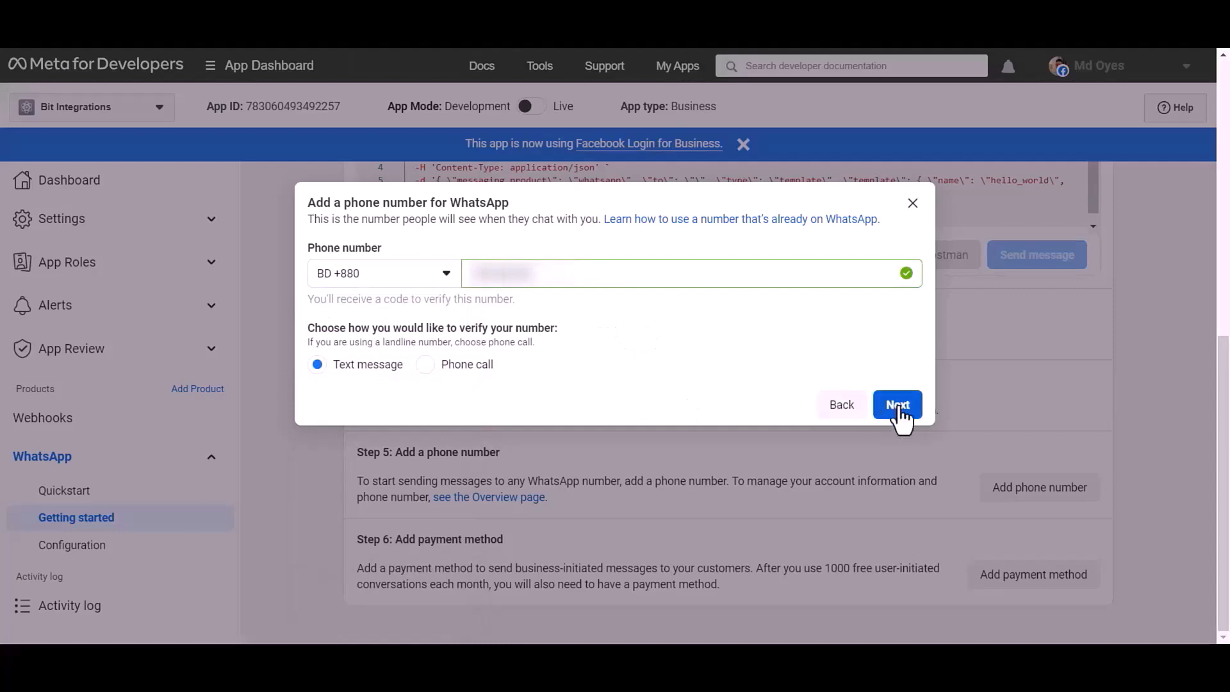
click(897, 404)
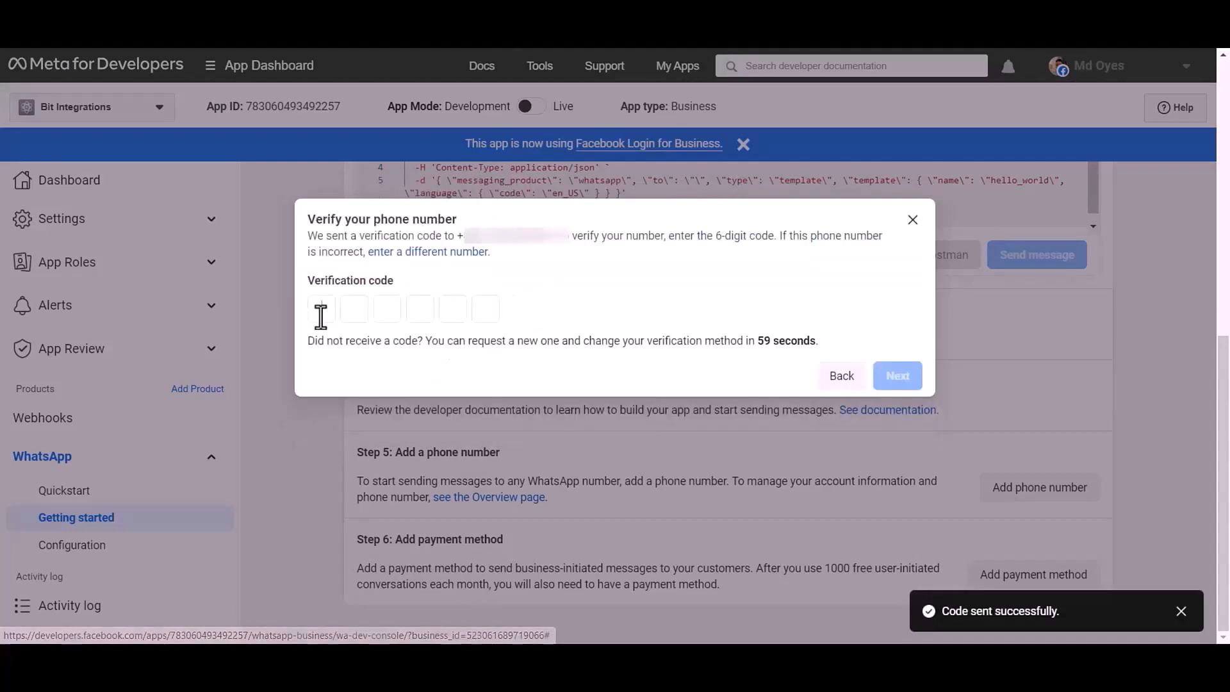
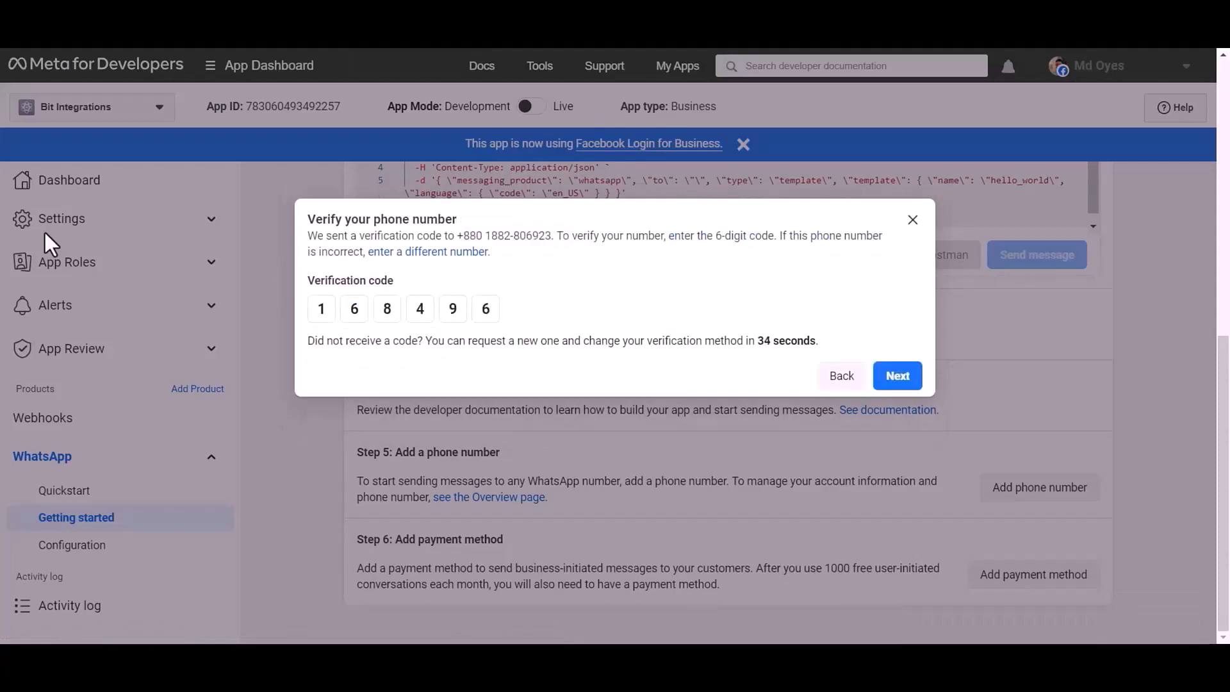
Enter the six-digit verification code and submit it.
click(897, 374)
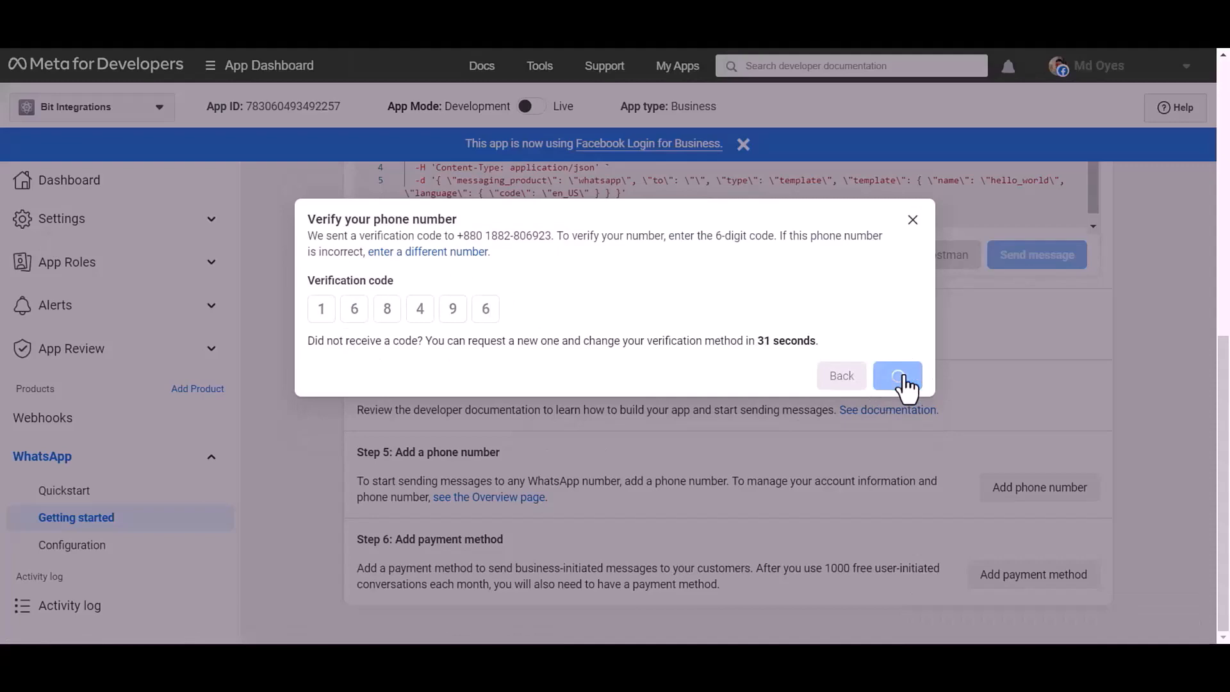
click(897, 376)
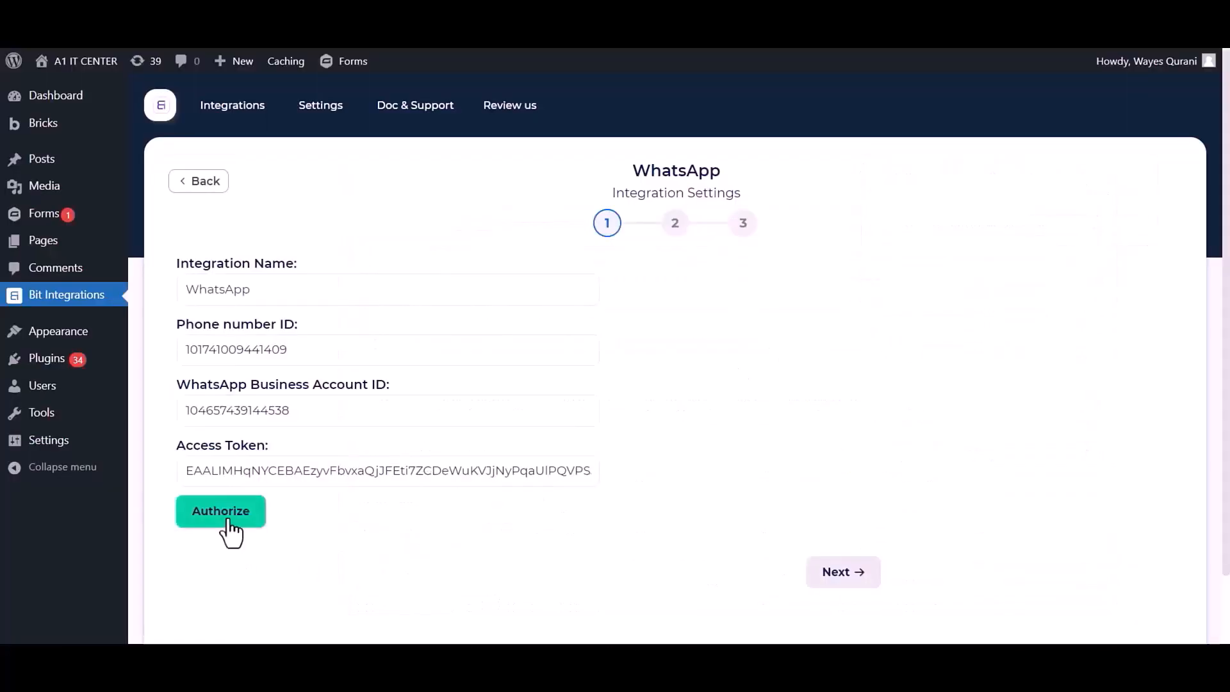
Authorize WhatsApp, pick Template as message type, and map the form's Phone field.
click(220, 511)
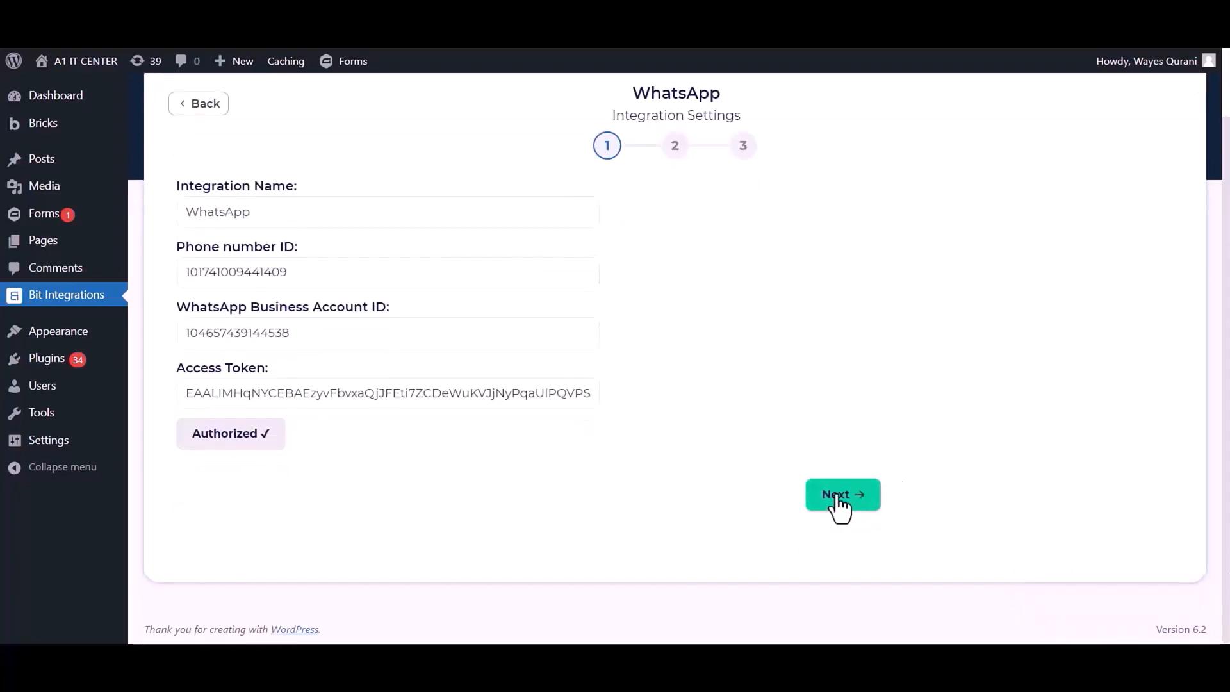
click(843, 494)
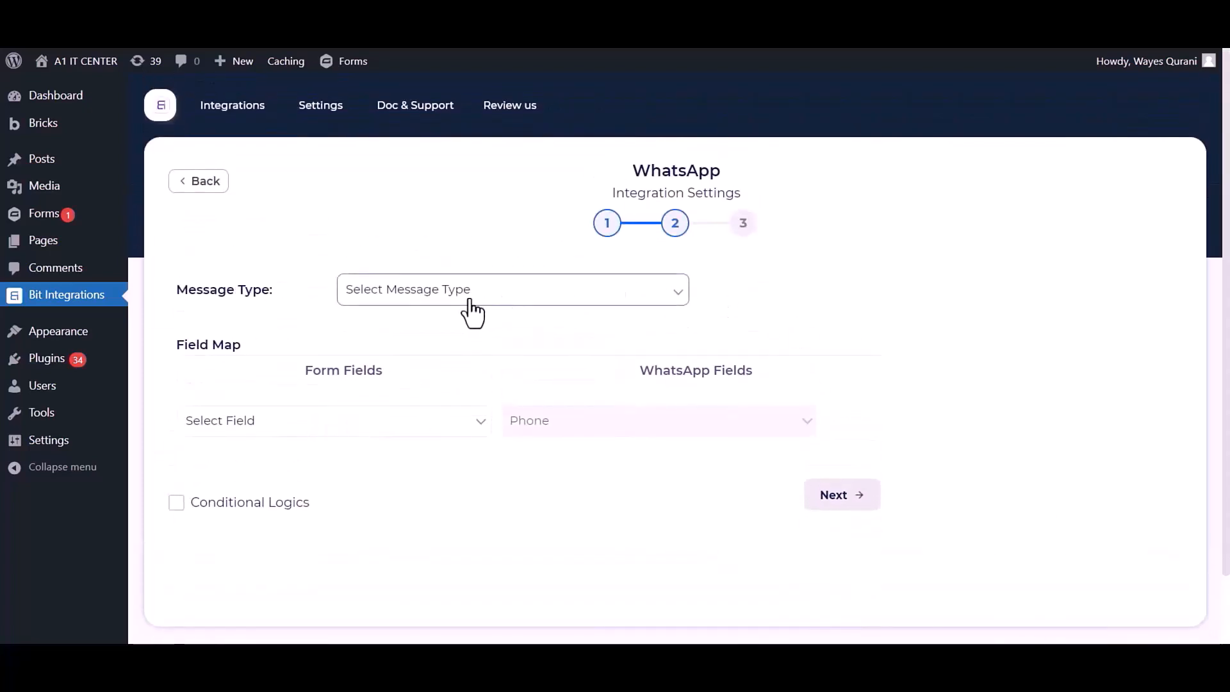
click(513, 289)
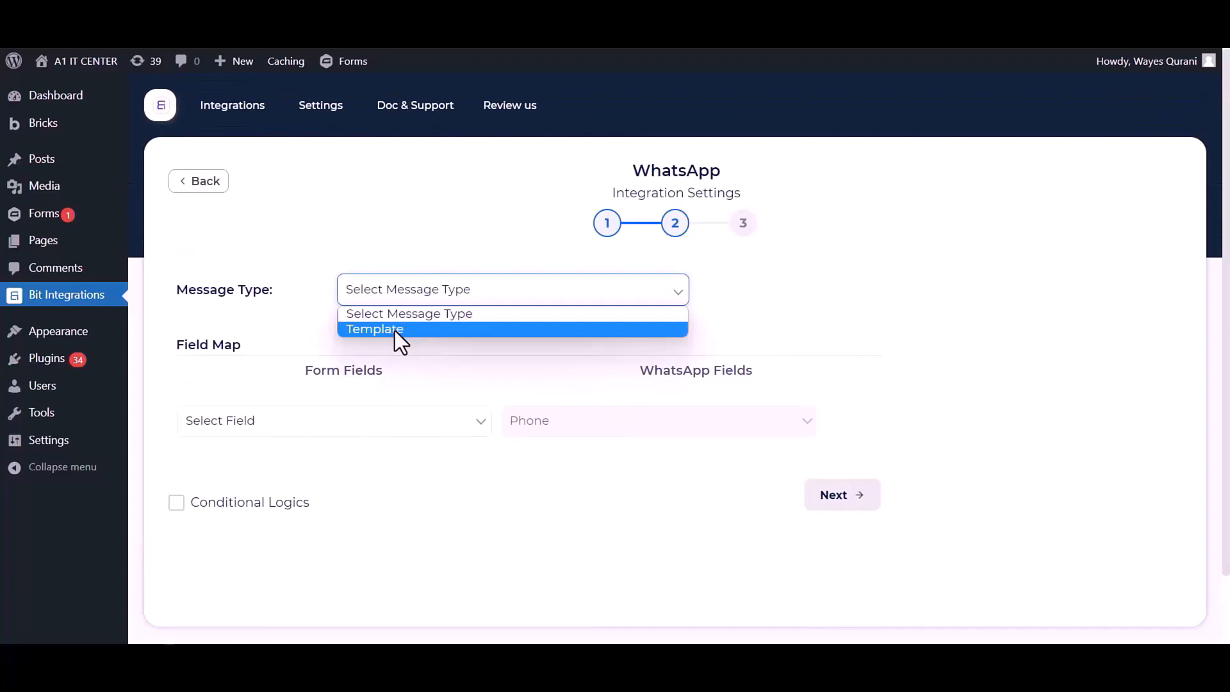
click(375, 328)
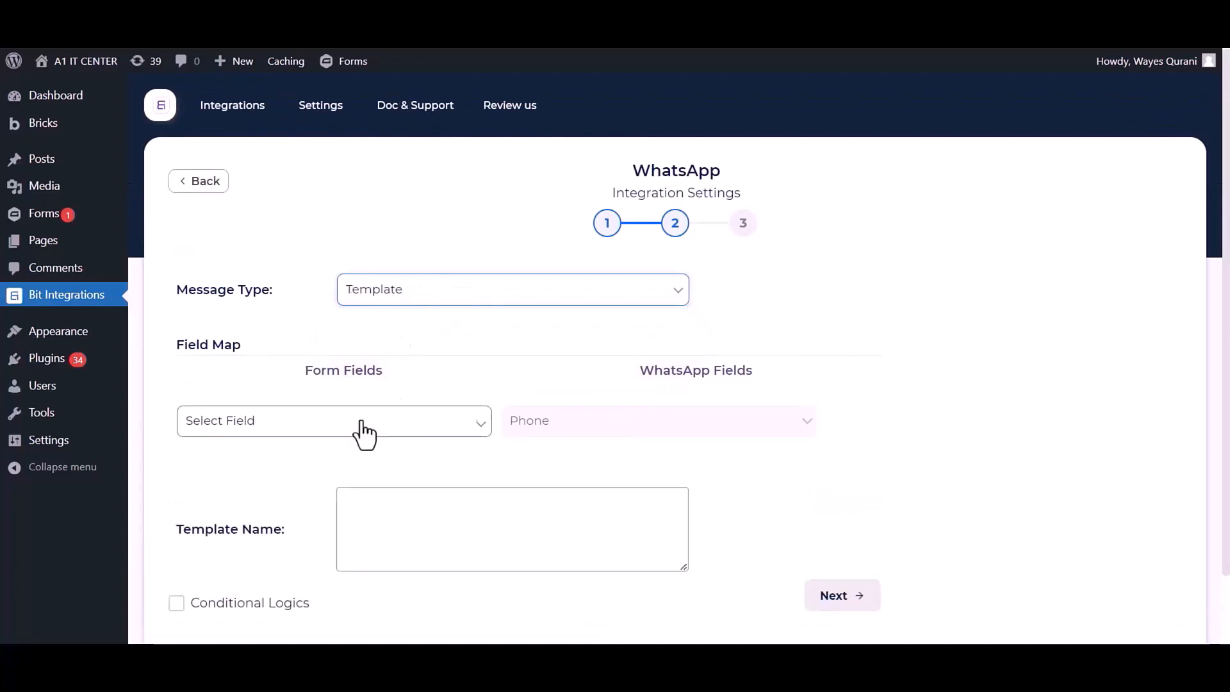
click(333, 420)
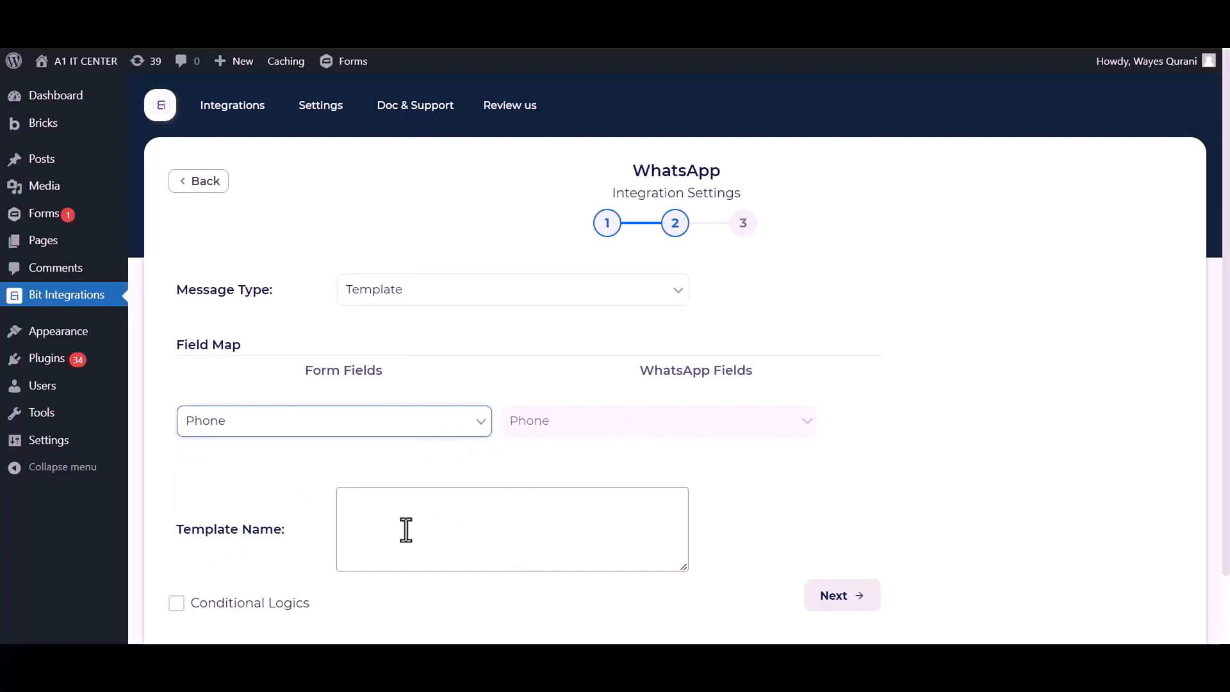
click(512, 528)
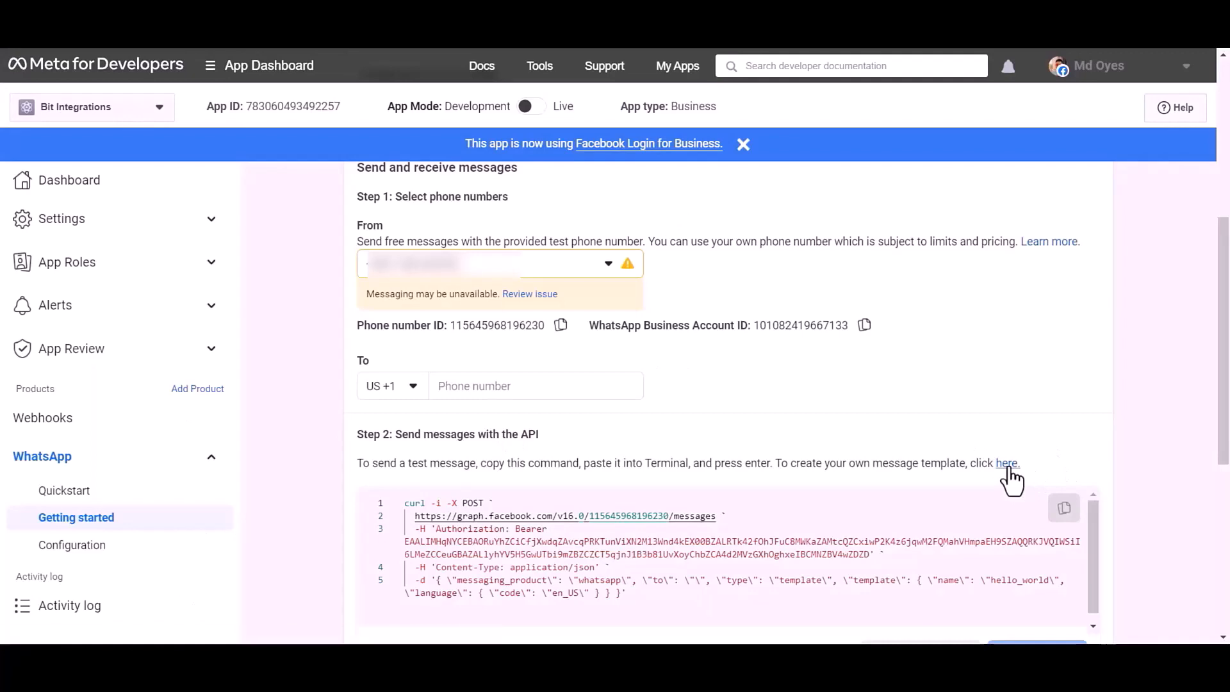
Use hello_world from Message templates as Template Name, then Finish & Save.
click(1006, 463)
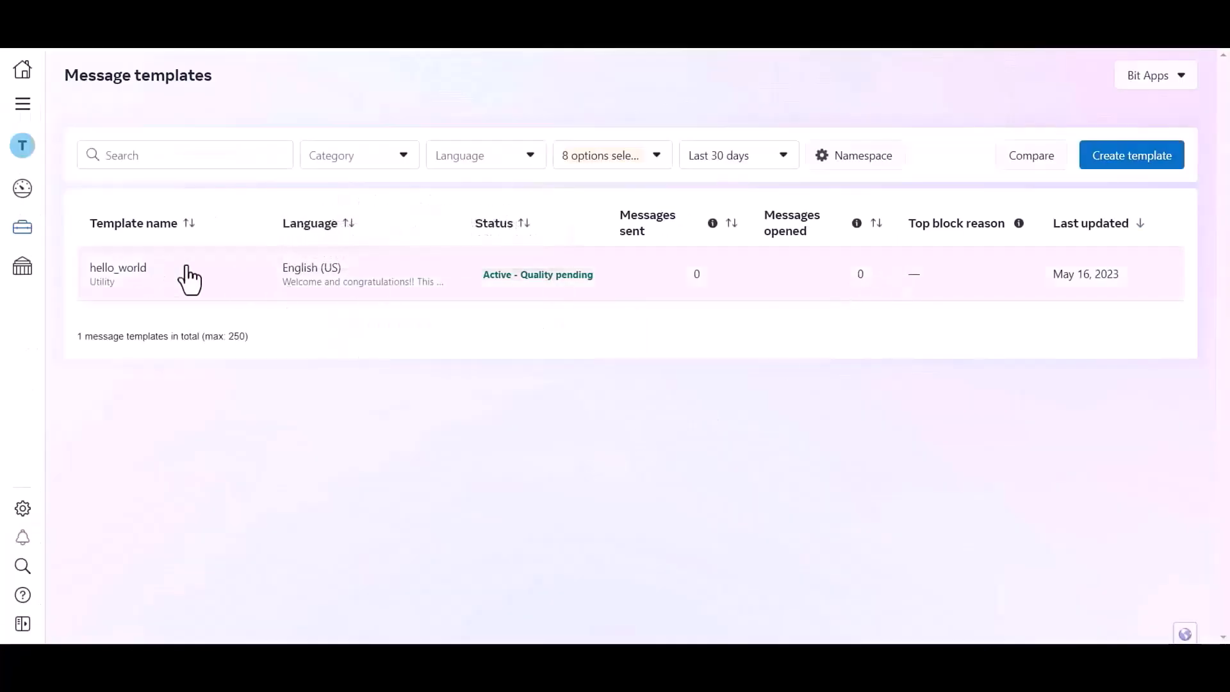
click(118, 273)
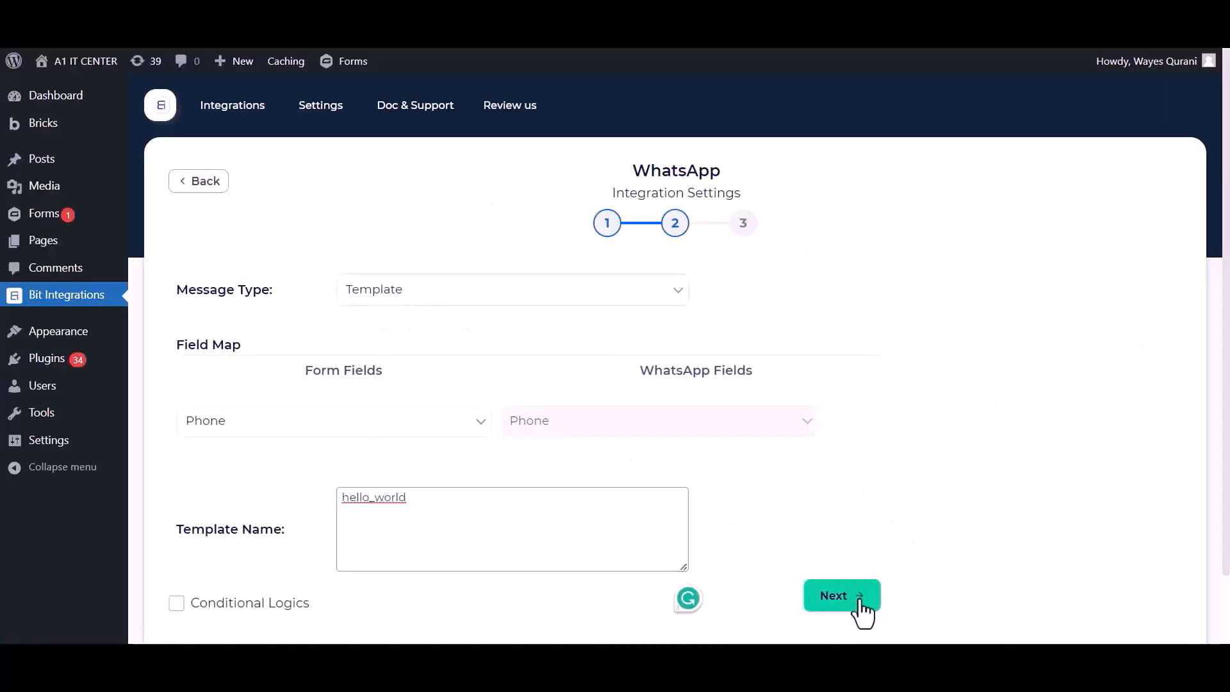
click(841, 595)
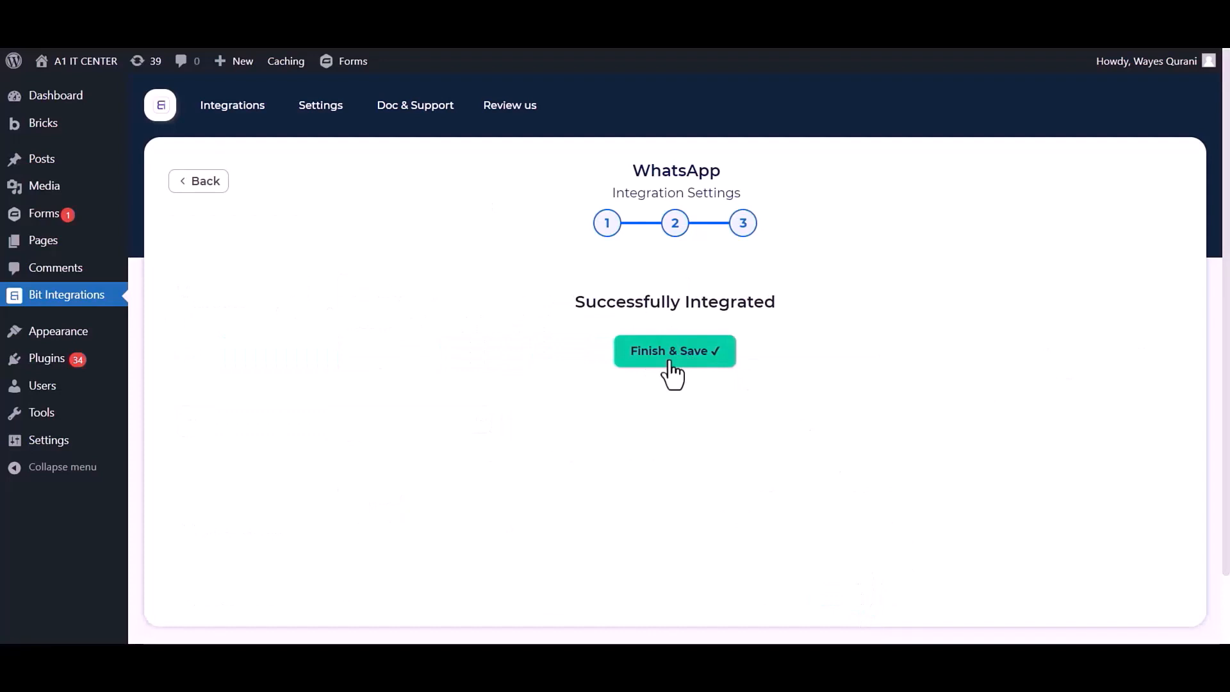
click(674, 351)
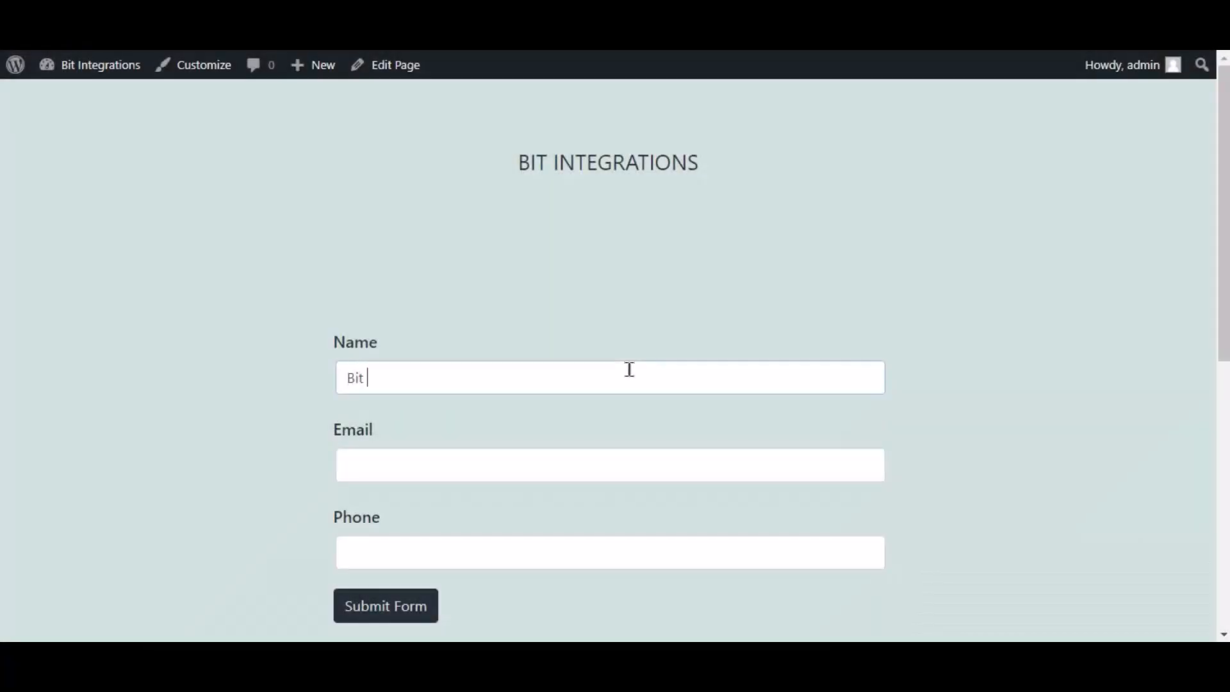
text(Integrations)
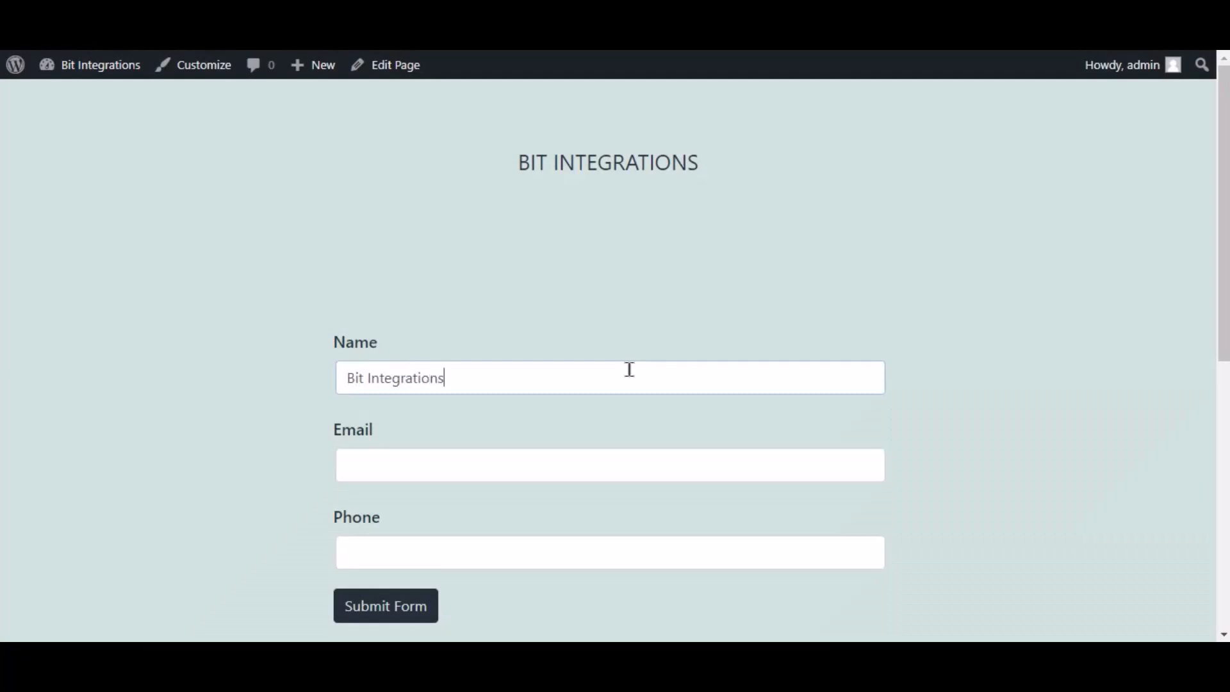
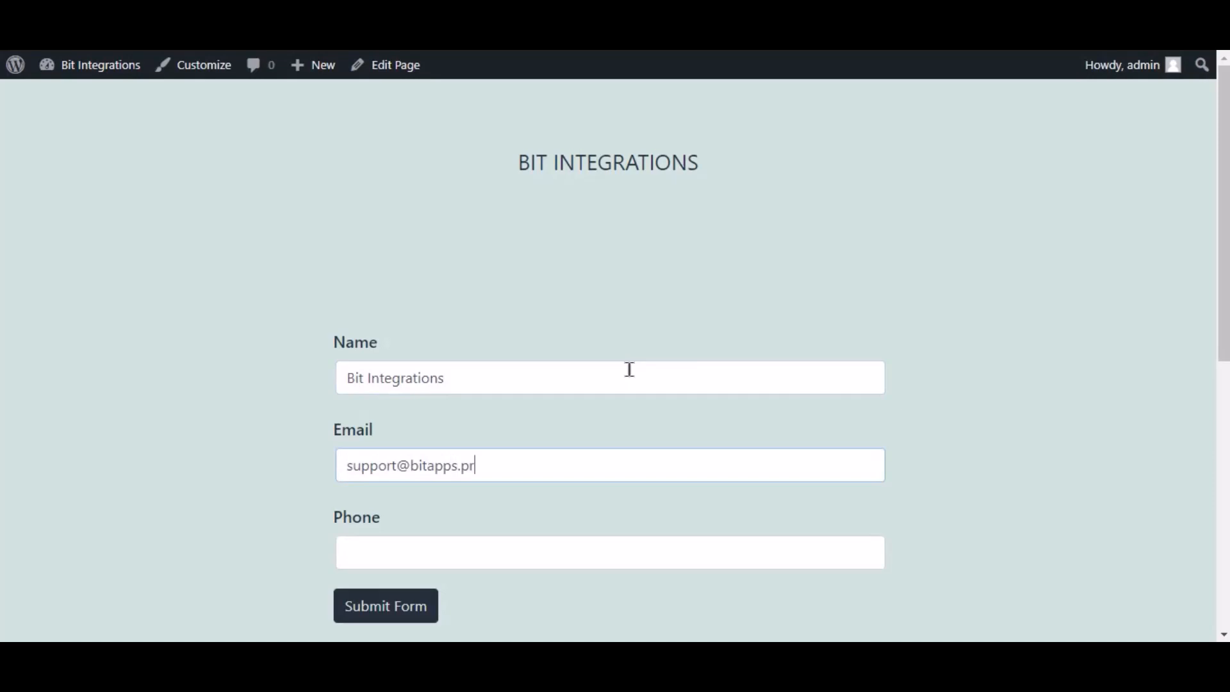
text(444)
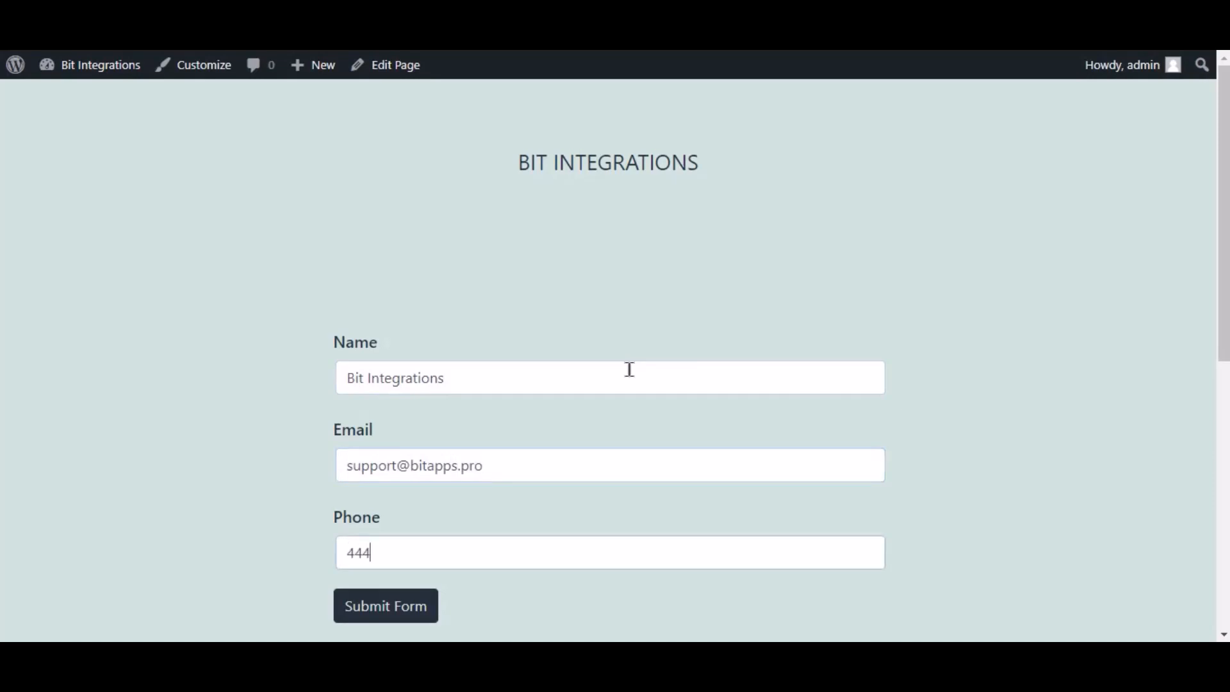
text(555666)
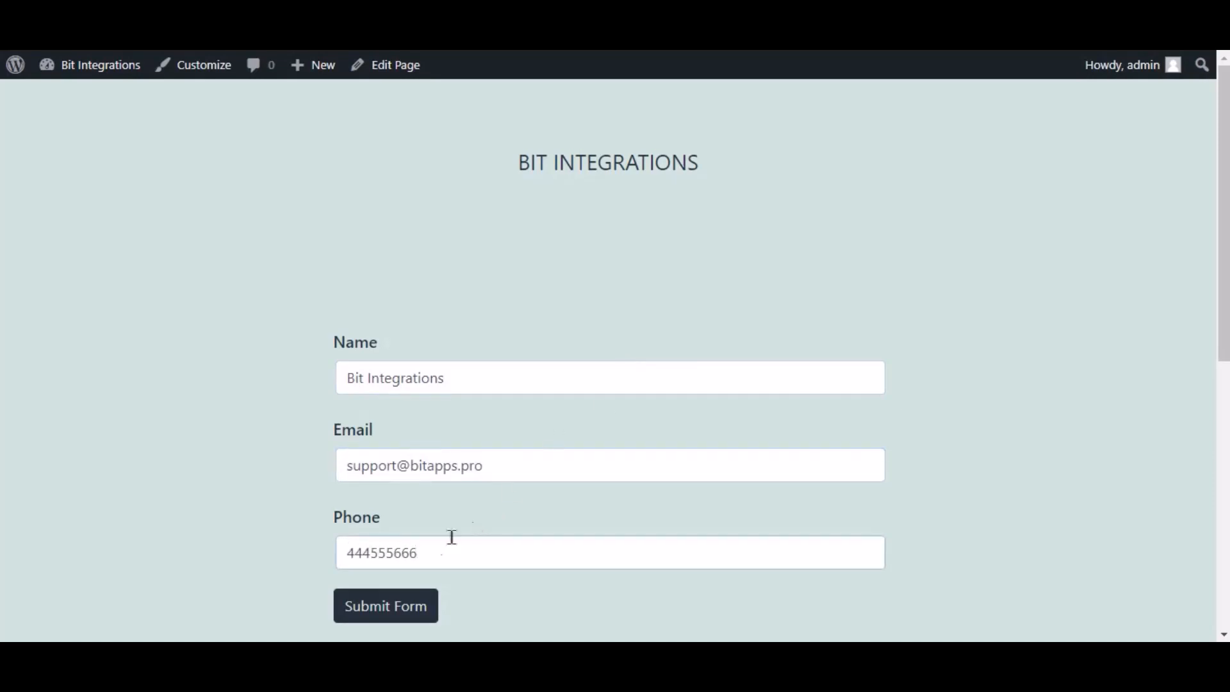
click(385, 606)
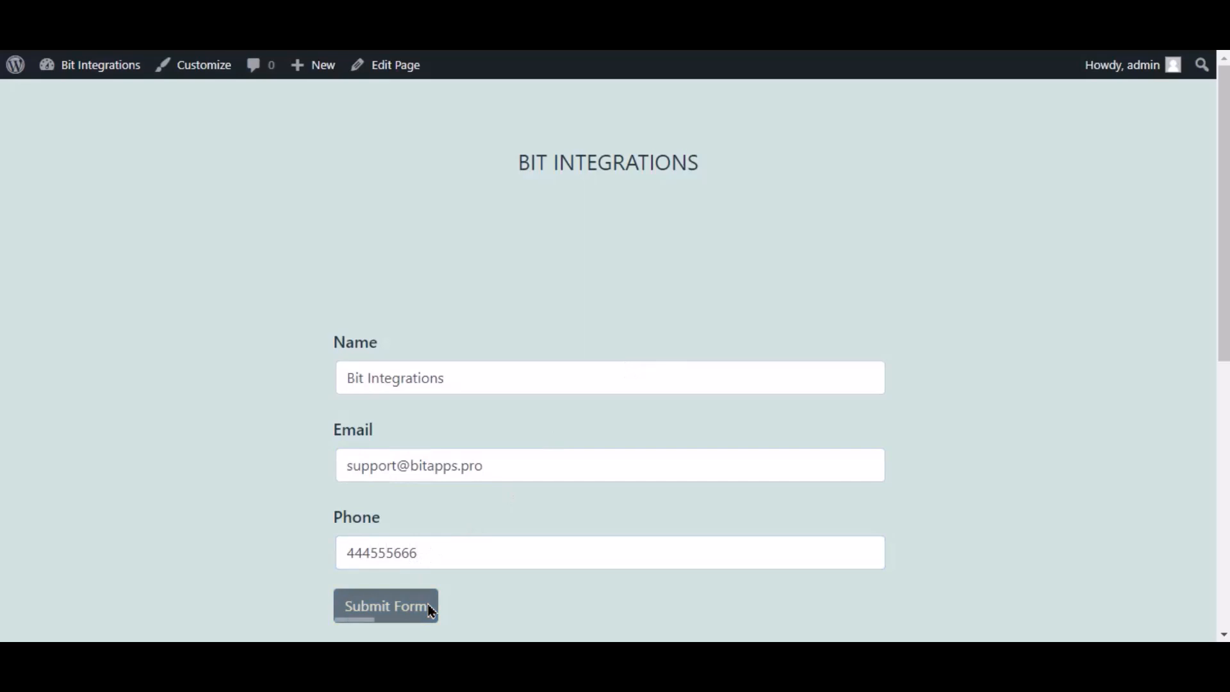
click(385, 606)
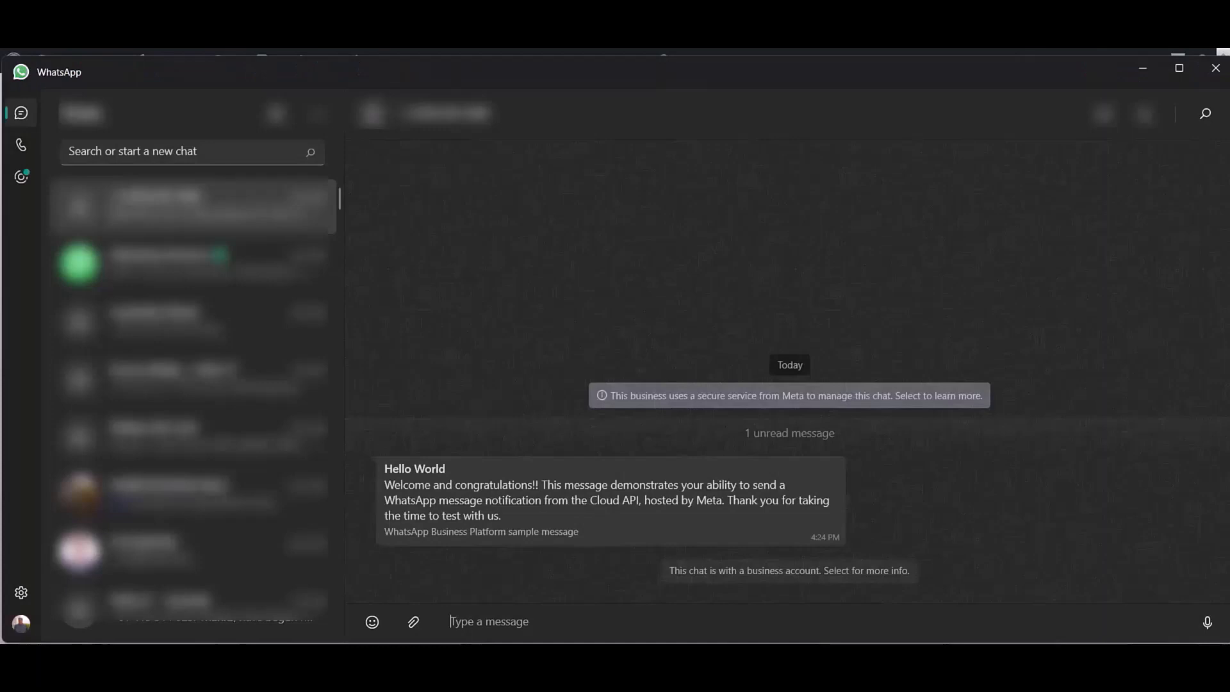
Bring the business chat with the received Hello World message into view.
drag(385, 468, 573, 515)
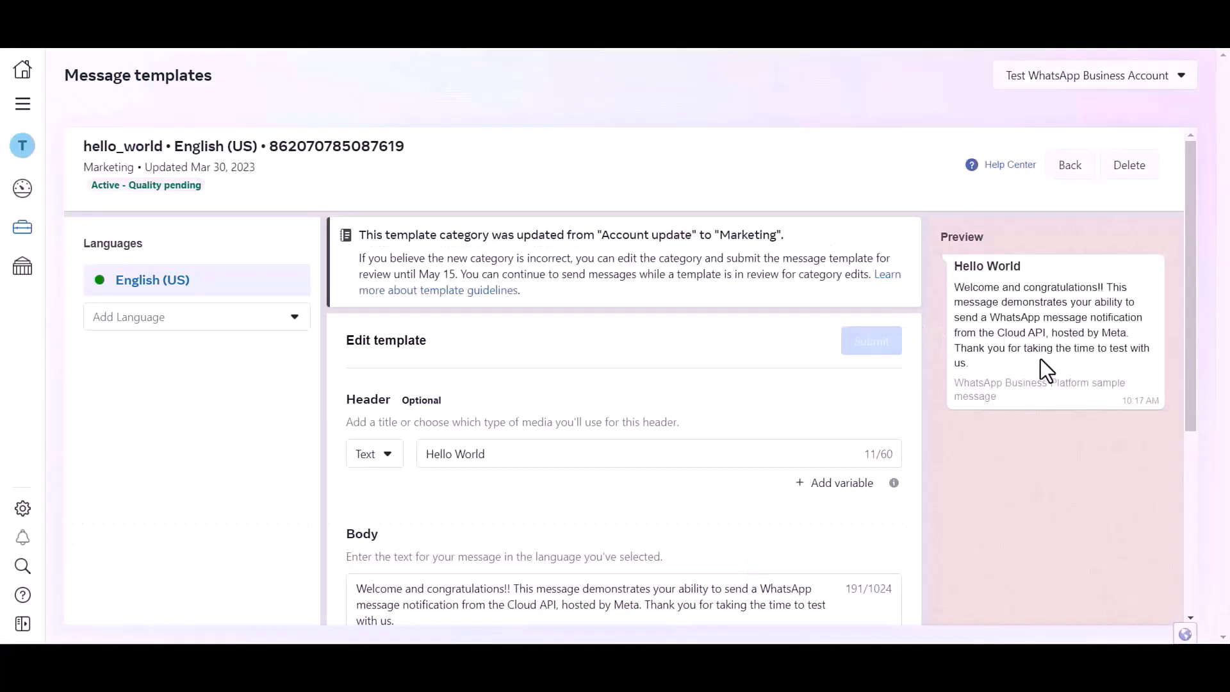
mouse_move(1048, 373)
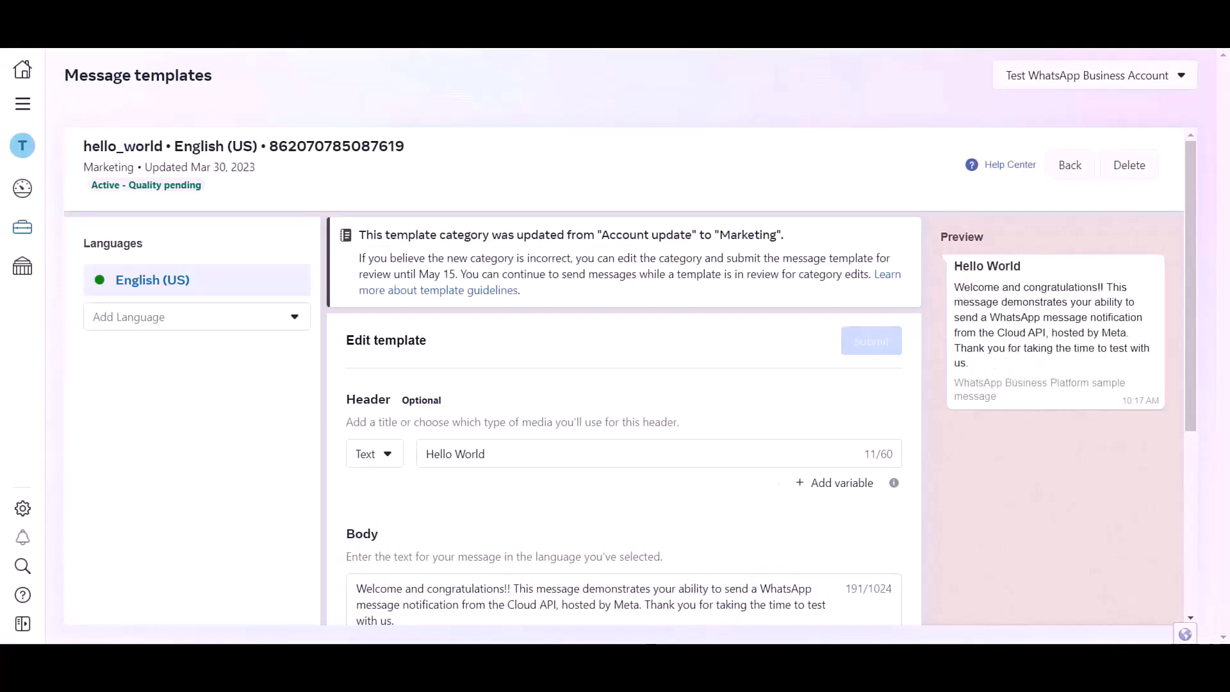